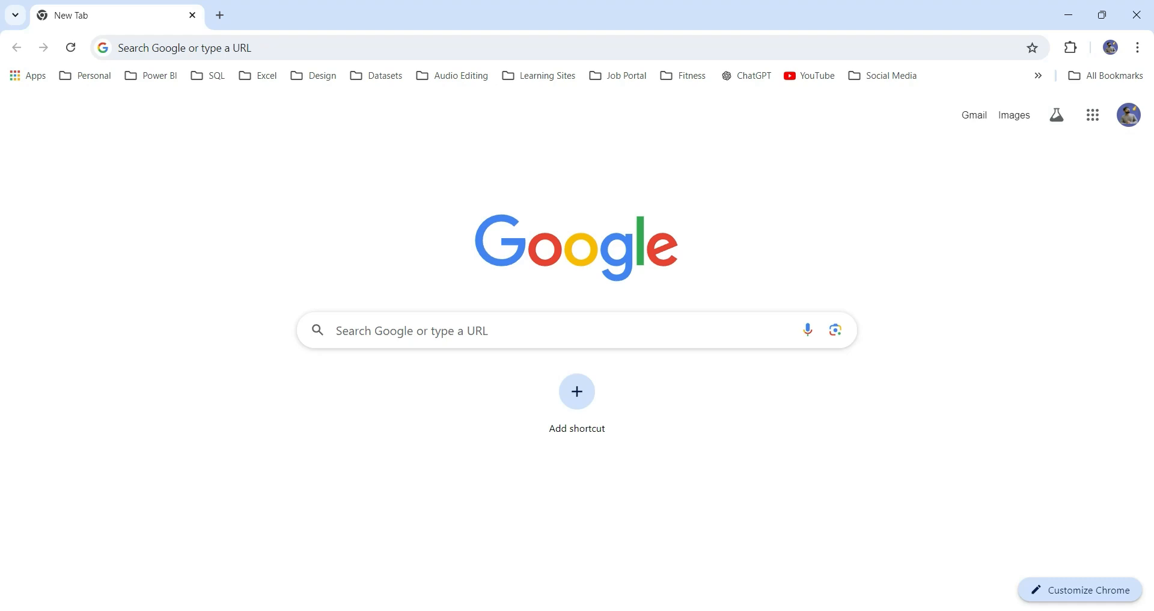
mouse_move(678, 229)
text(mokkup.ai)
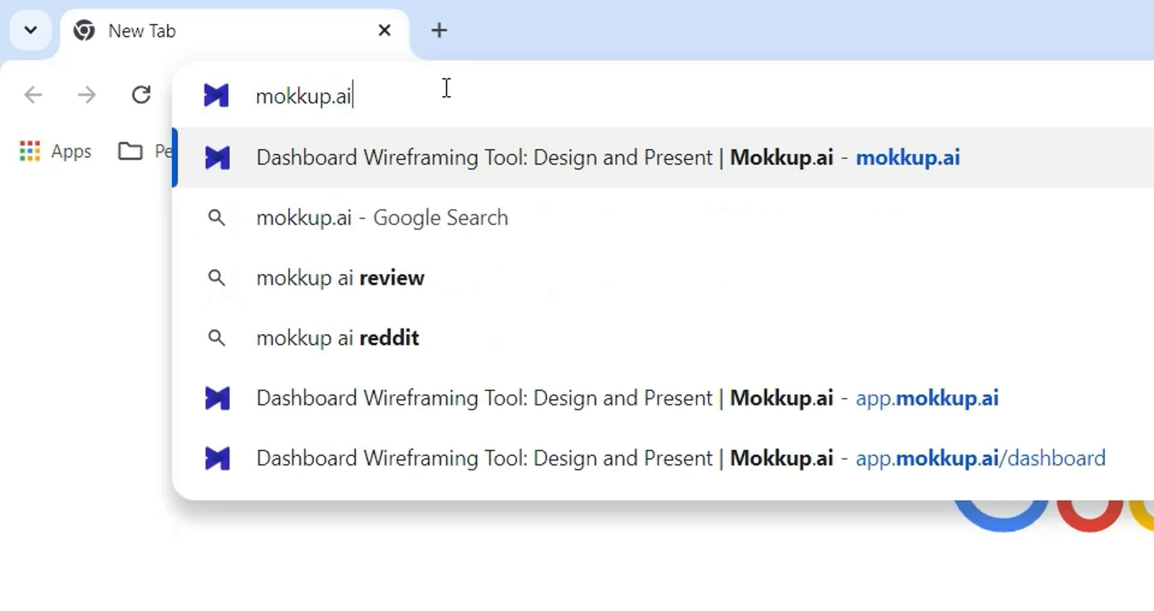
Step: Open the Mokkup.ai dashboard from the mokkup.ai address-bar suggestion
click(514, 156)
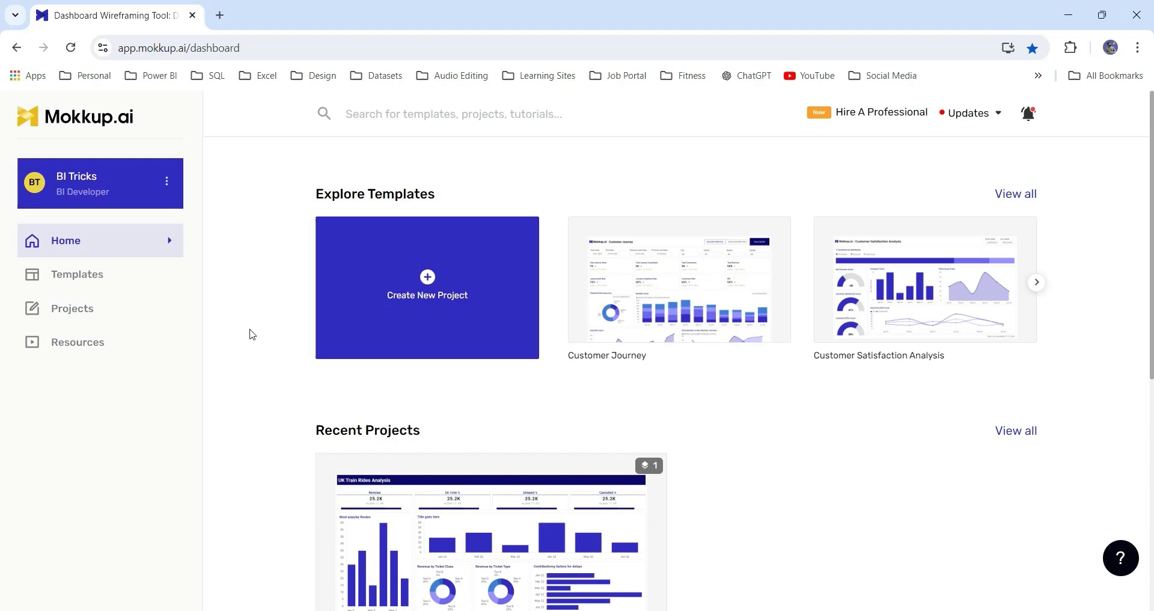
mouse_move(130, 278)
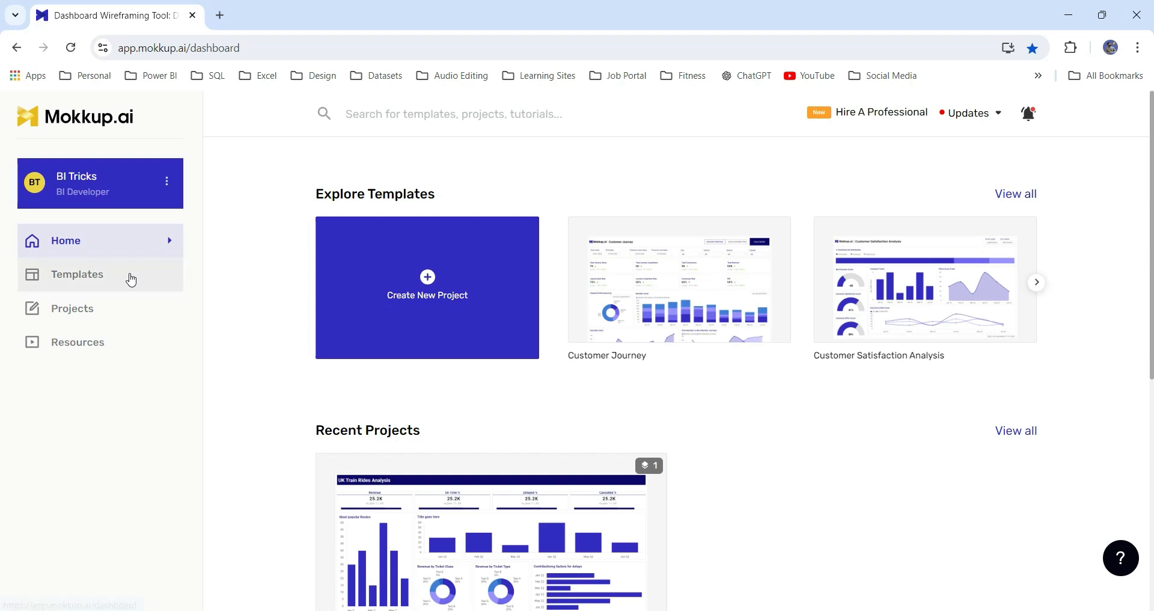
Step: Browse Marketing, Sales and Finance templates, then use the Profit & Loss Report template
click(77, 273)
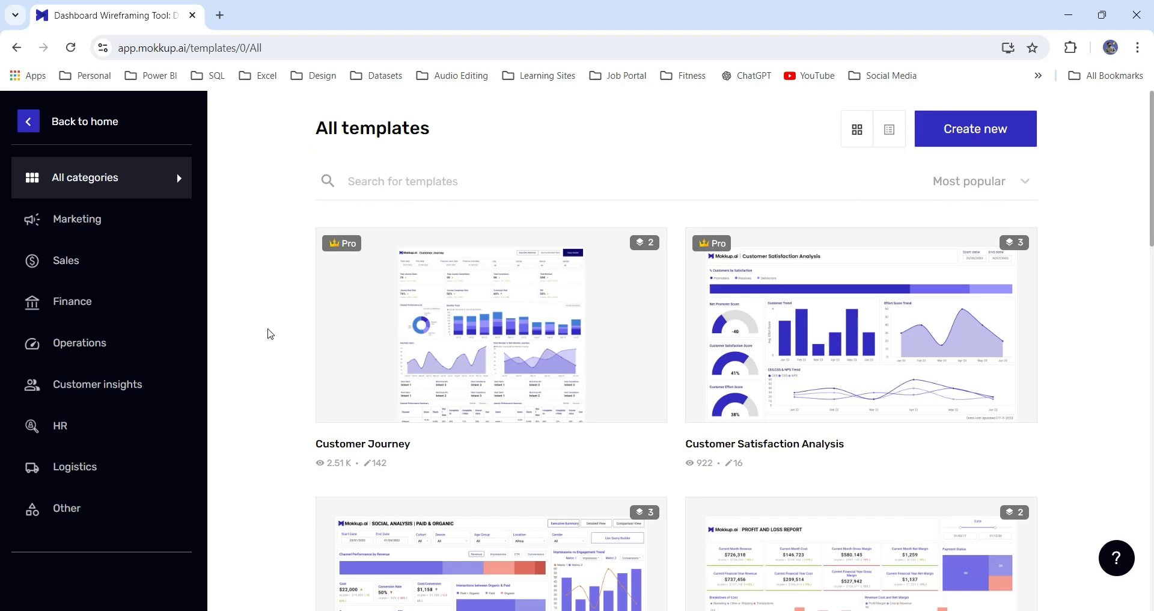
scroll(down, 3)
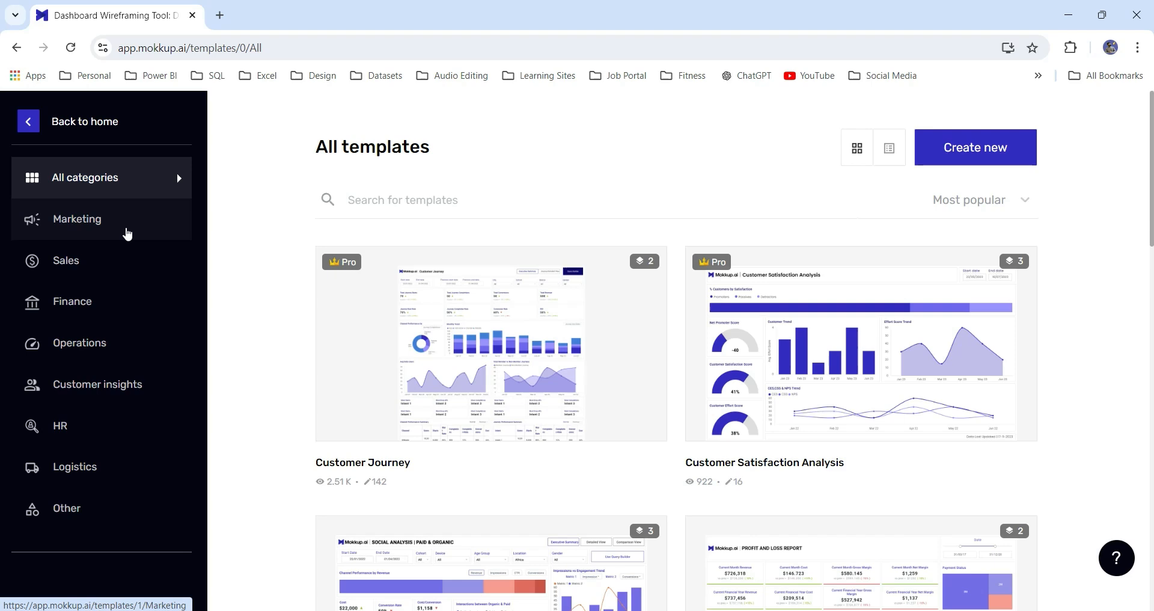
click(77, 219)
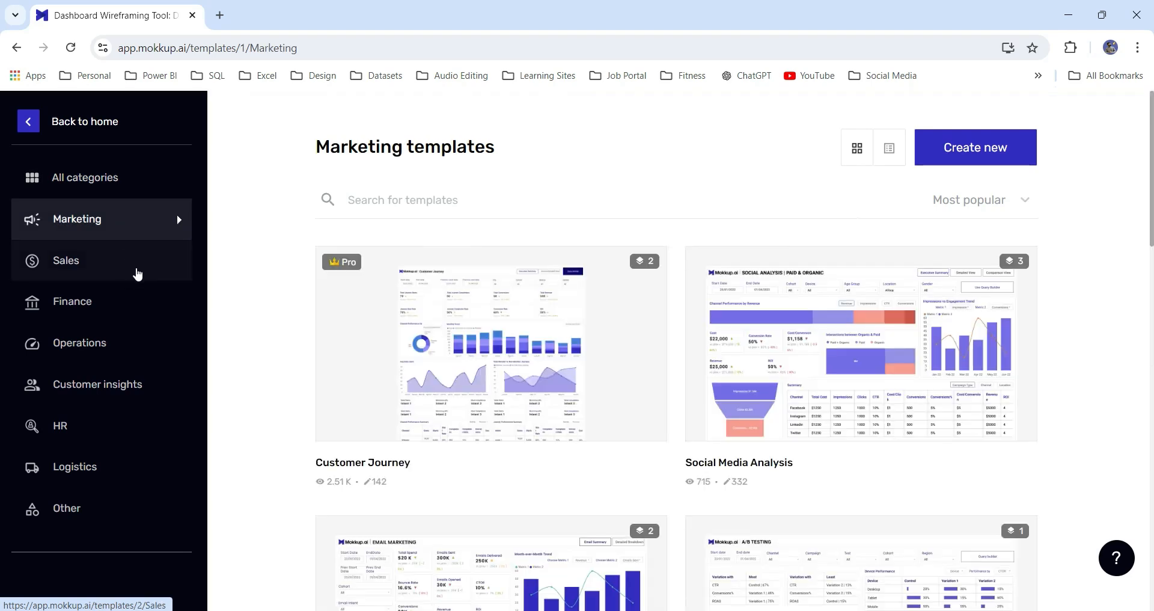
click(76, 260)
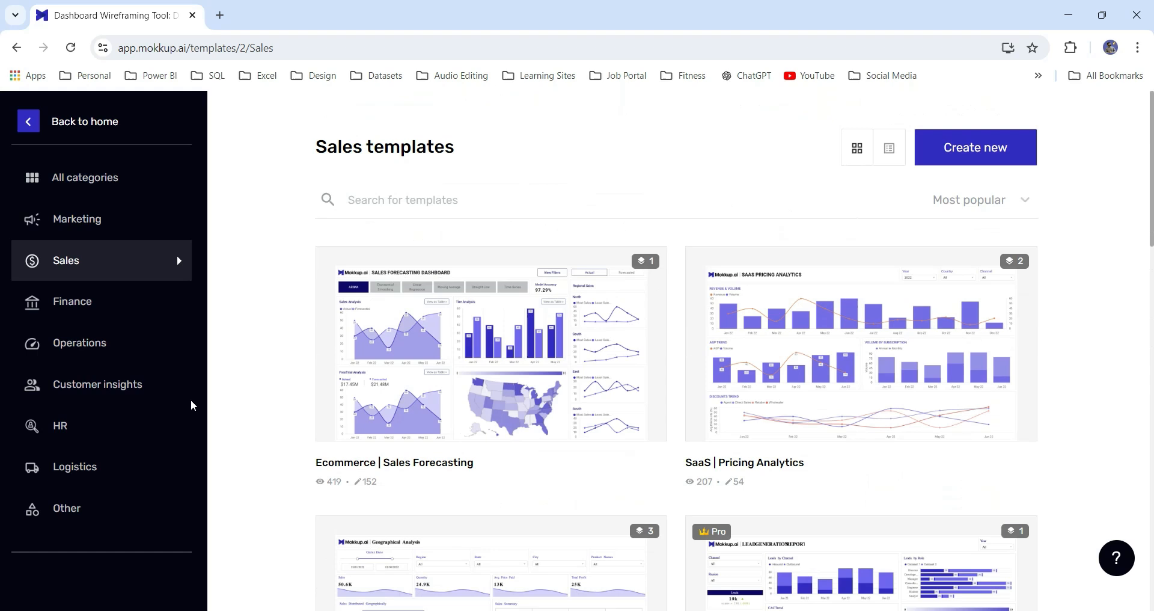
click(71, 301)
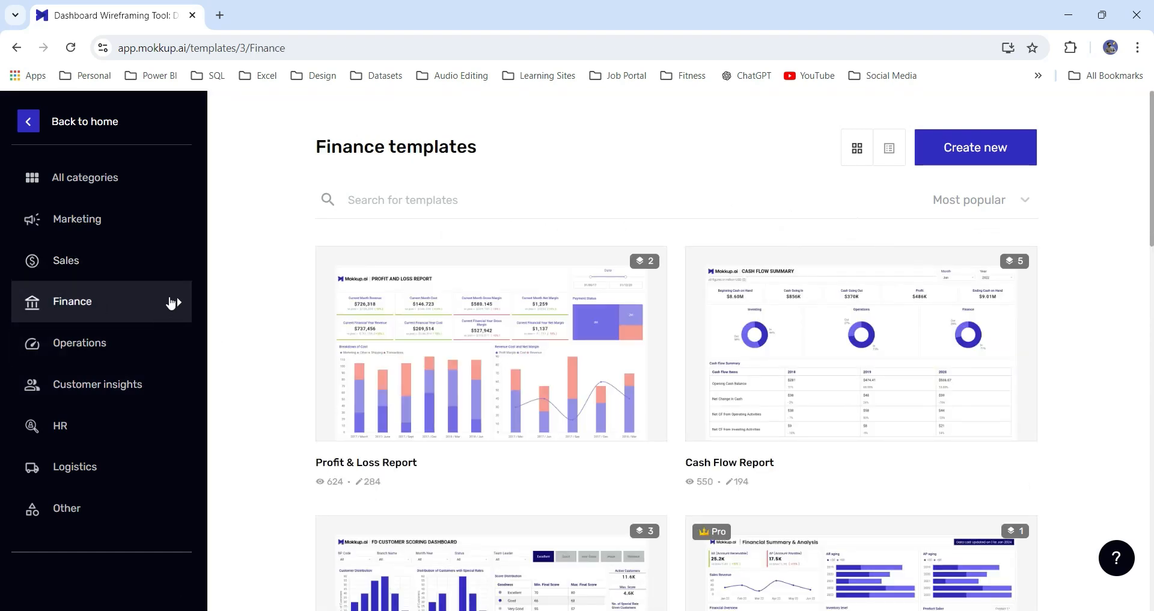
mouse_move(135, 391)
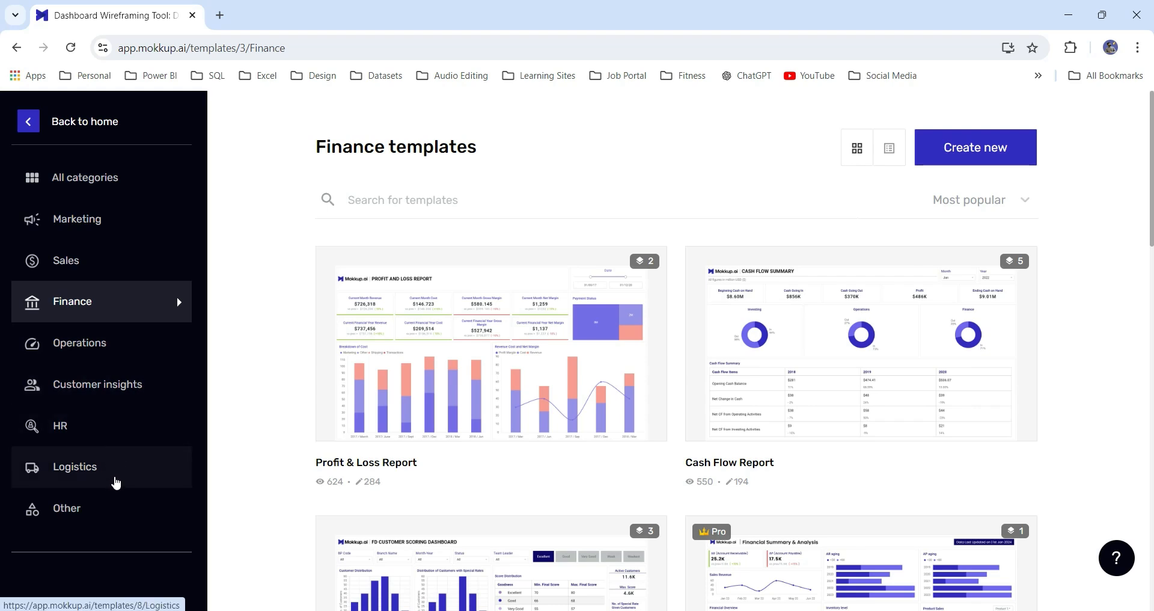
mouse_move(259, 334)
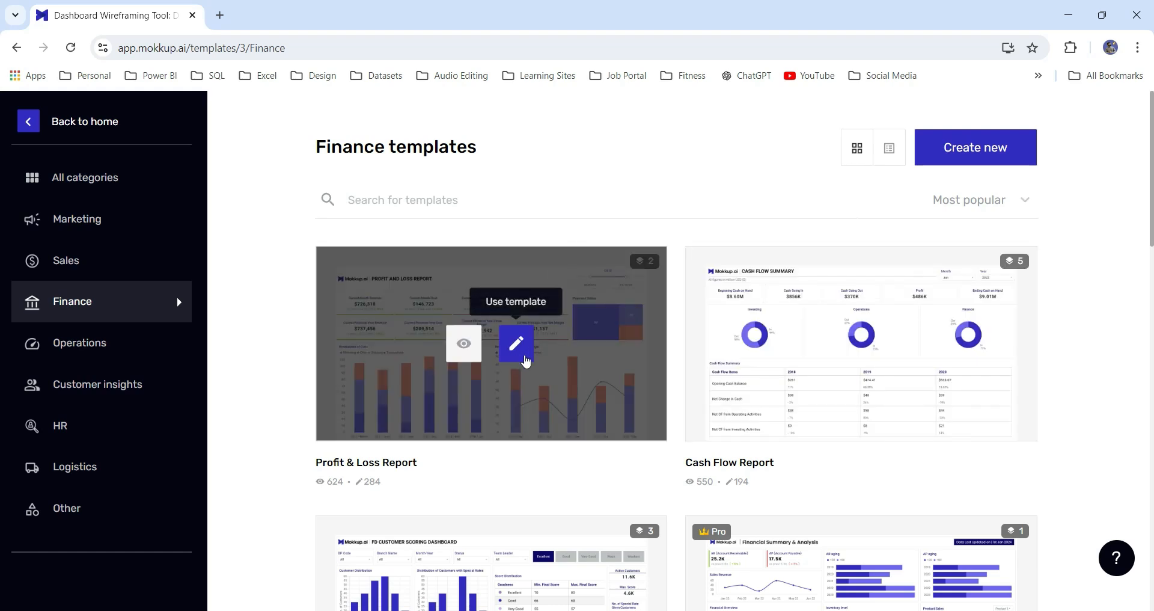
mouse_move(253, 319)
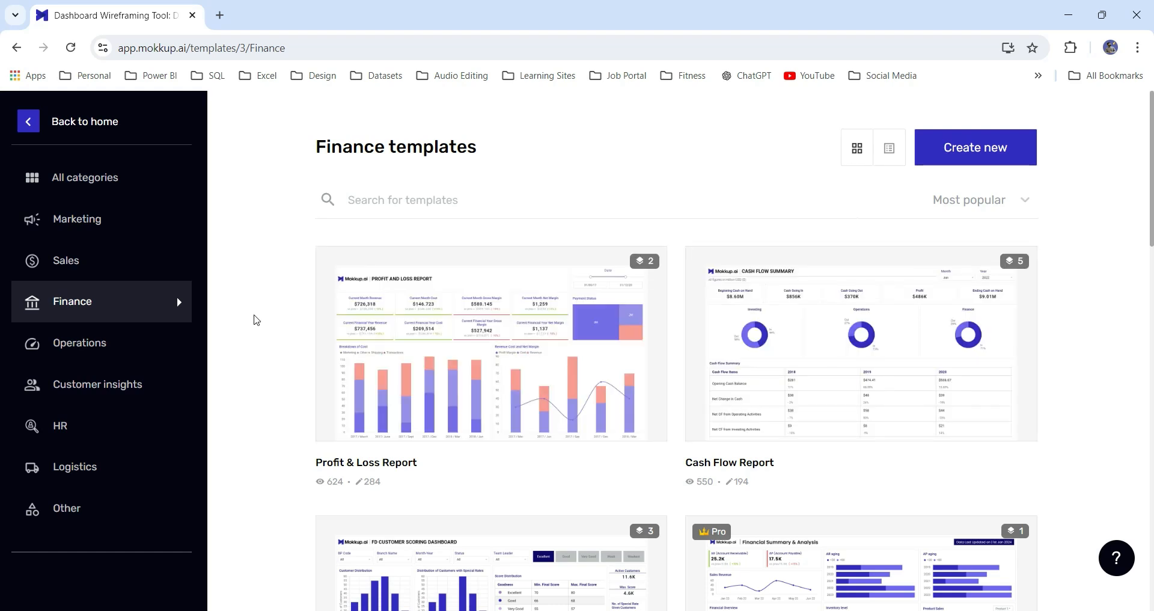
mouse_move(491, 346)
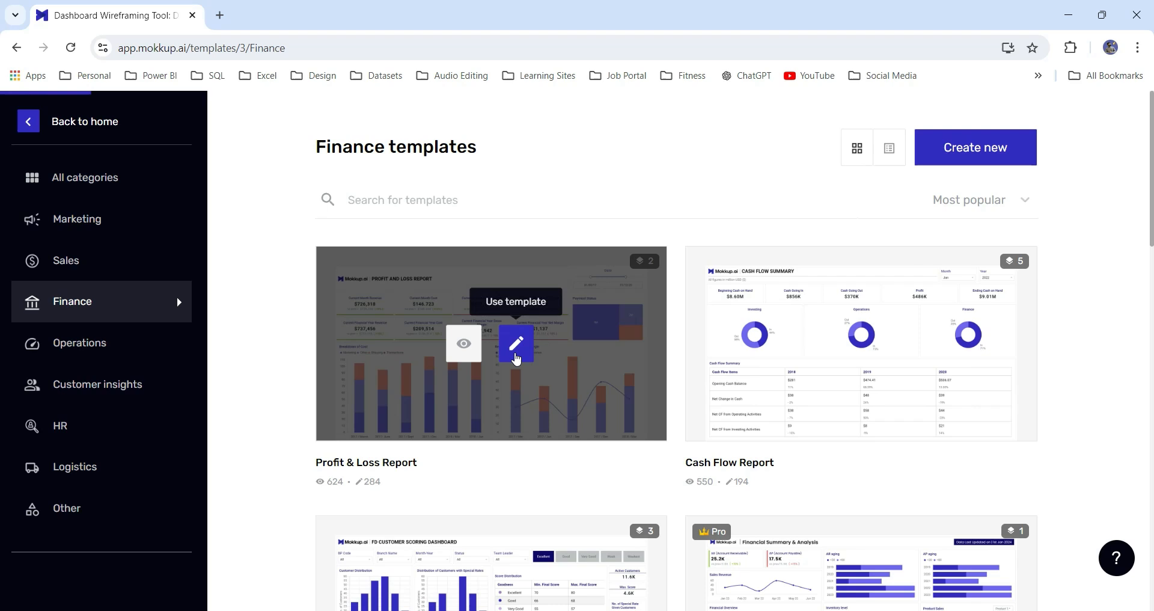
click(515, 345)
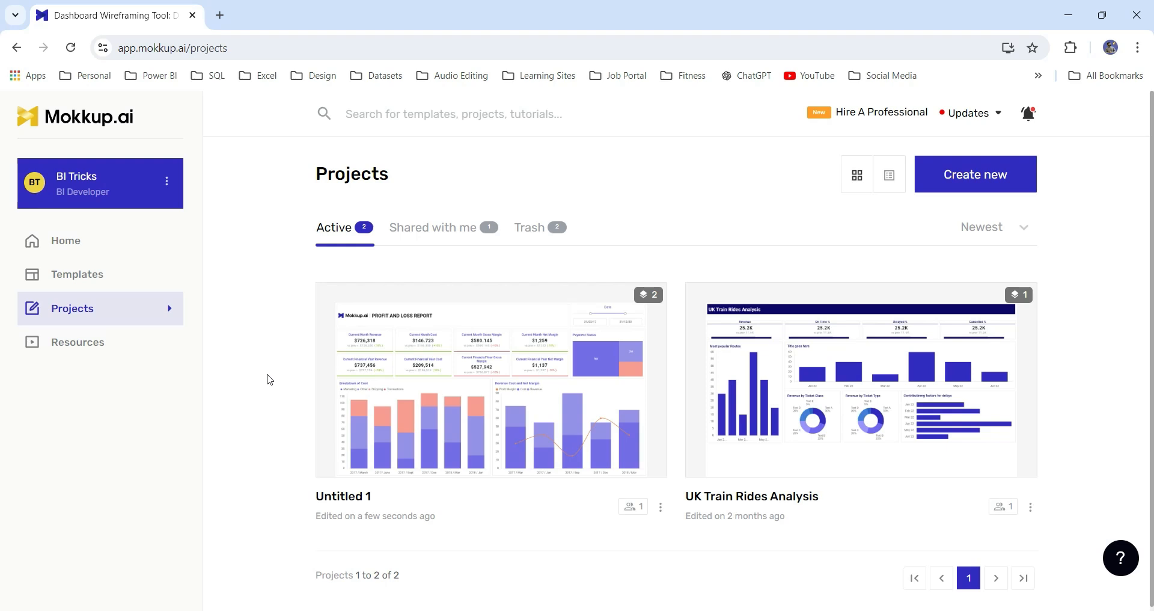
mouse_move(744, 259)
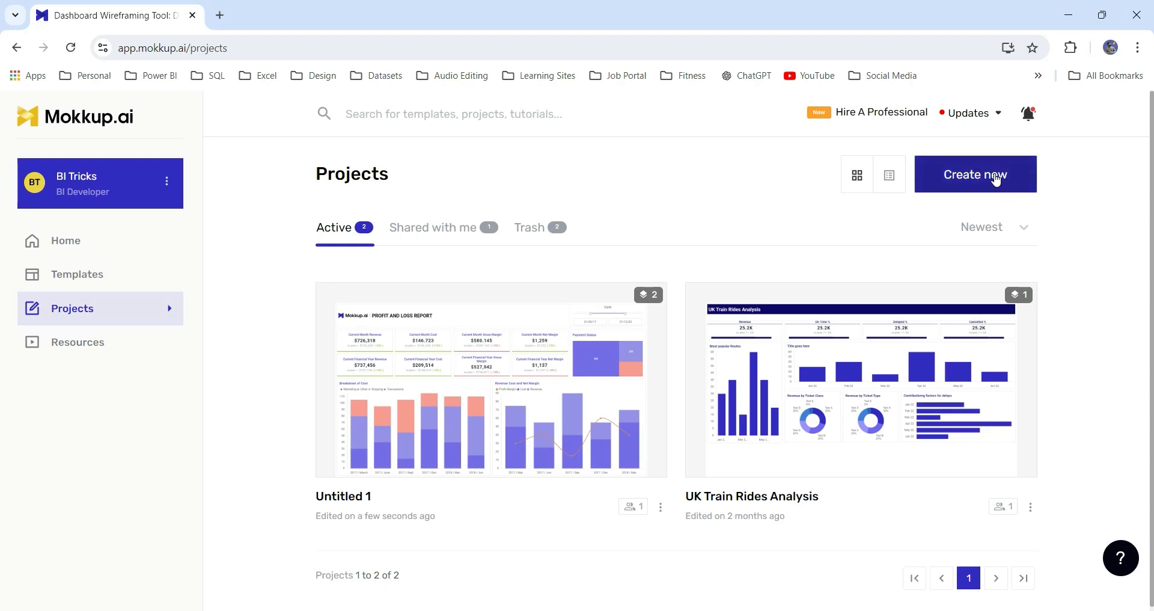
Step: Create a blank iMac/Default 1280×720 project named 'Sales Dashboard'
click(974, 174)
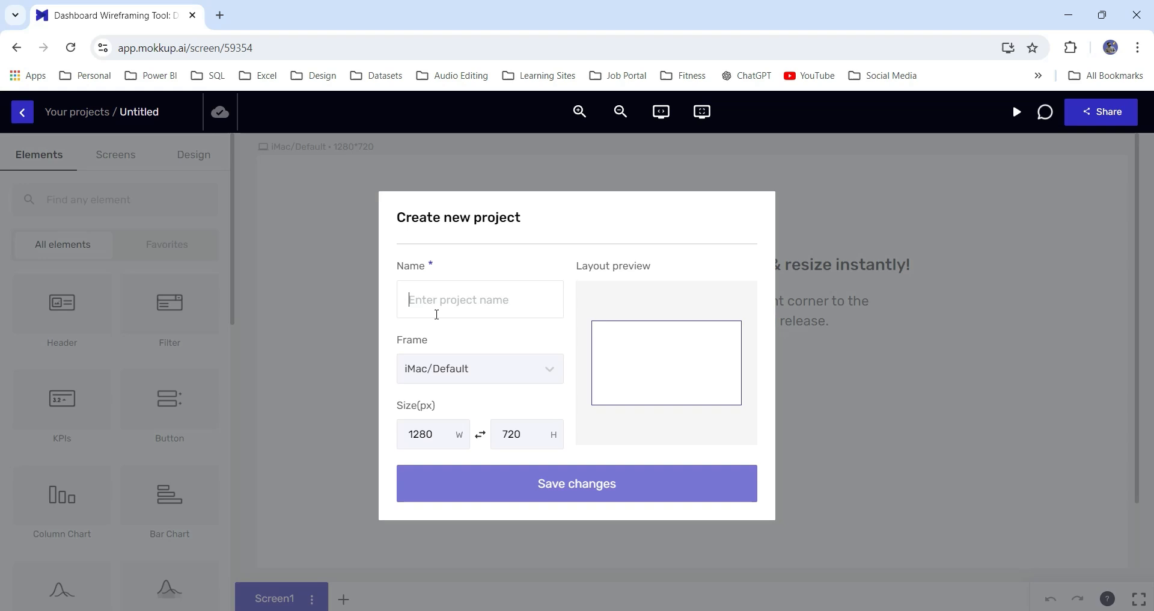
text(Sales Dashb)
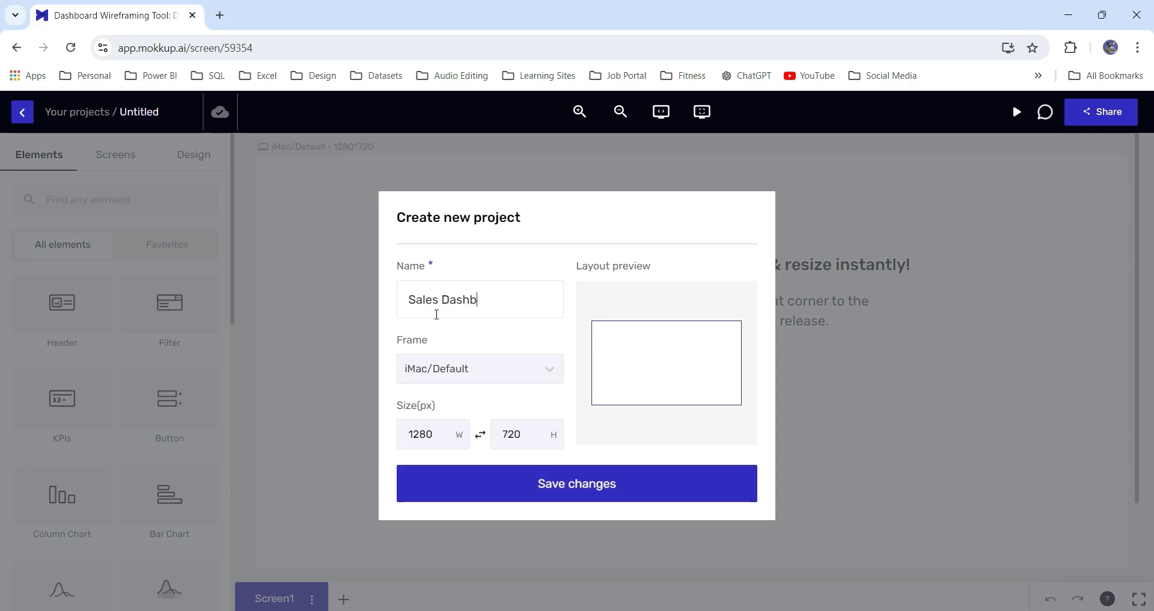
text(oard)
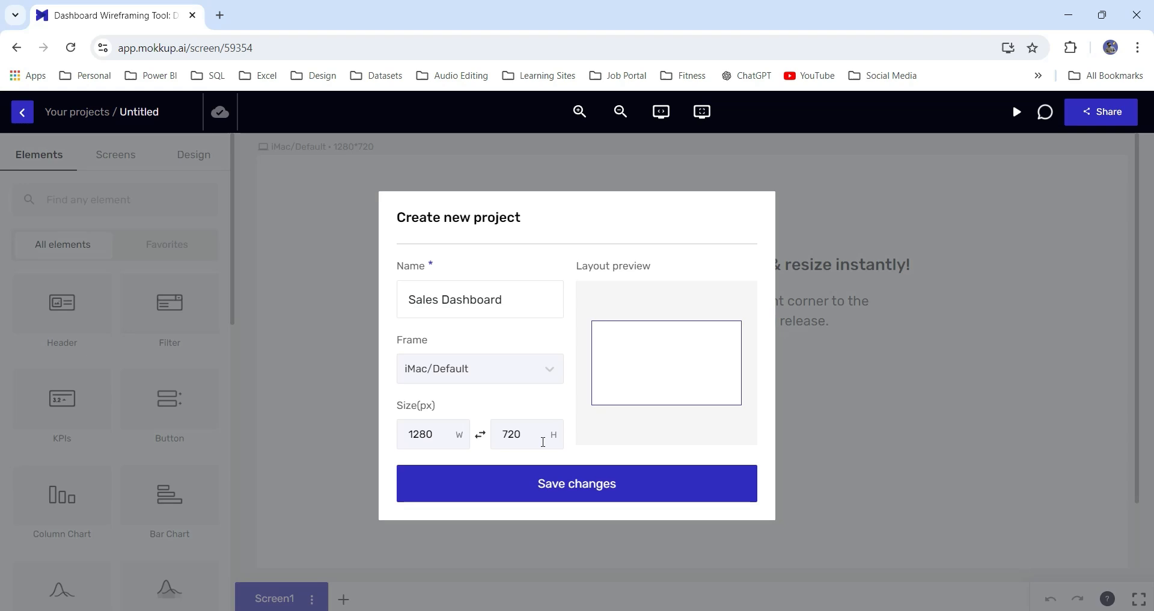
click(576, 483)
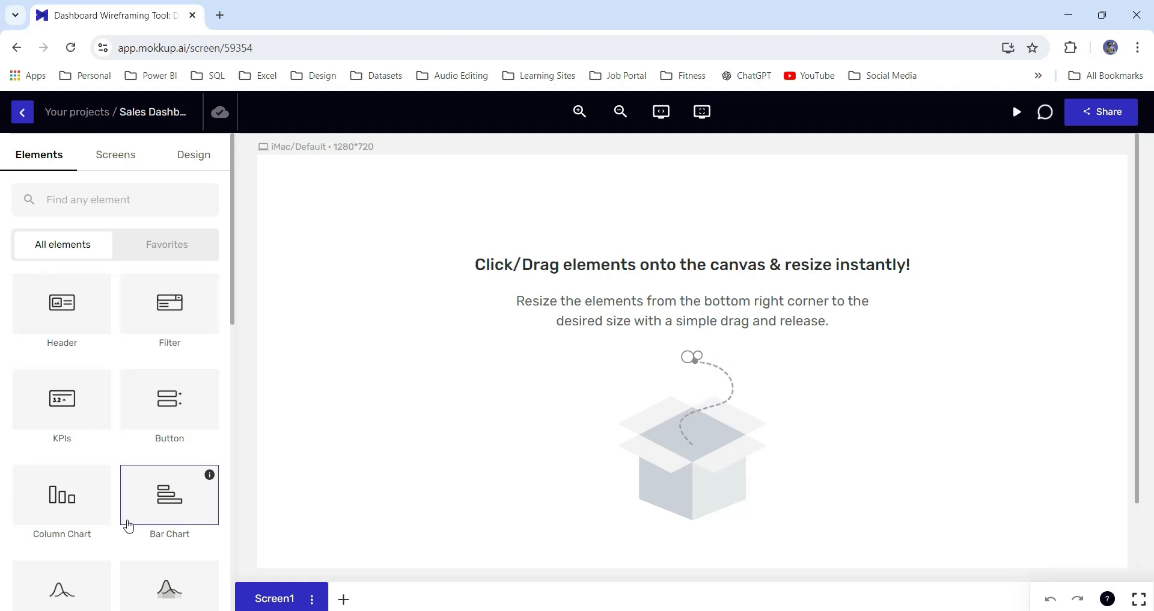
scroll(down, 3)
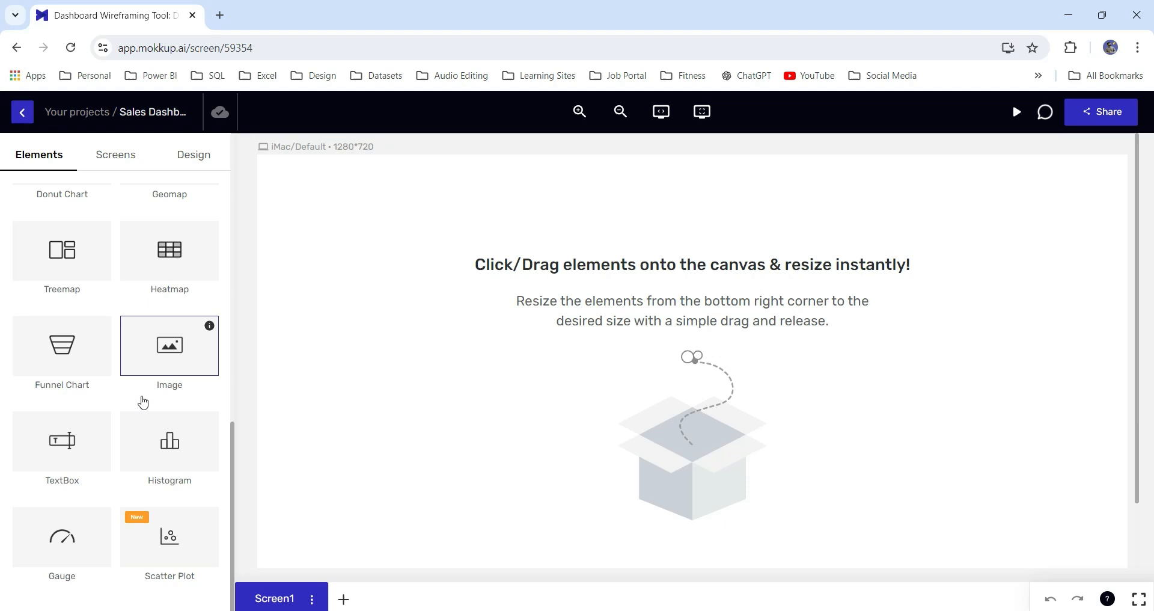
click(115, 155)
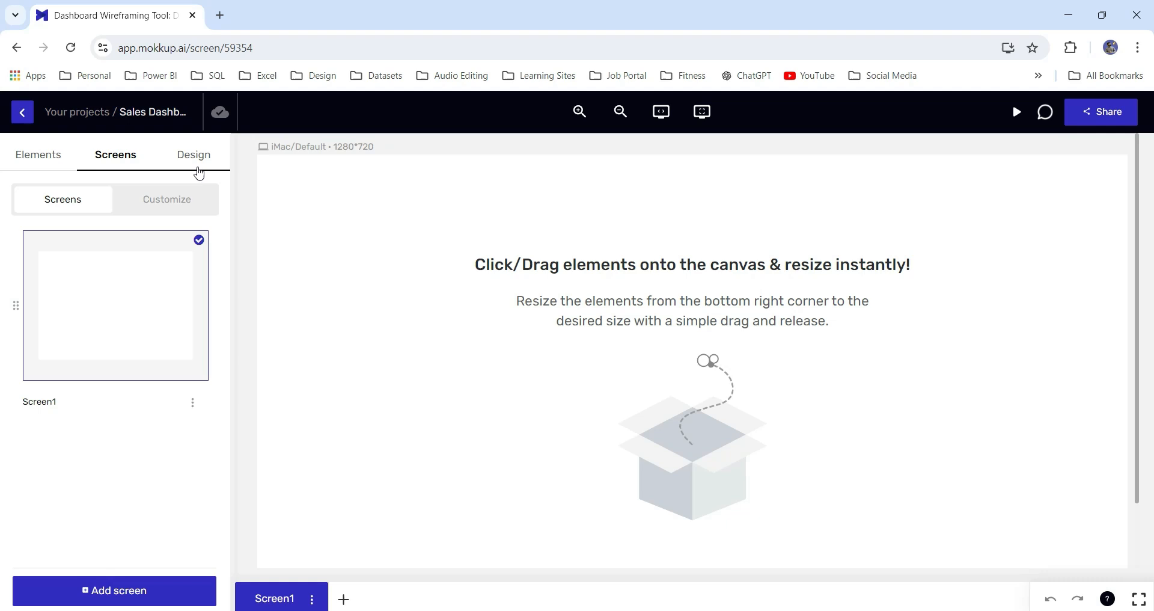
click(193, 154)
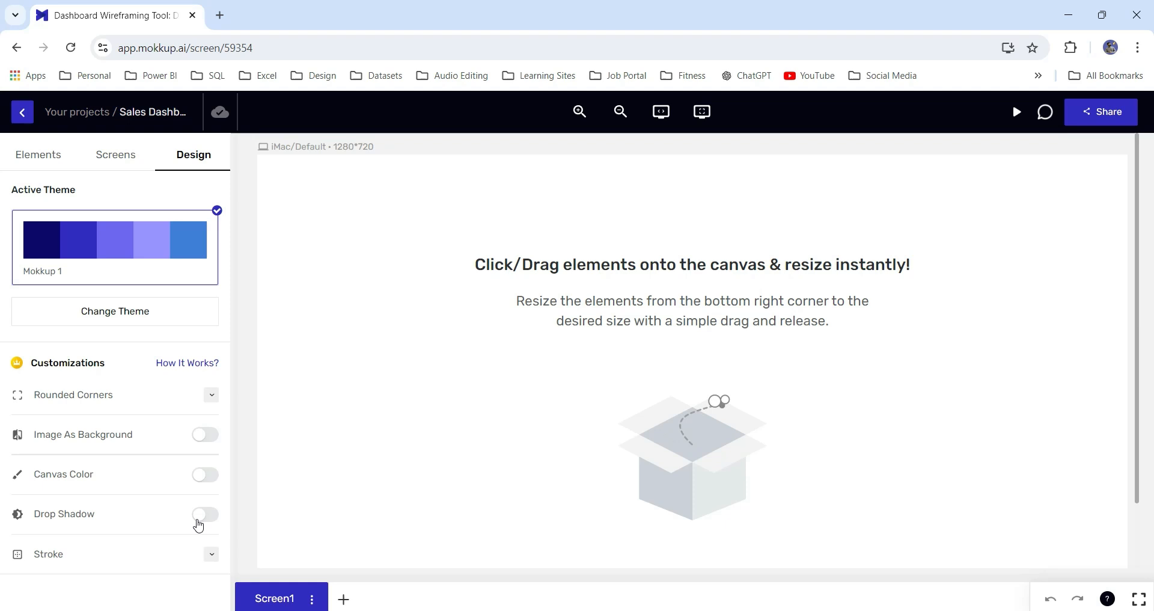
click(38, 155)
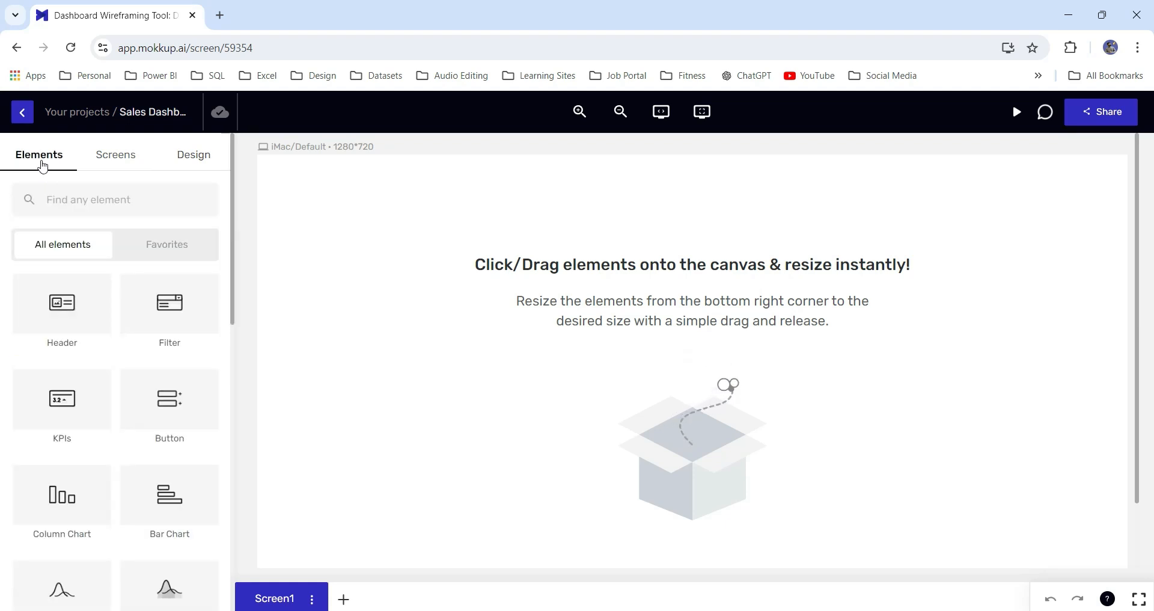
mouse_move(62, 303)
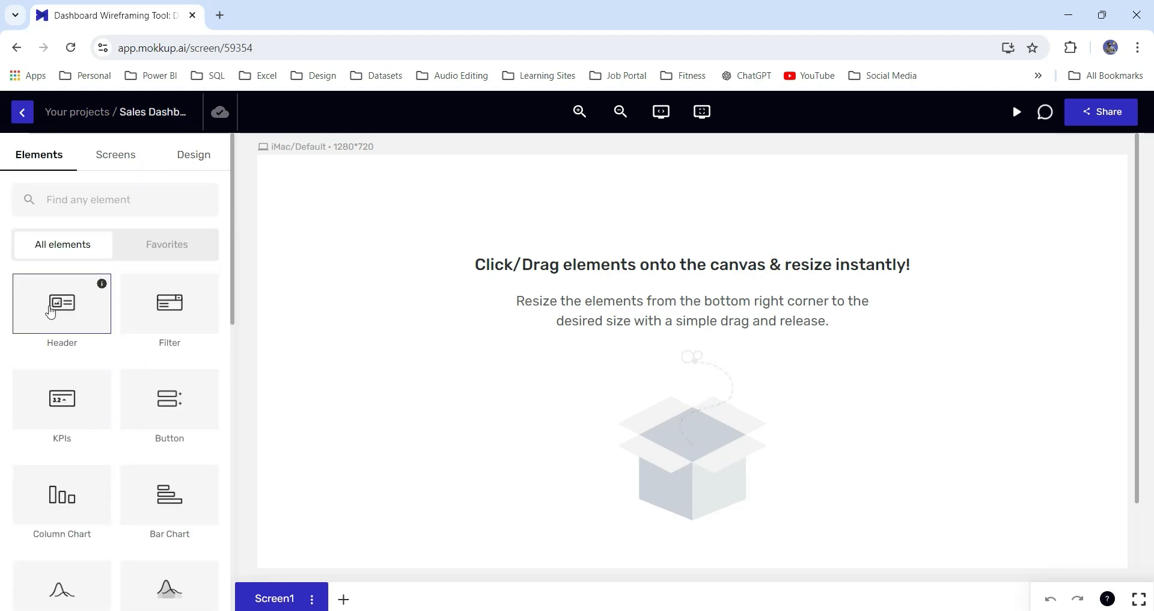
Step: Add a plain title header, shrink it to a thin top bar, and title it 'SALES DASHBOARD'
click(62, 303)
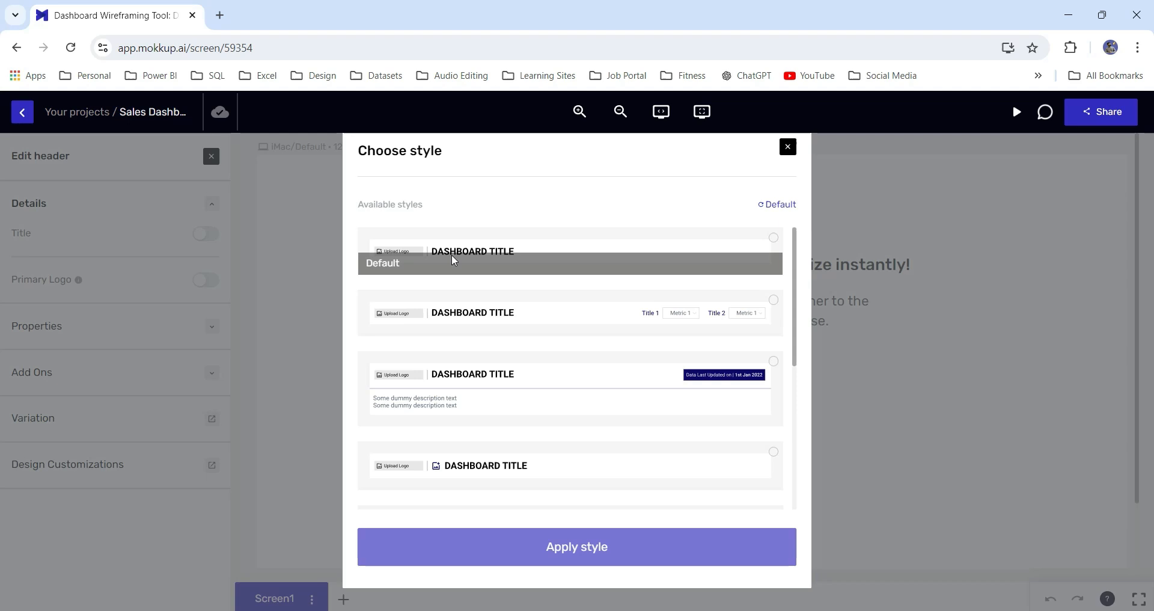
click(570, 250)
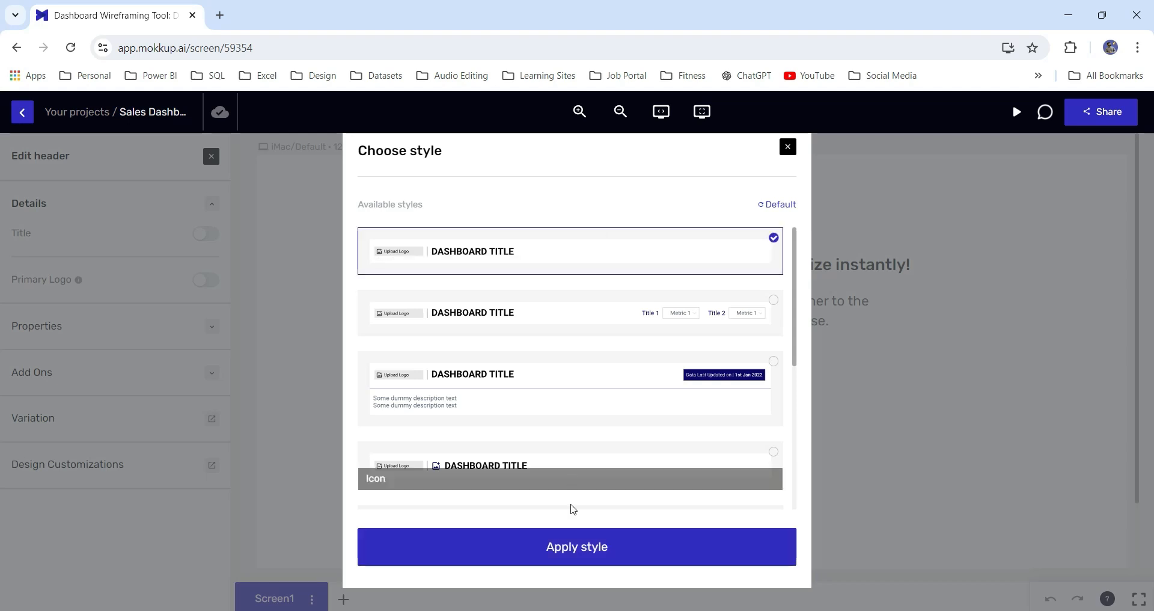
click(576, 545)
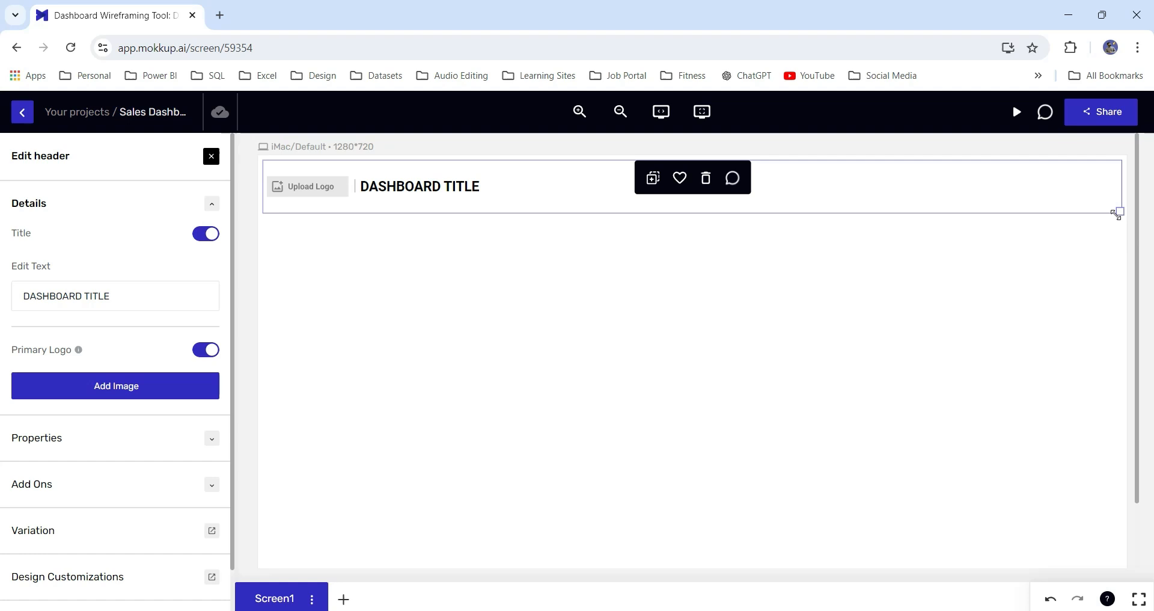
drag(1117, 212, 1117, 181)
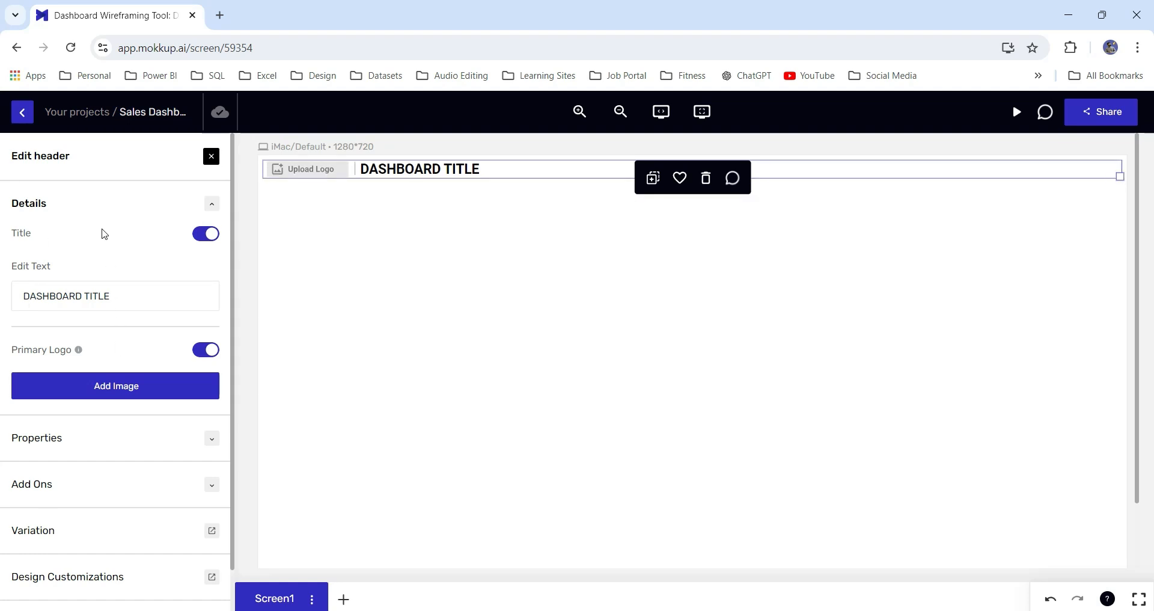
text(S)
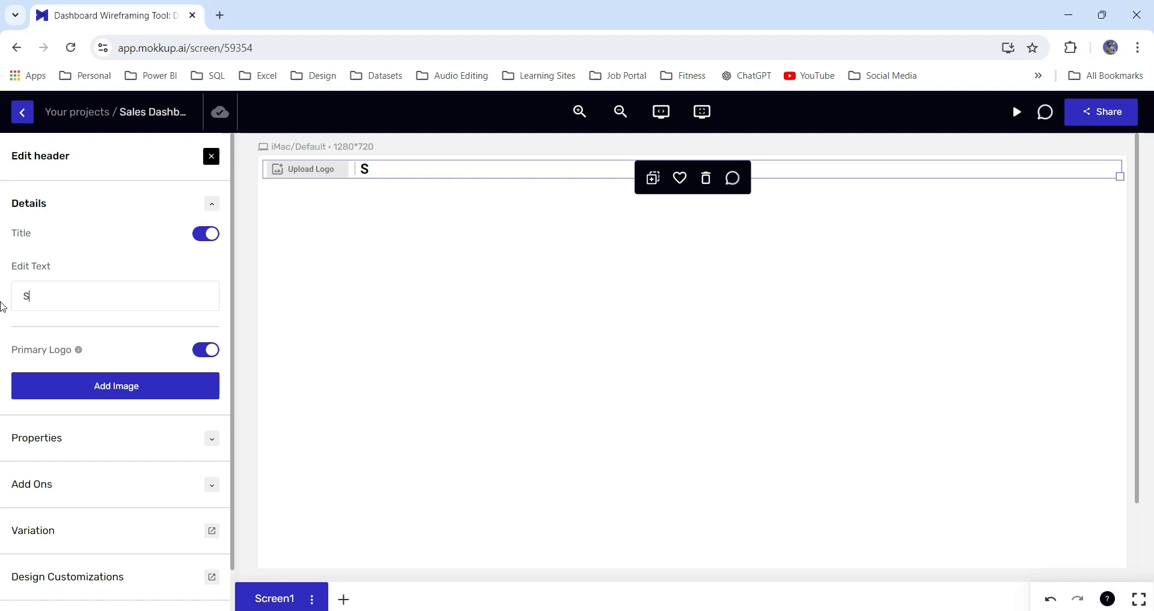
text(ALES DA)
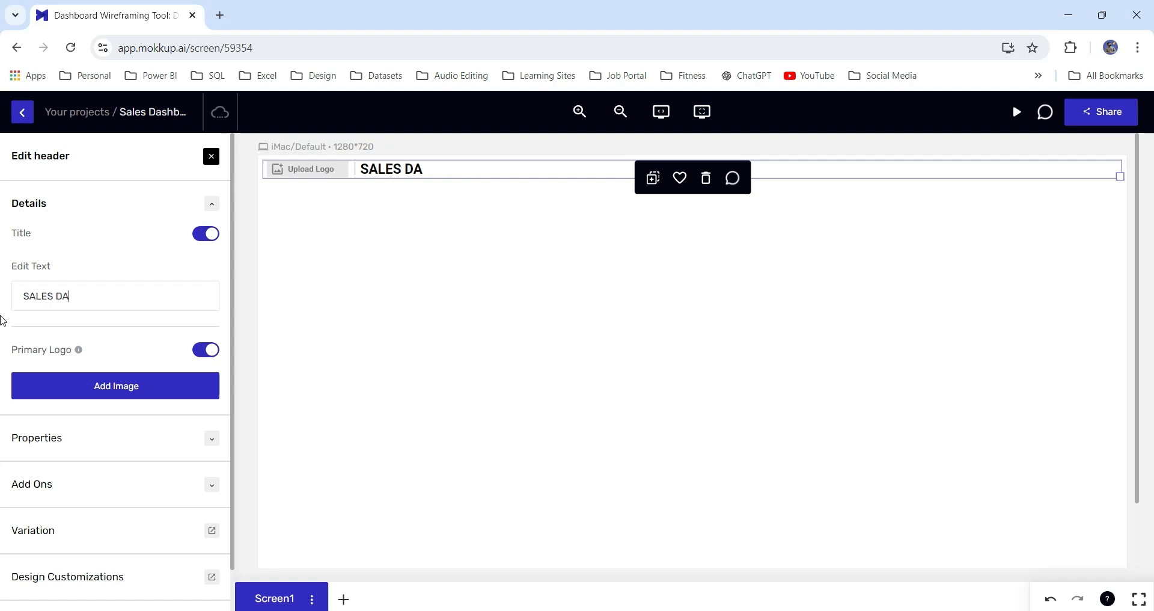
text(SHBOARD)
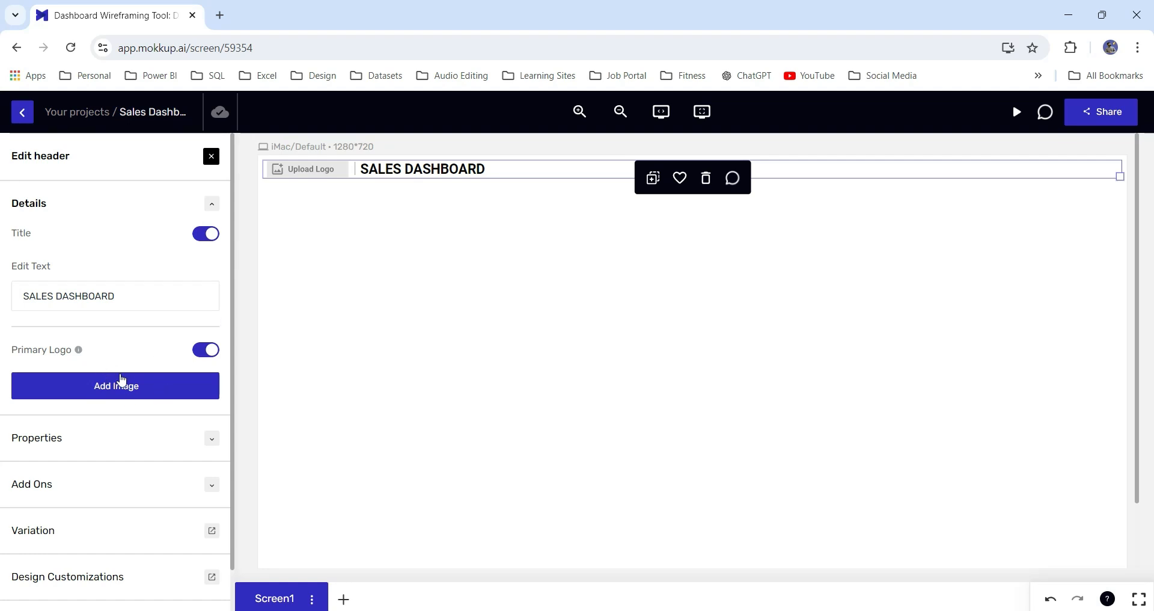
mouse_move(216, 440)
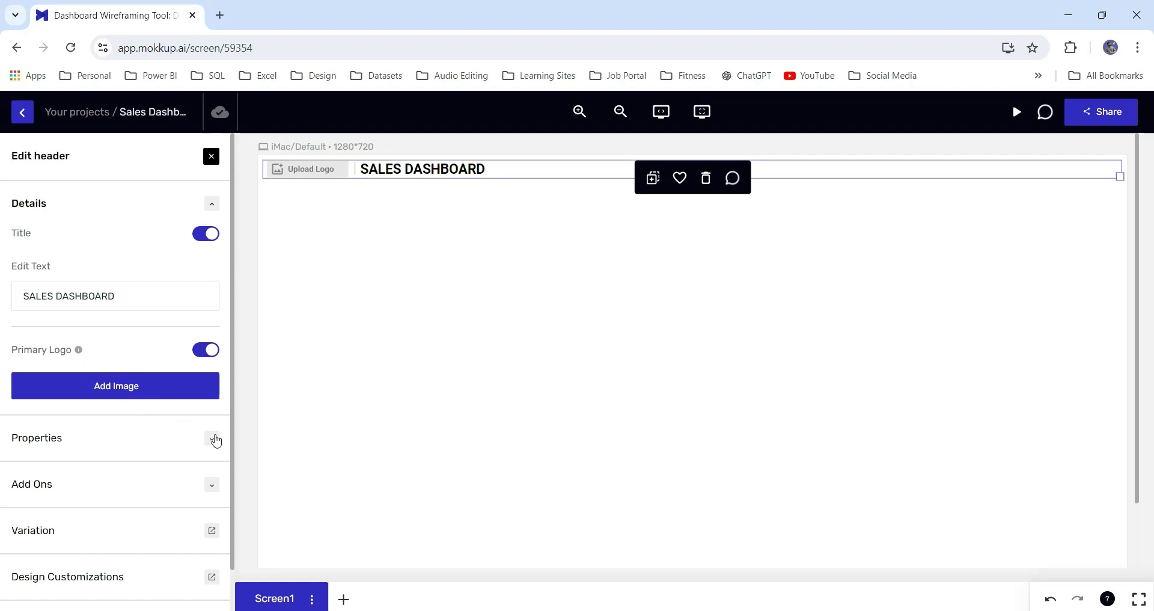
Step: Turn on the header background colour and try the navigation button and title icon toggles
click(216, 437)
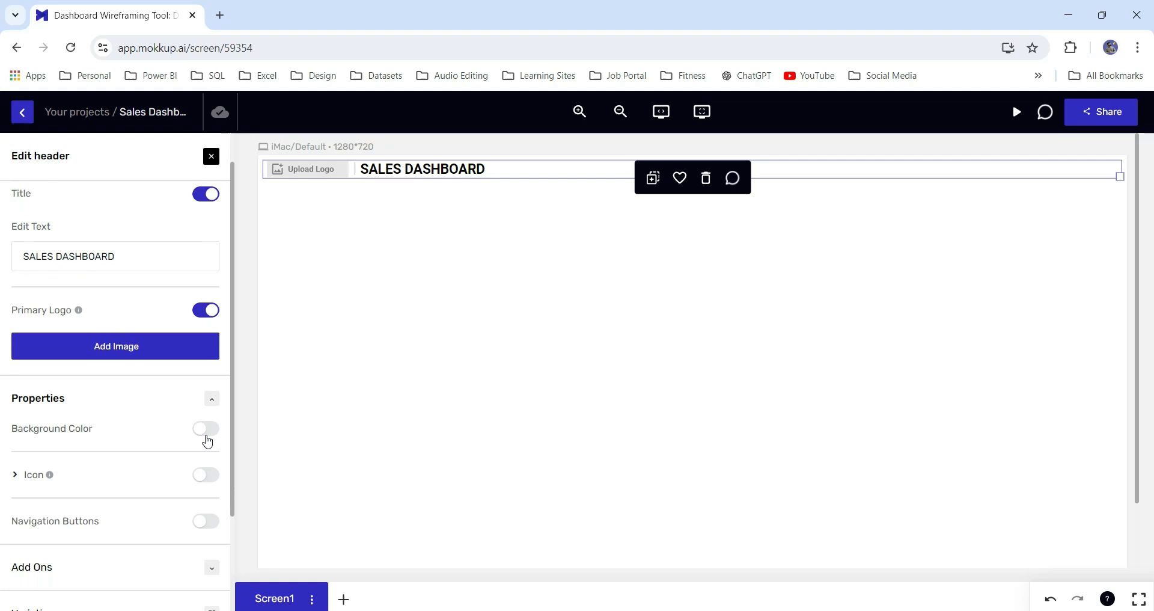
click(205, 428)
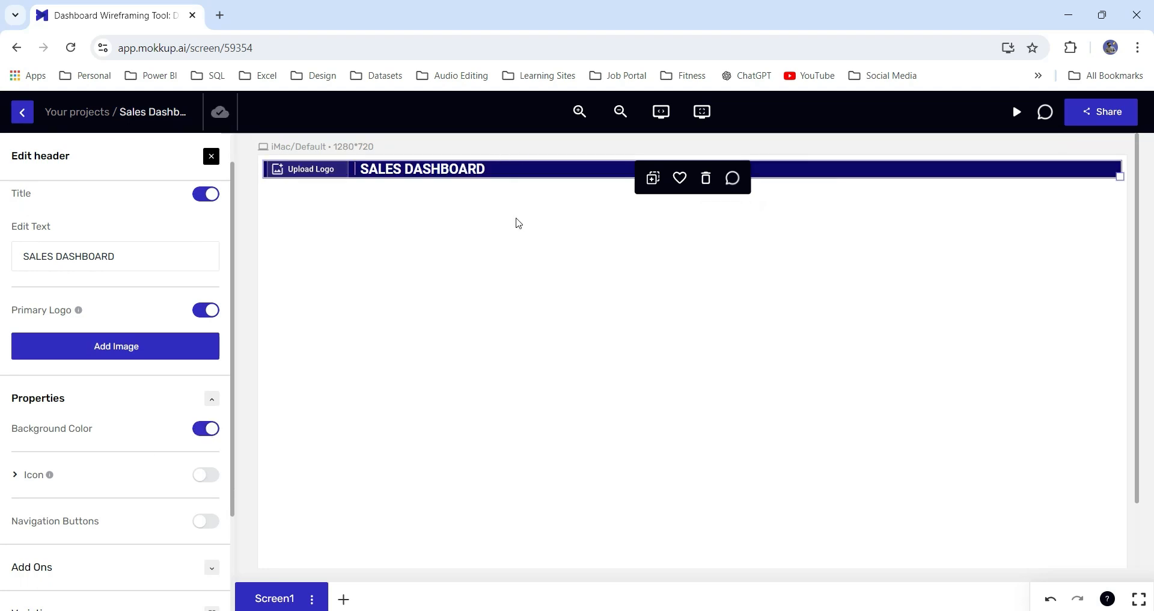
scroll(down, 3)
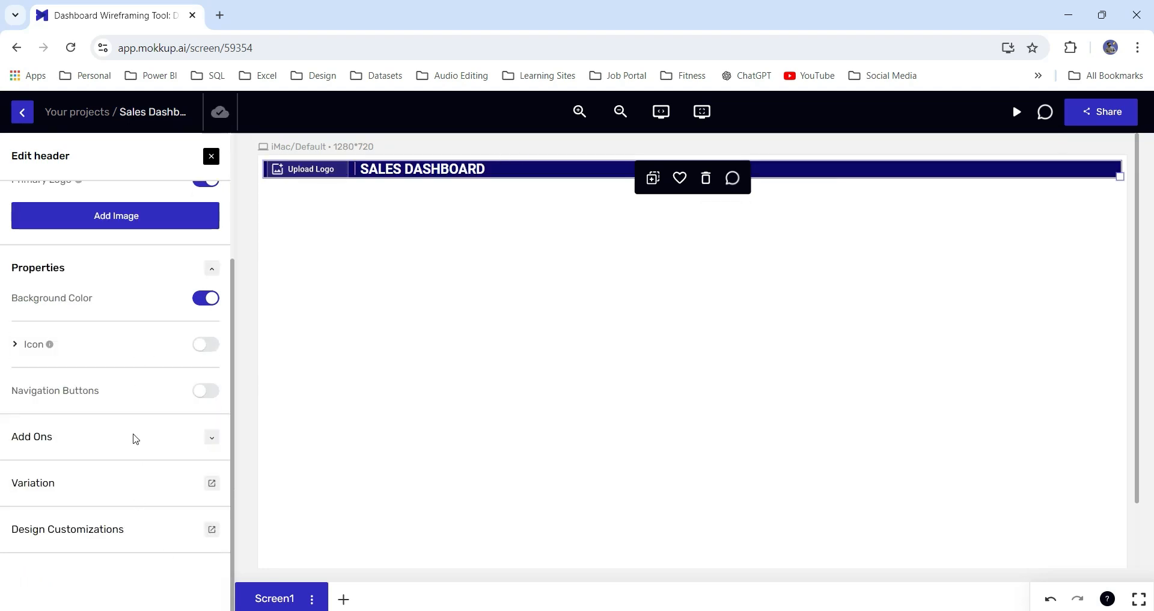
click(205, 390)
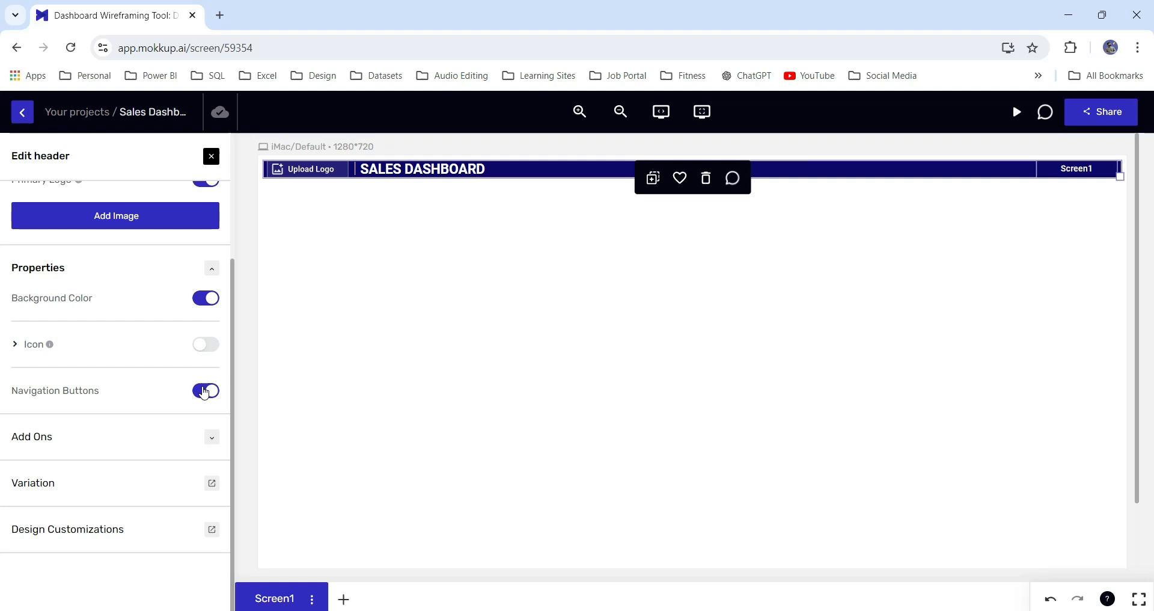
click(206, 344)
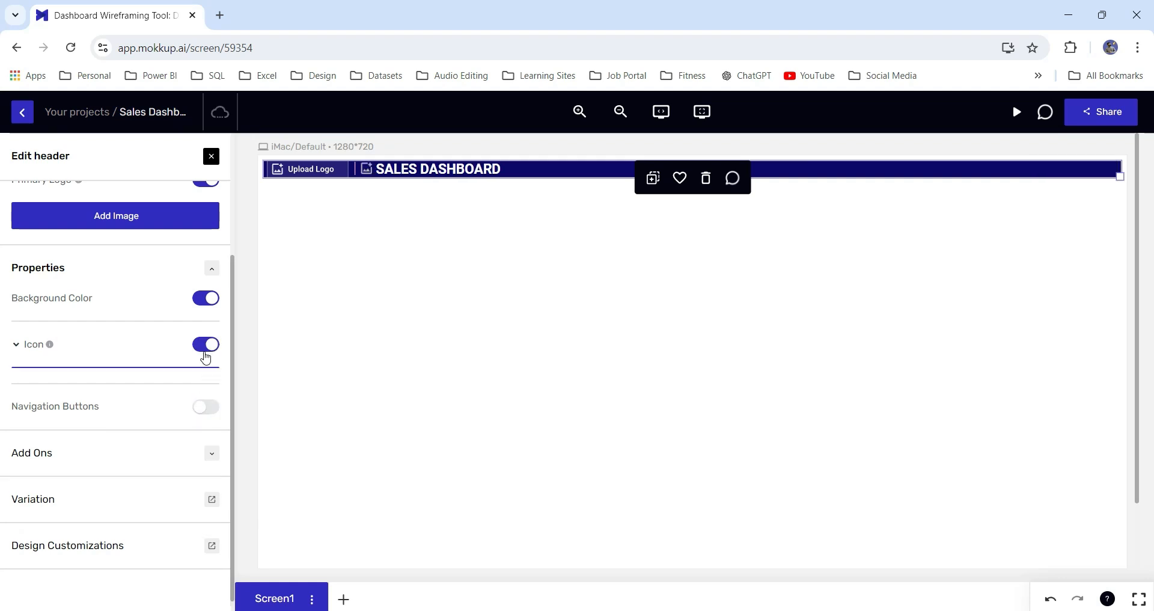
click(206, 345)
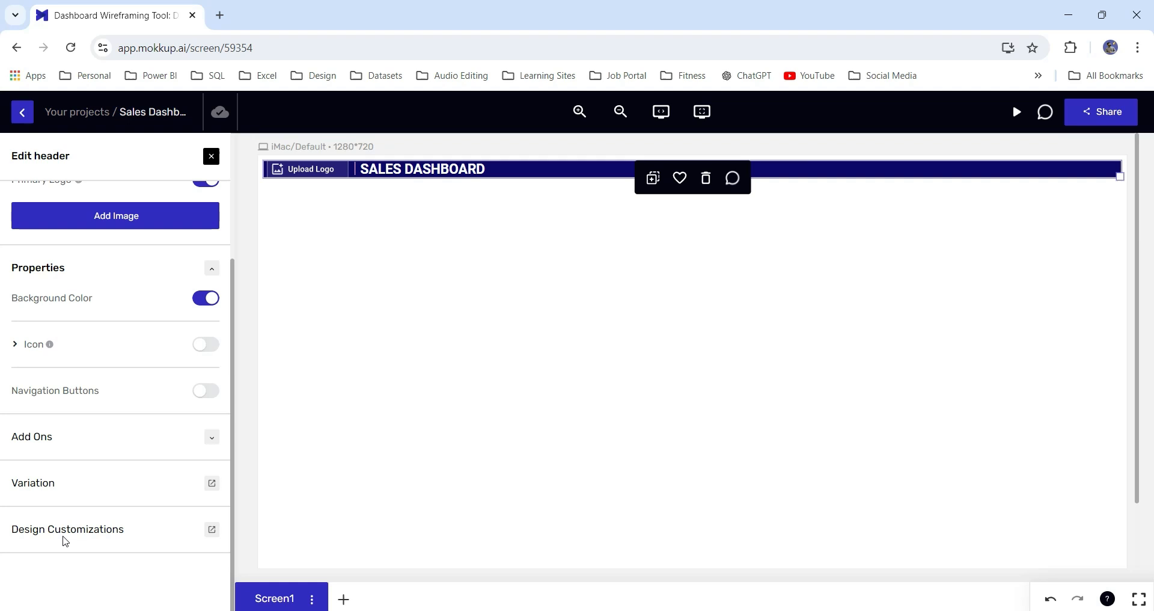
mouse_move(114, 537)
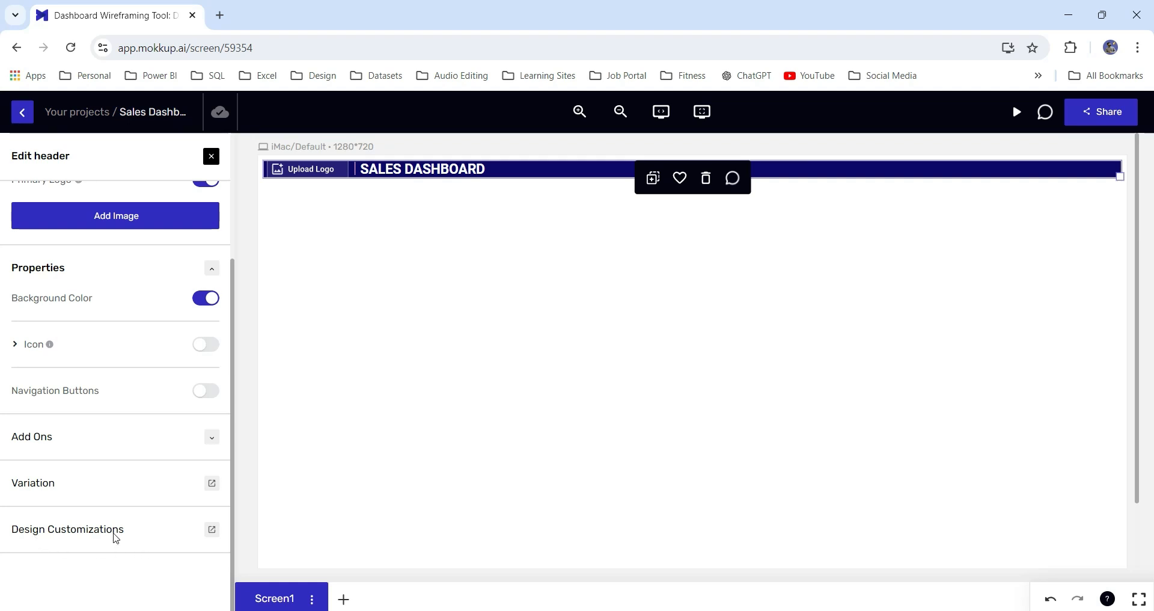
Step: Browse the header's Design Customizations colour themes, then deselect the header
click(66, 529)
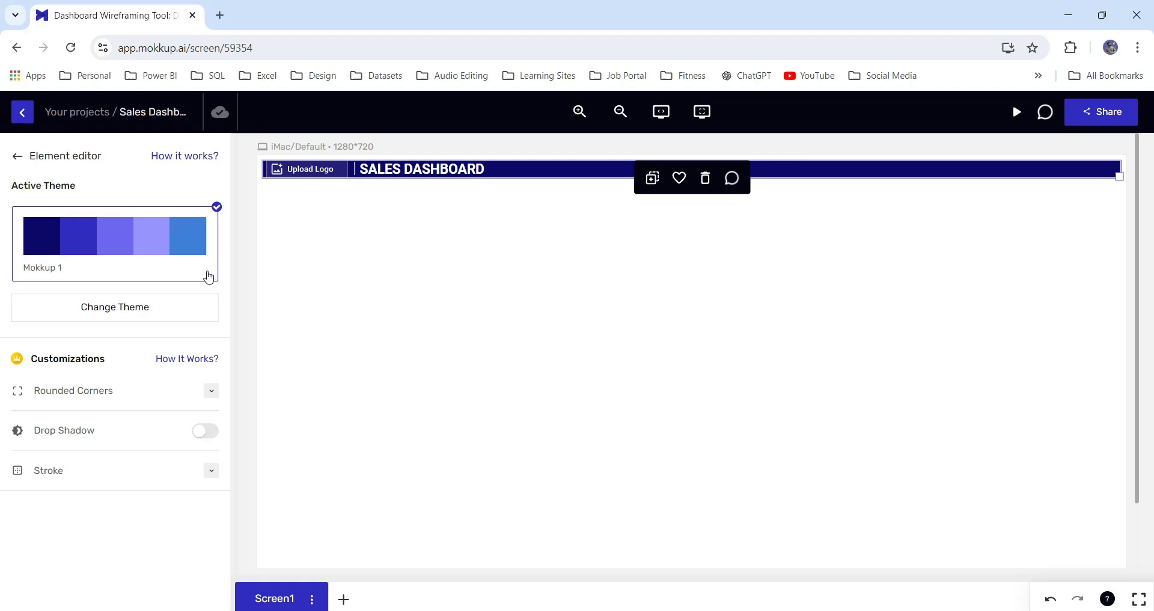
click(114, 306)
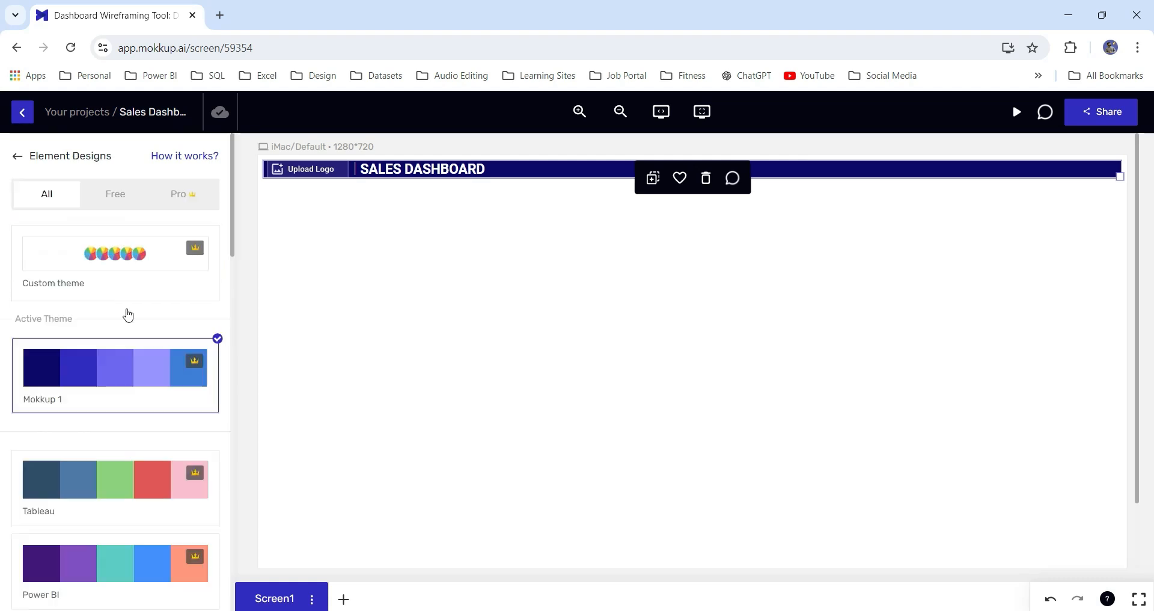
scroll(down, 3)
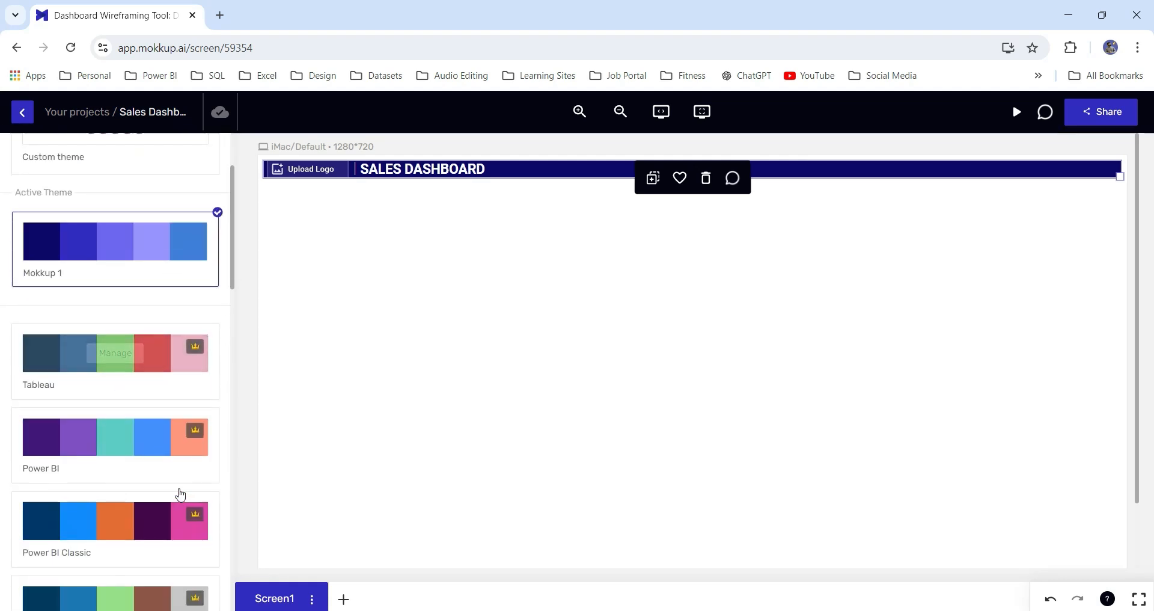
scroll(down, 3)
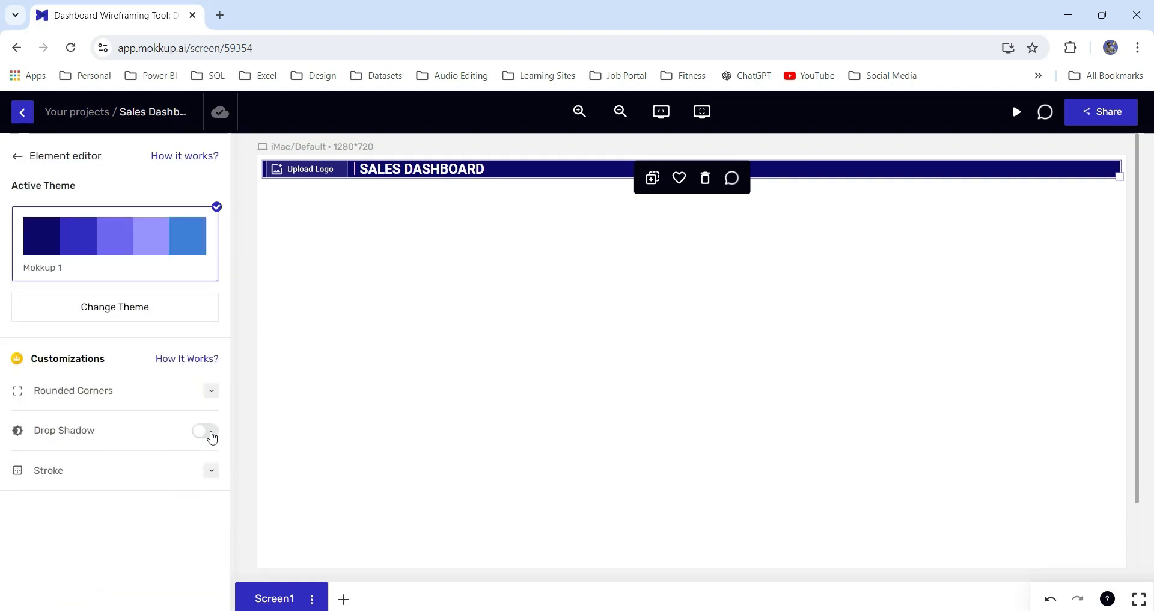
click(205, 430)
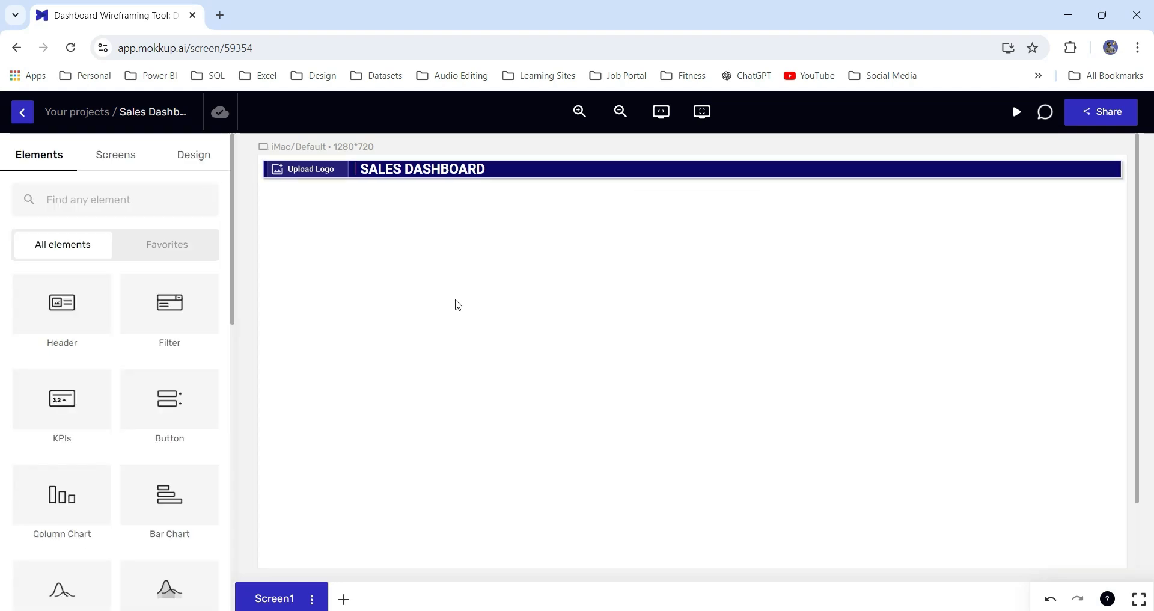
mouse_move(62, 398)
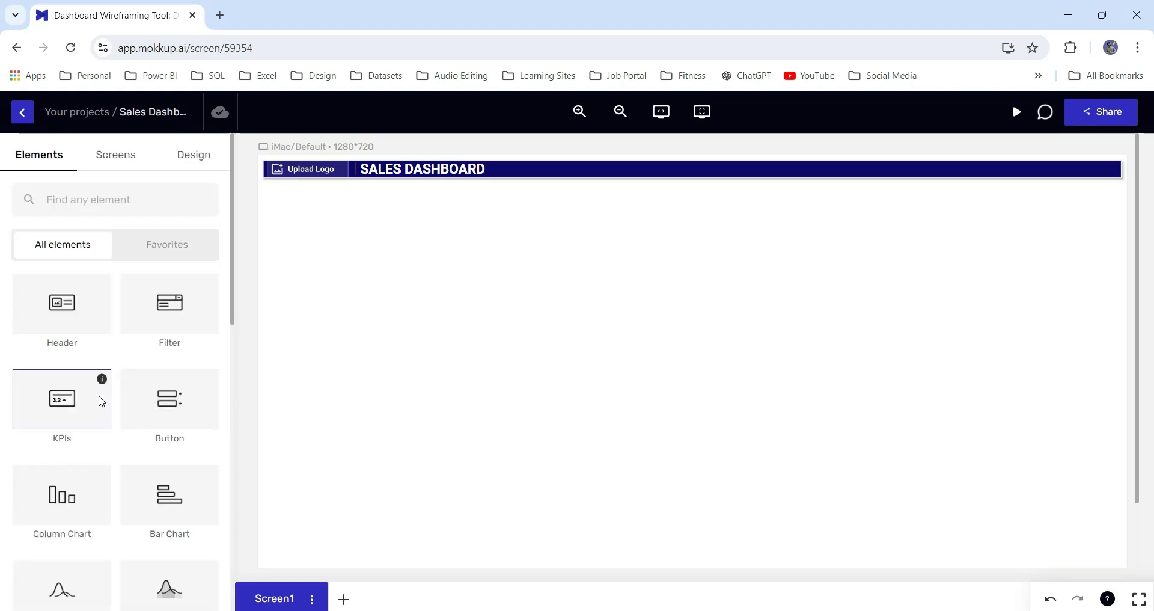
Step: Add a column-style KPI card and move it below the header's left end
click(62, 398)
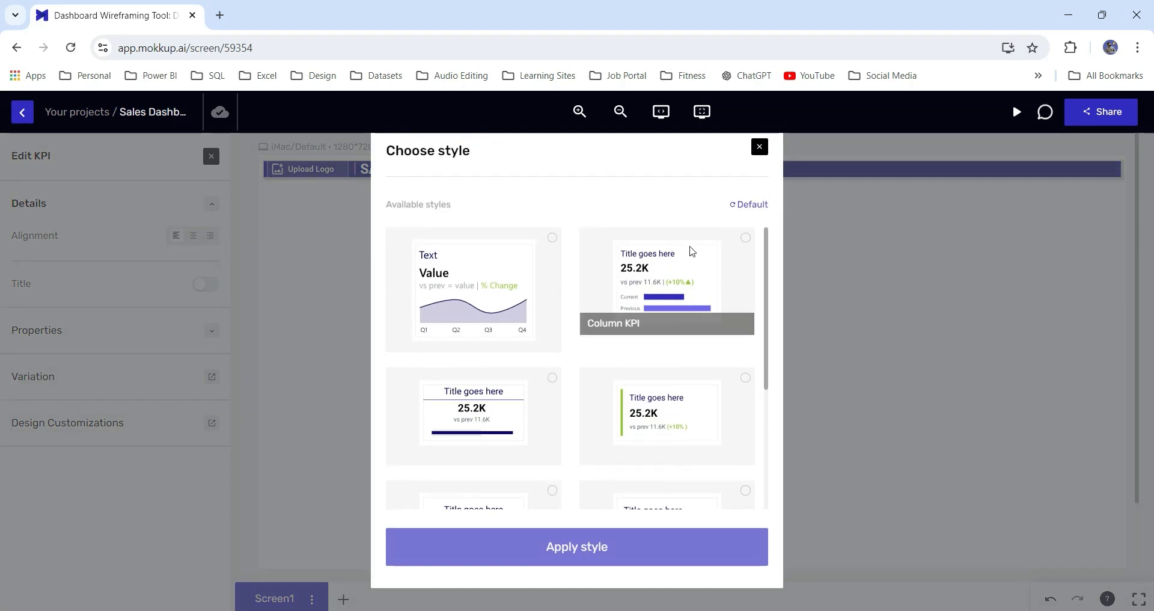
click(576, 545)
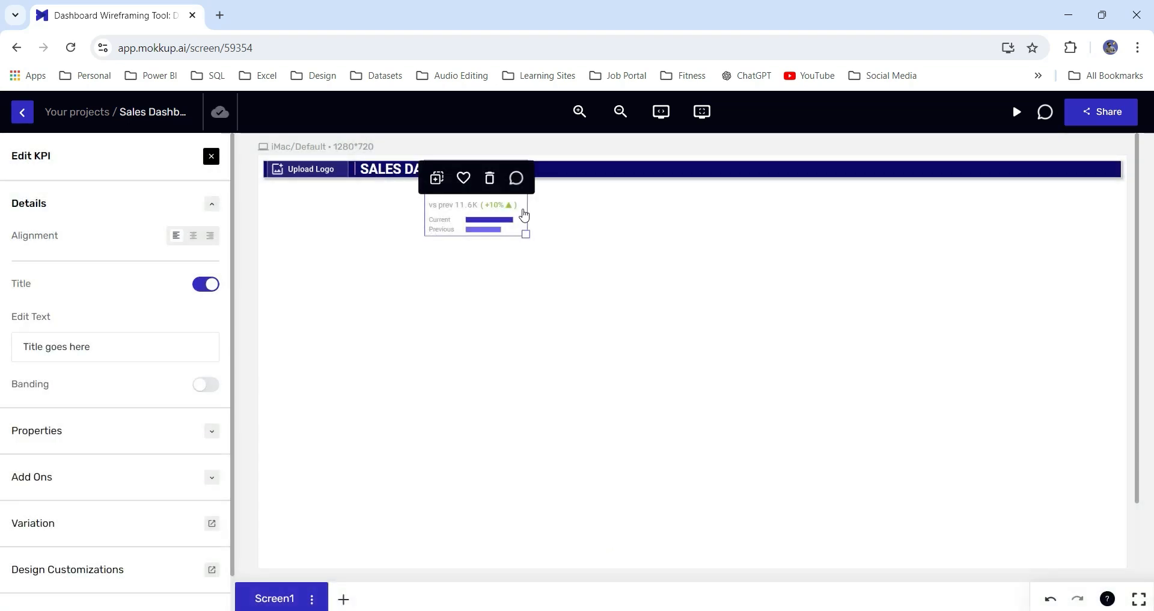
drag(477, 214, 315, 235)
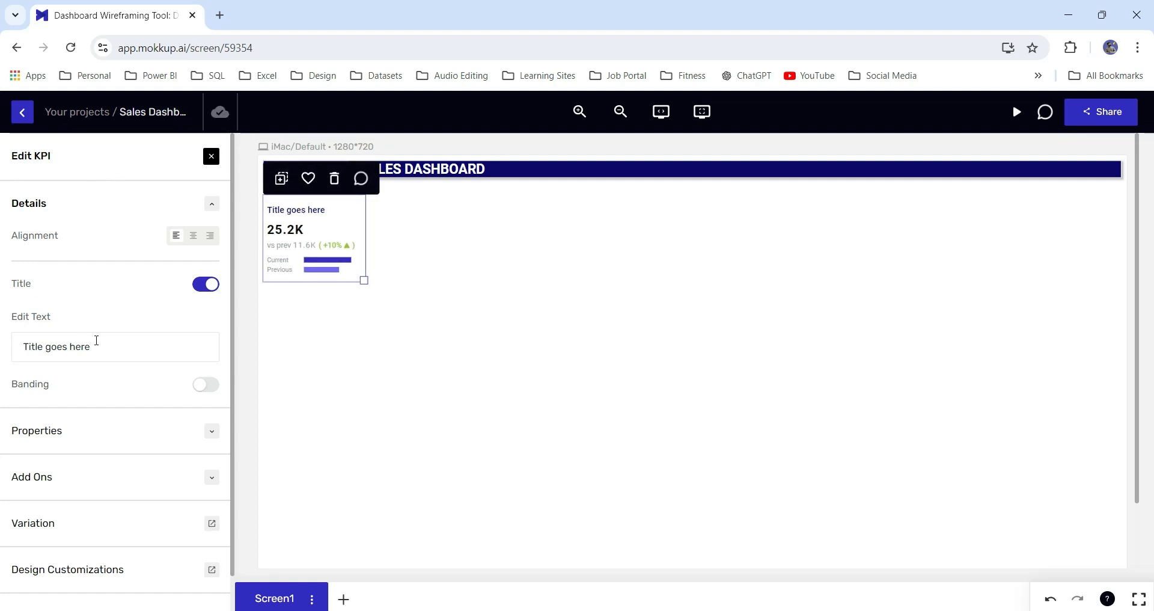
Step: Retitle the KPI card 'Total Sales'
text(S)
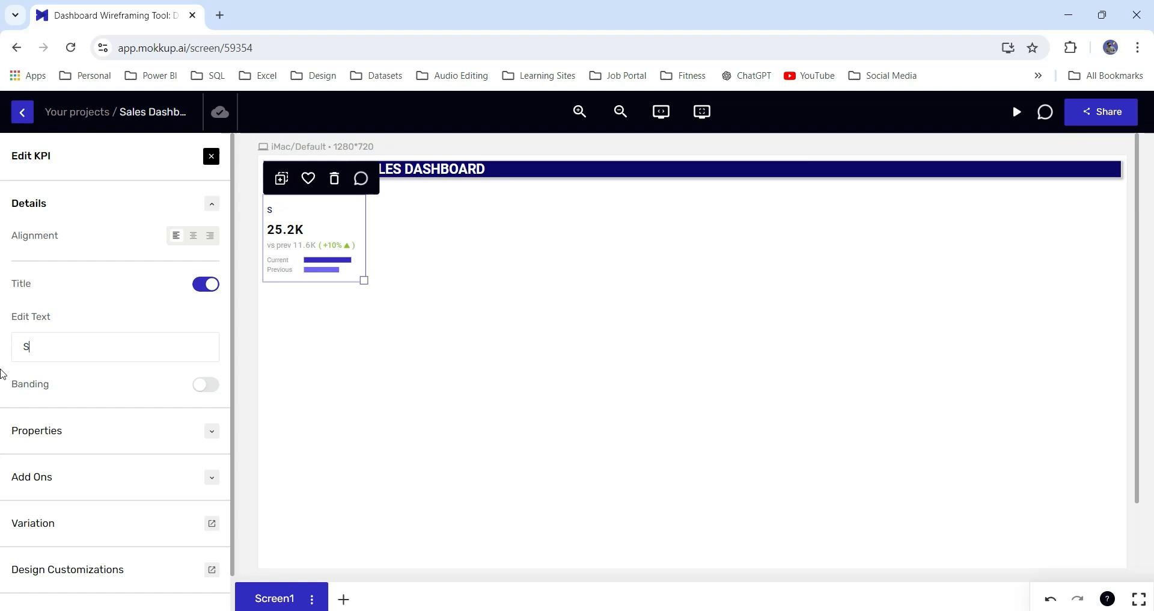
text(Total Sales)
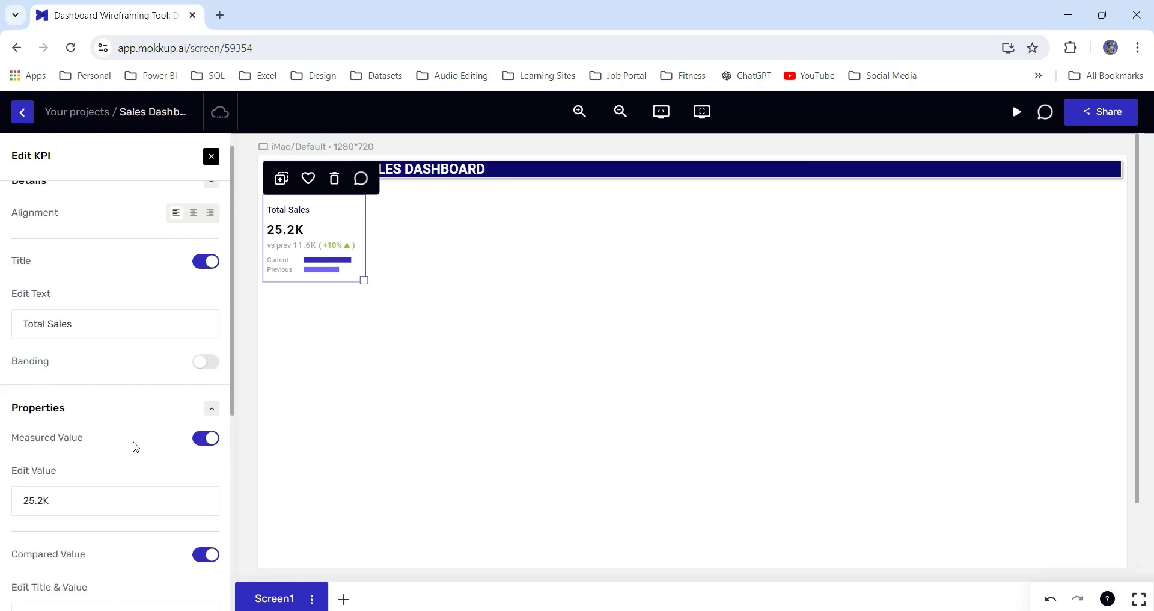
scroll(down, 3)
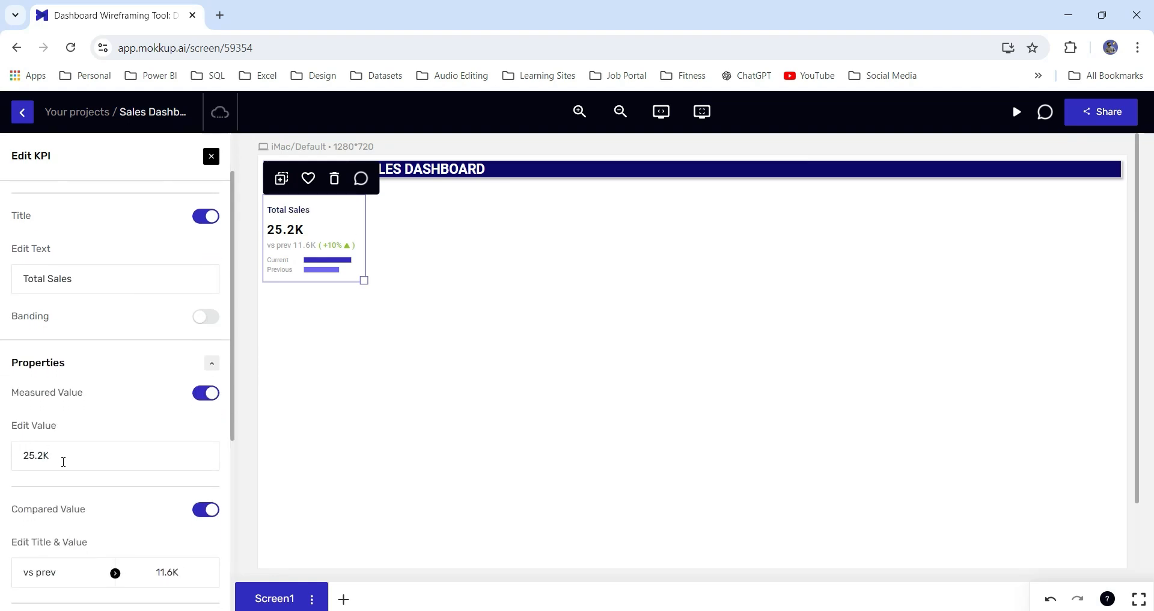
scroll(down, 3)
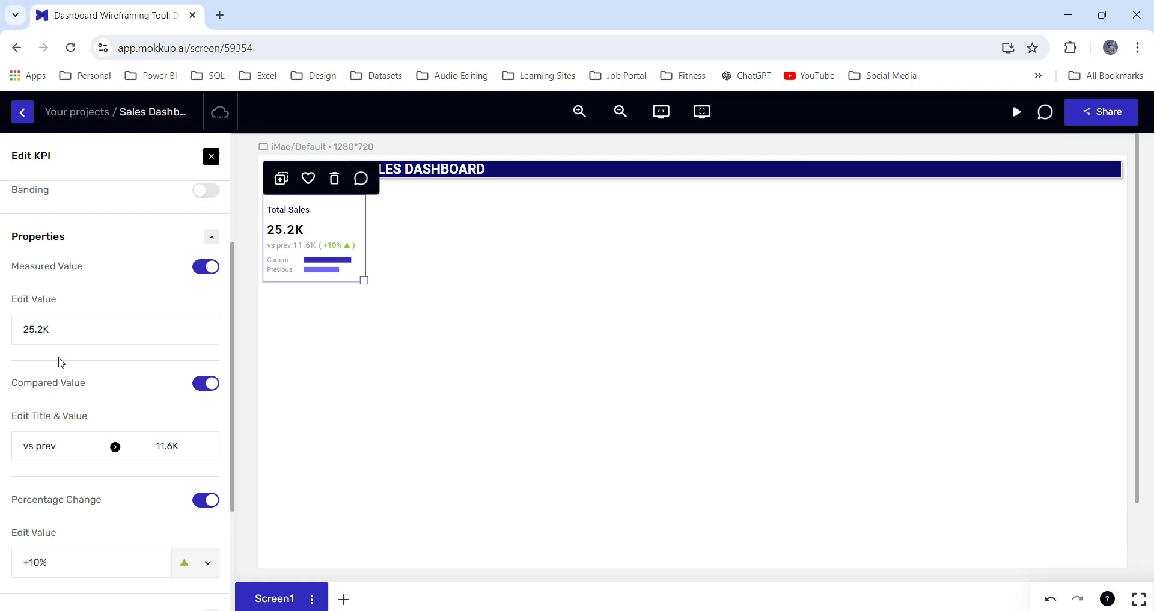
click(40, 446)
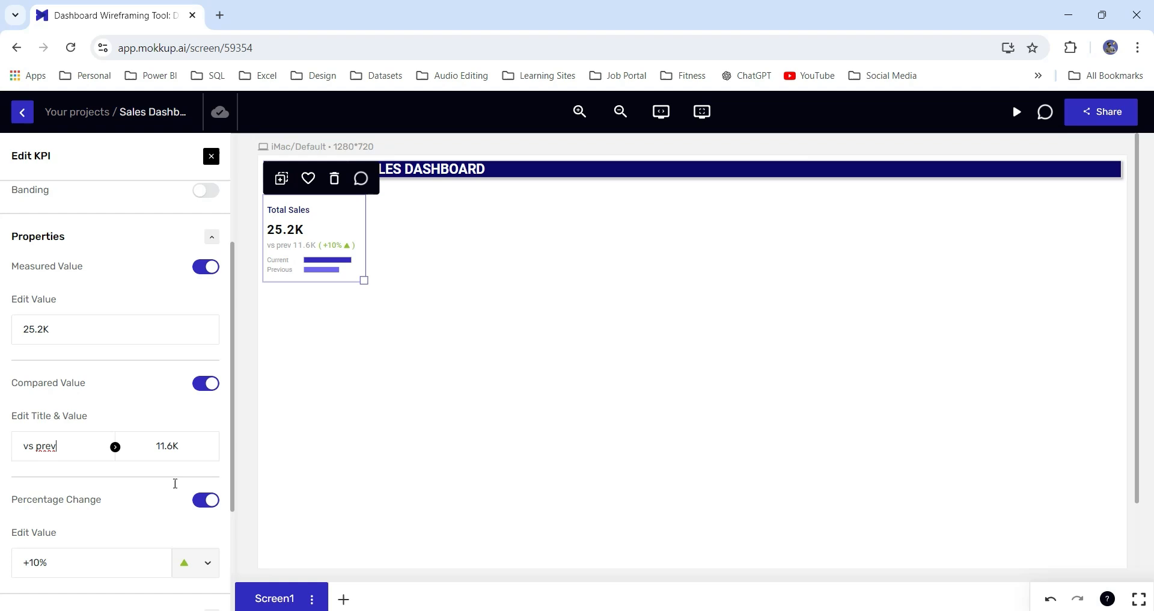
scroll(down, 3)
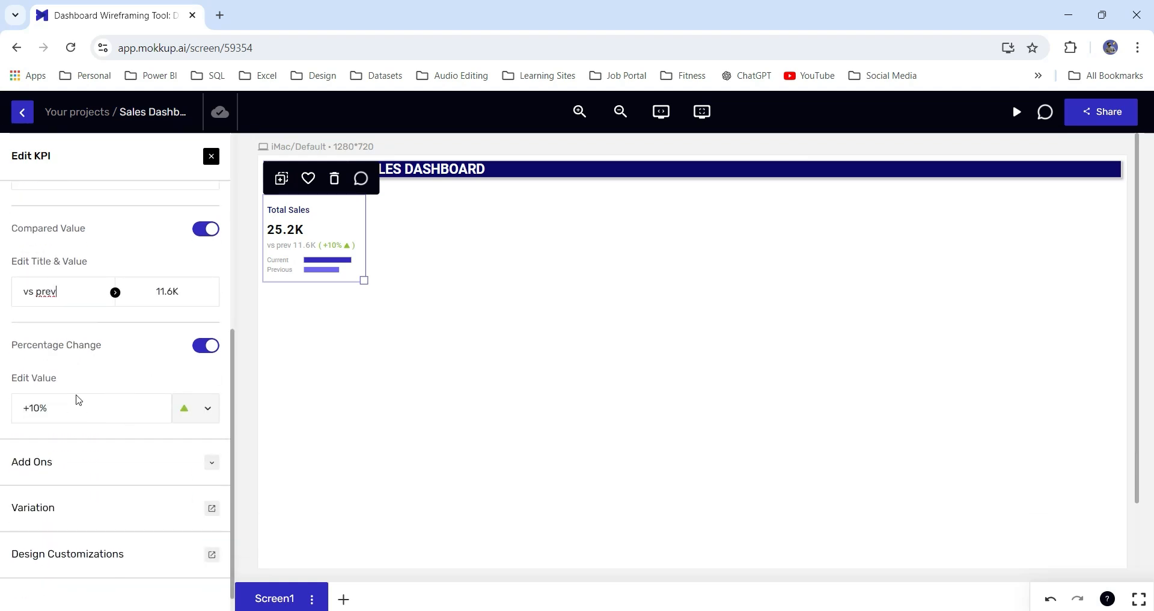
click(207, 408)
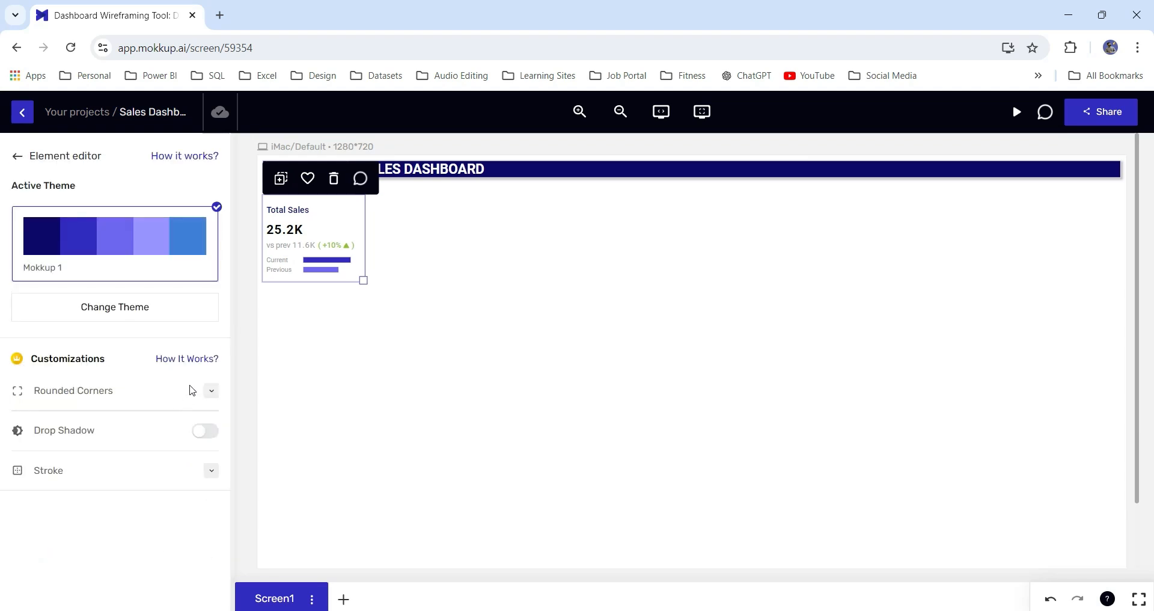
Step: Set the Total Sales card's corner radius to 4 px and enable drop shadow
click(211, 390)
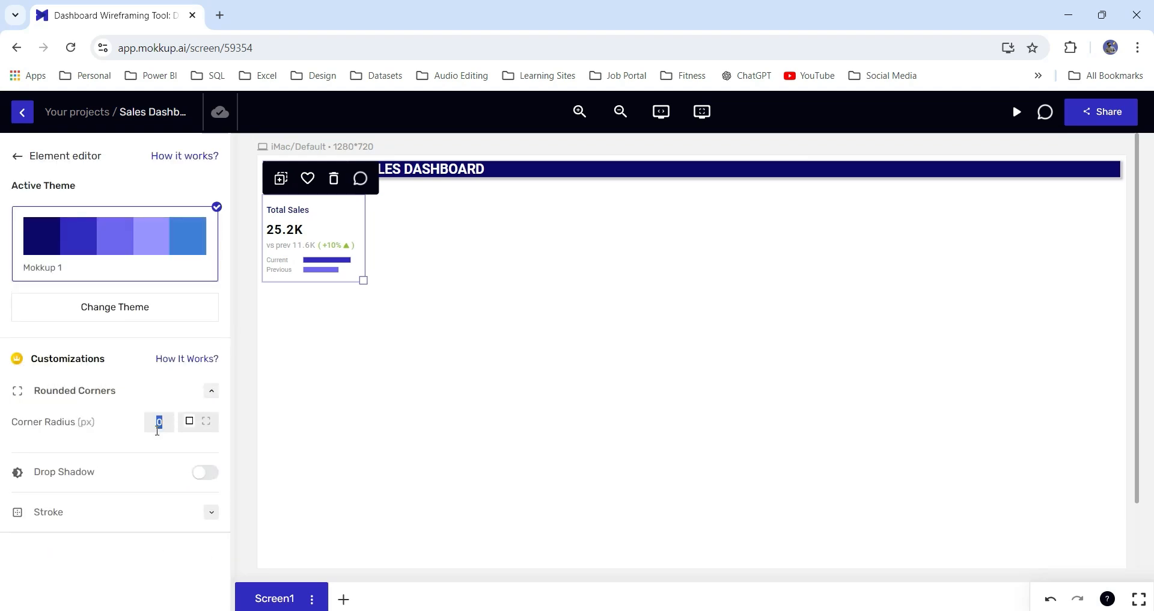
text(4)
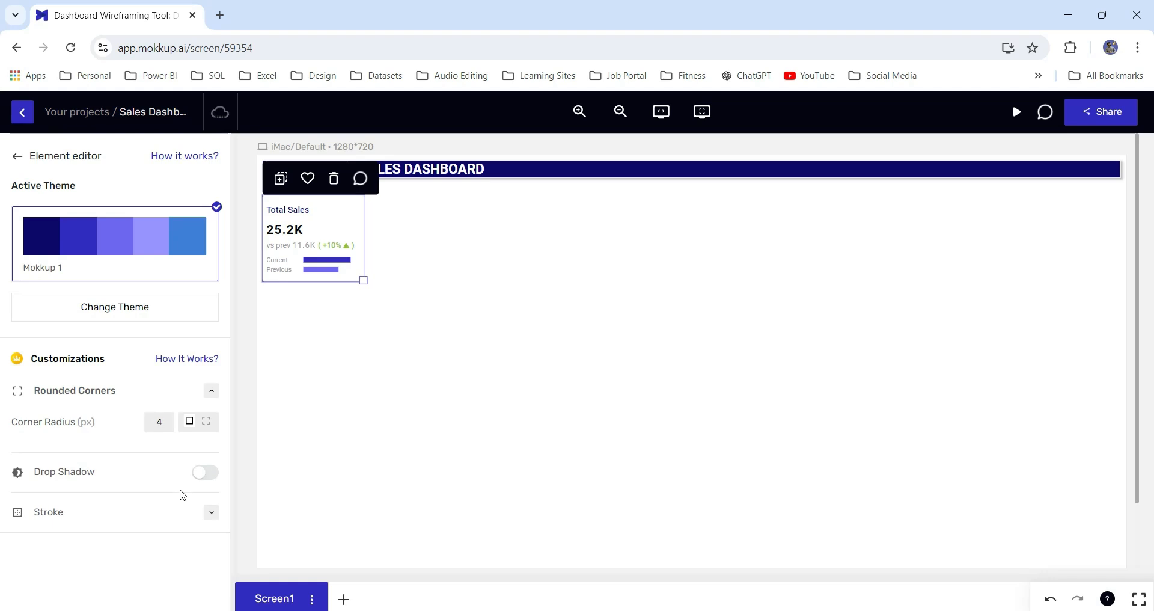
click(205, 472)
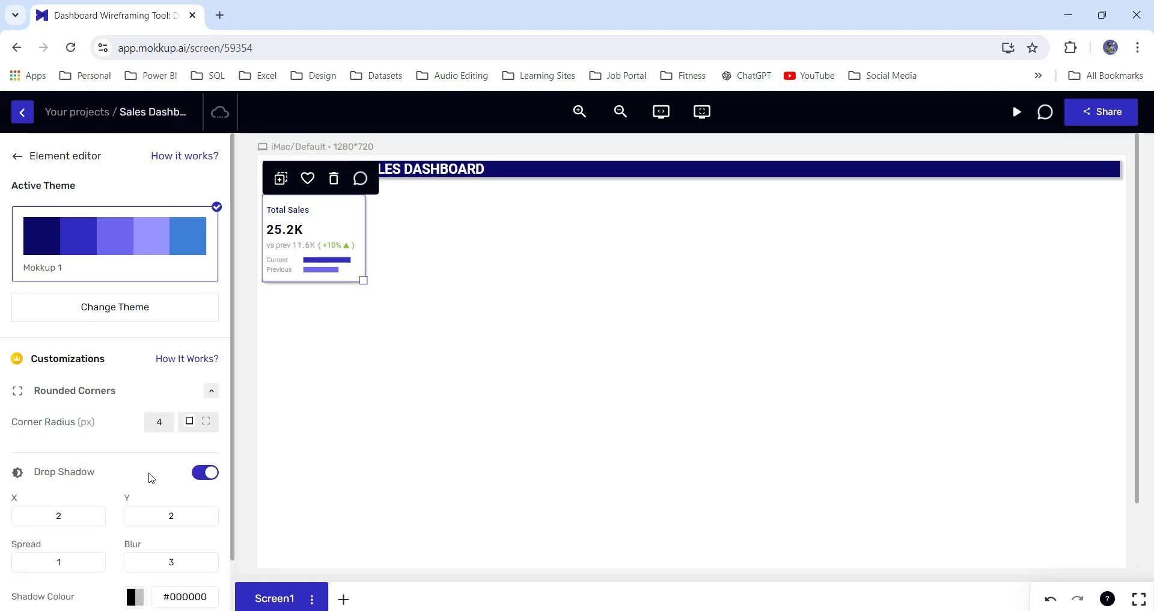
scroll(down, 3)
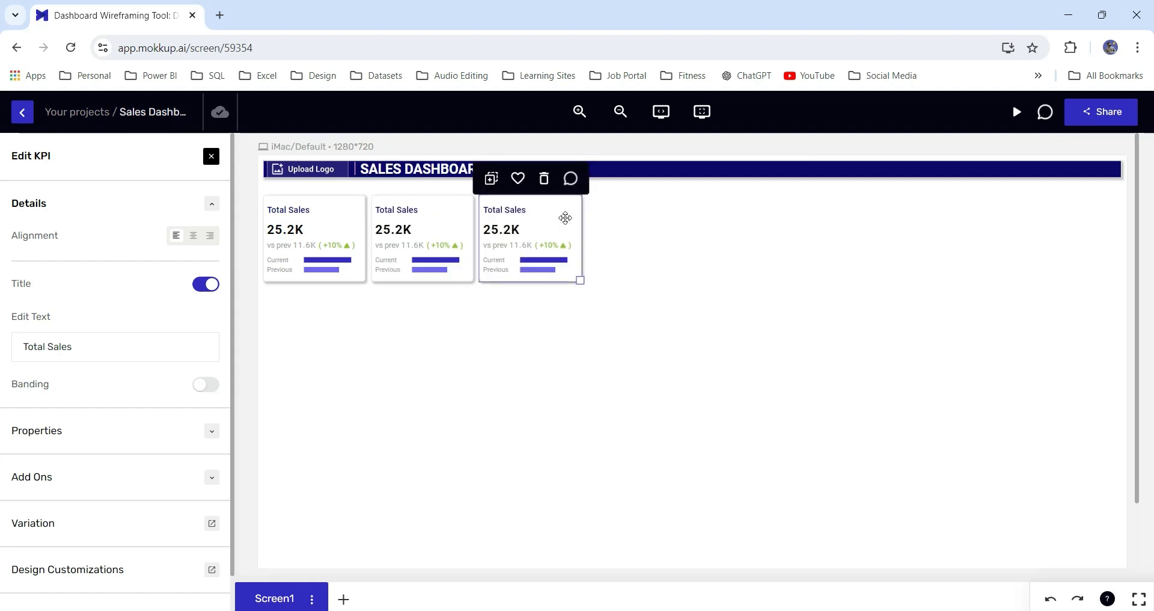
Step: Retitle the duplicated KPI cards 'Total Profit' and 'Total Units'
click(422, 210)
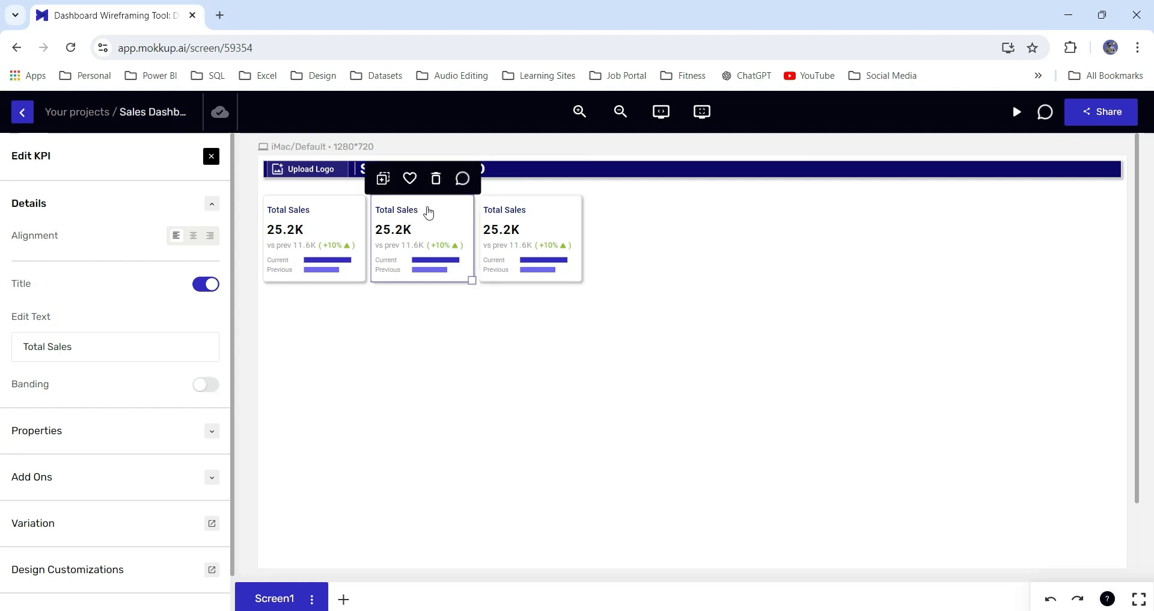
double_click(57, 346)
text(Profit)
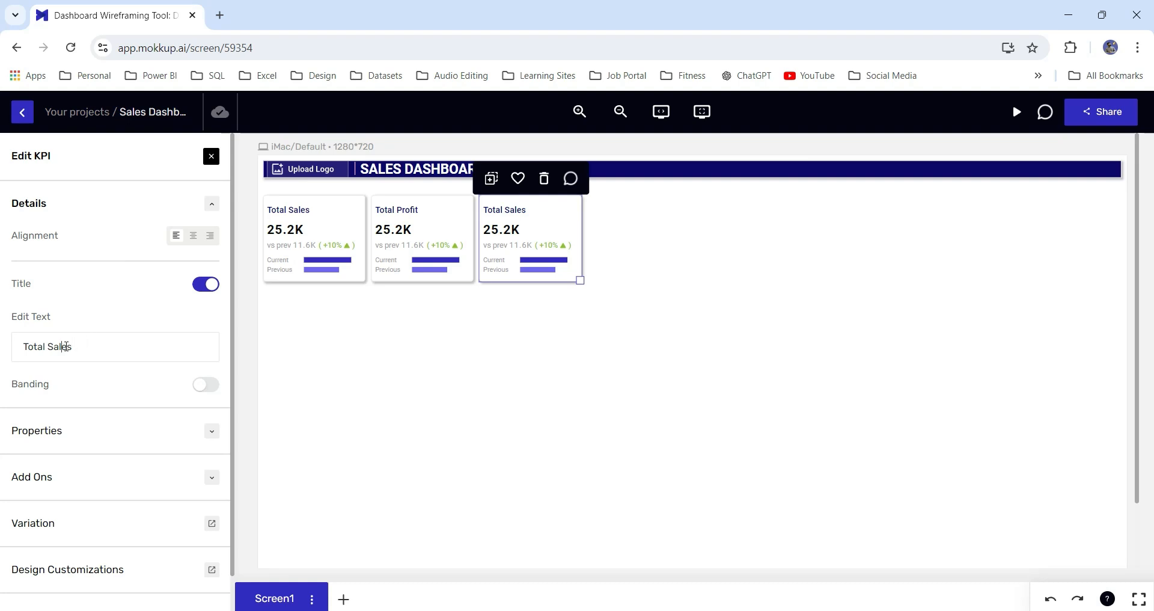
click(211, 156)
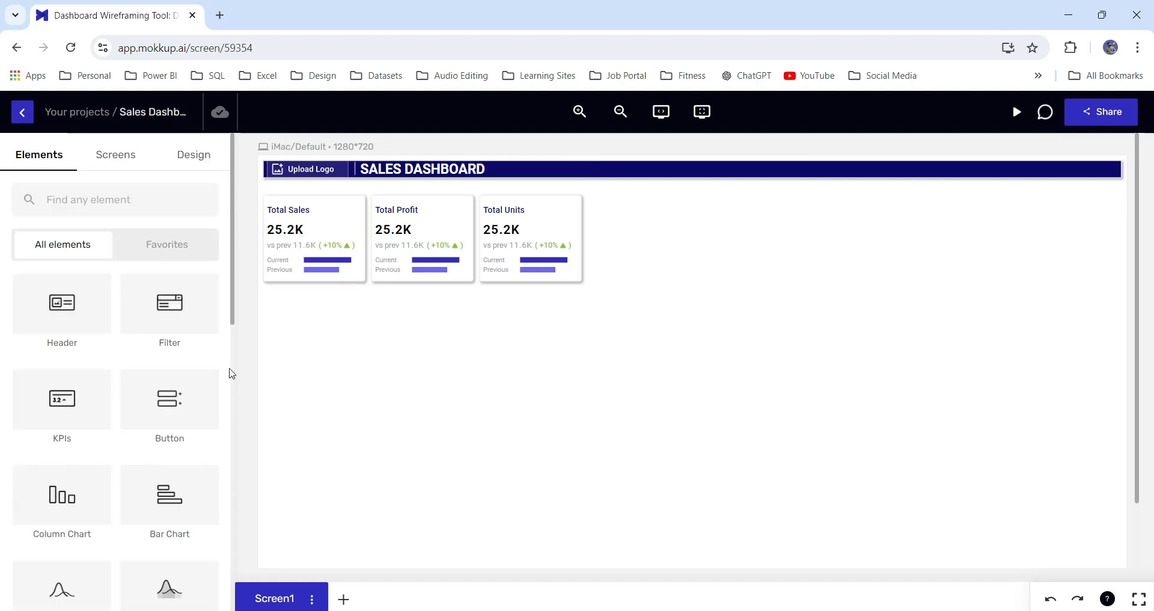
mouse_move(162, 319)
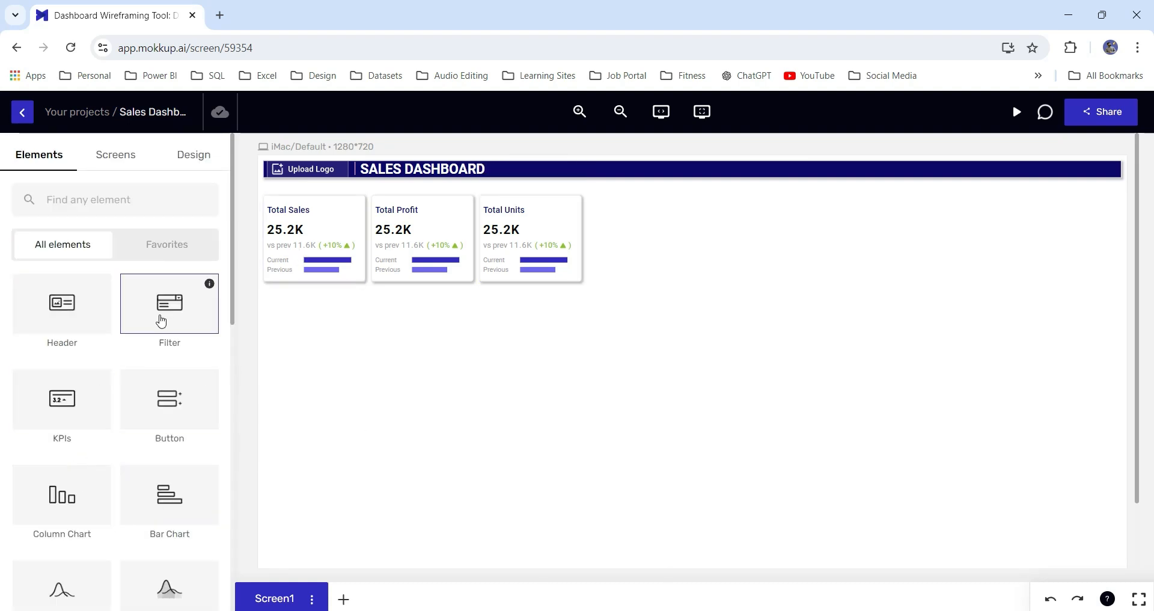
Step: Add a Basic Dropdown filter and duplicate it into a row of five
click(169, 302)
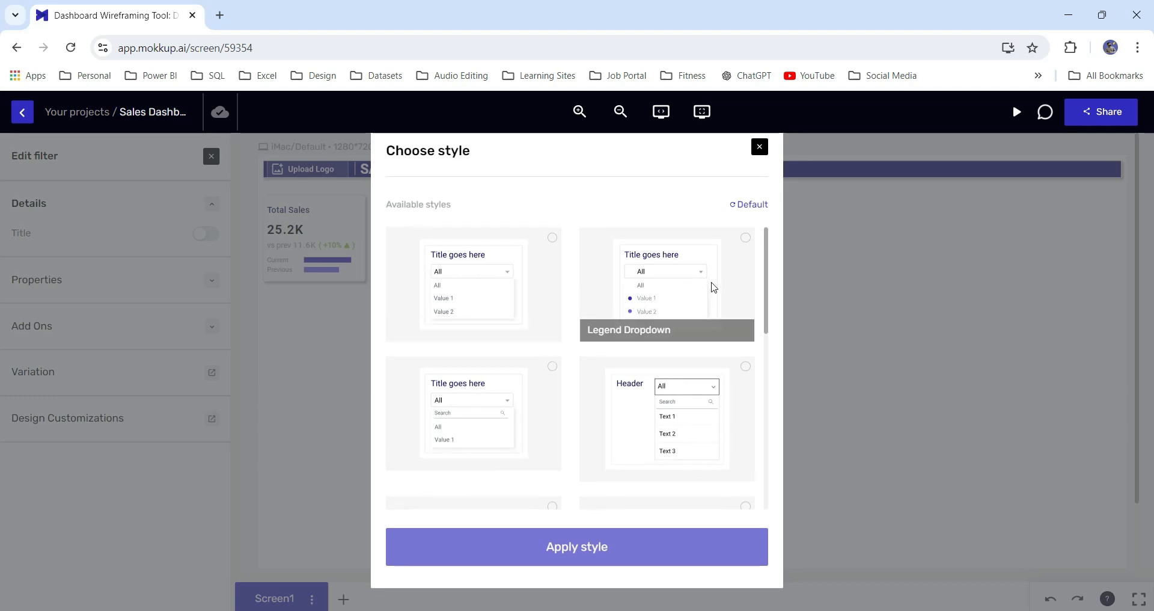
mouse_move(478, 426)
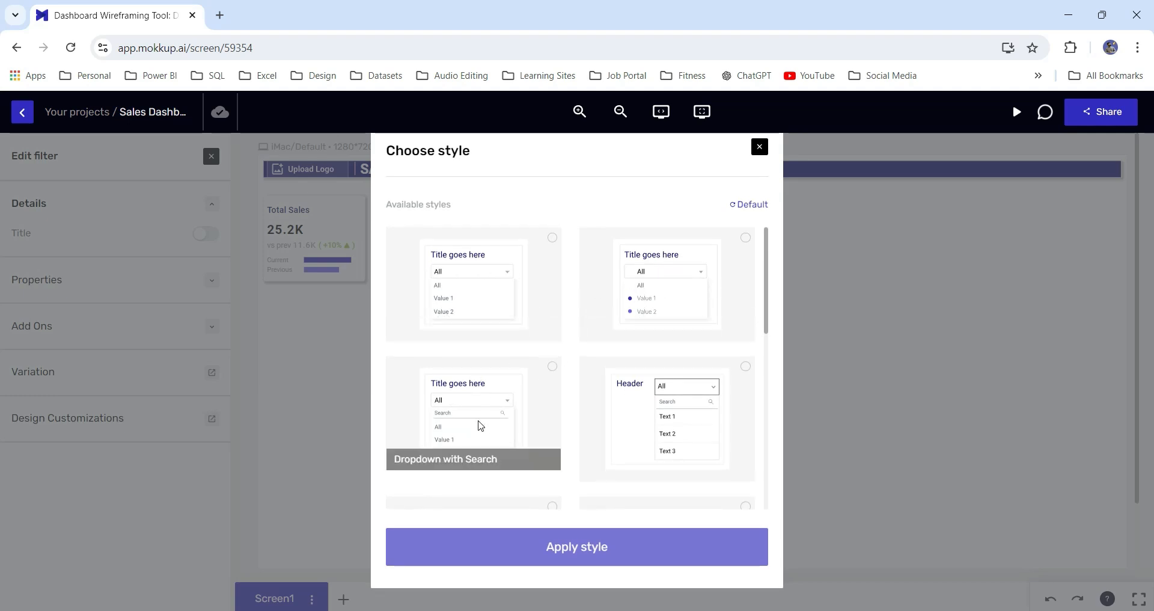
click(473, 283)
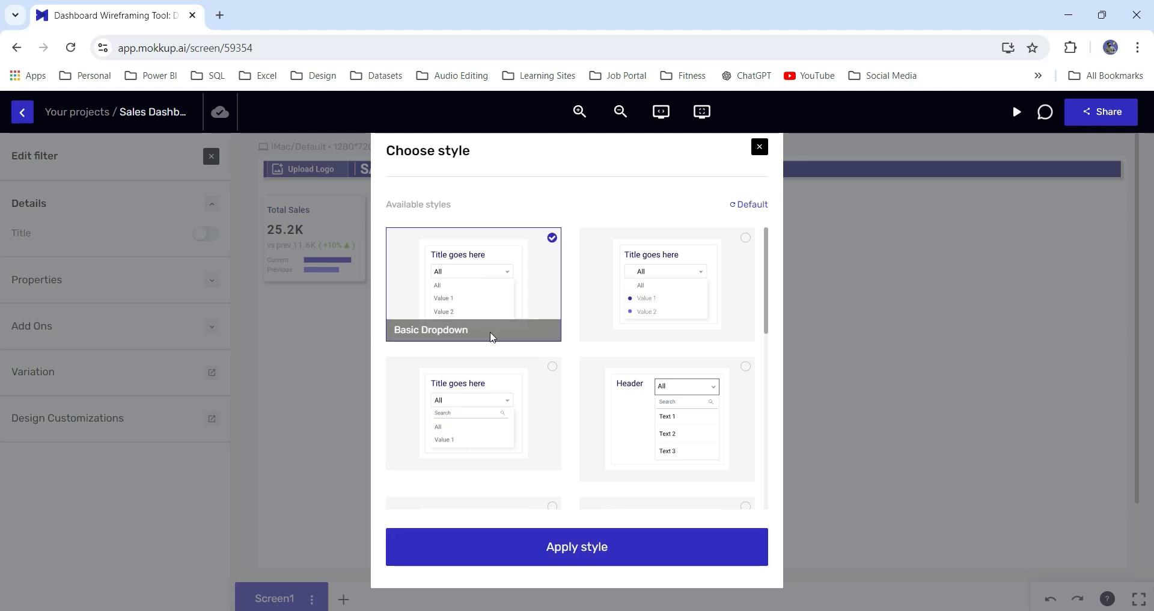
click(576, 545)
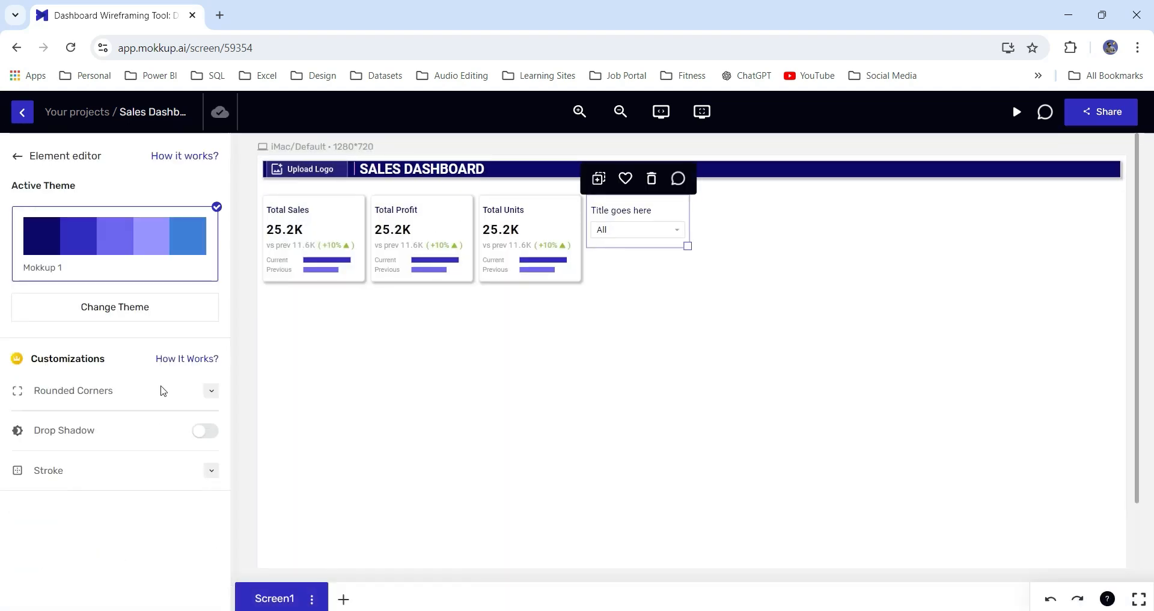
click(204, 430)
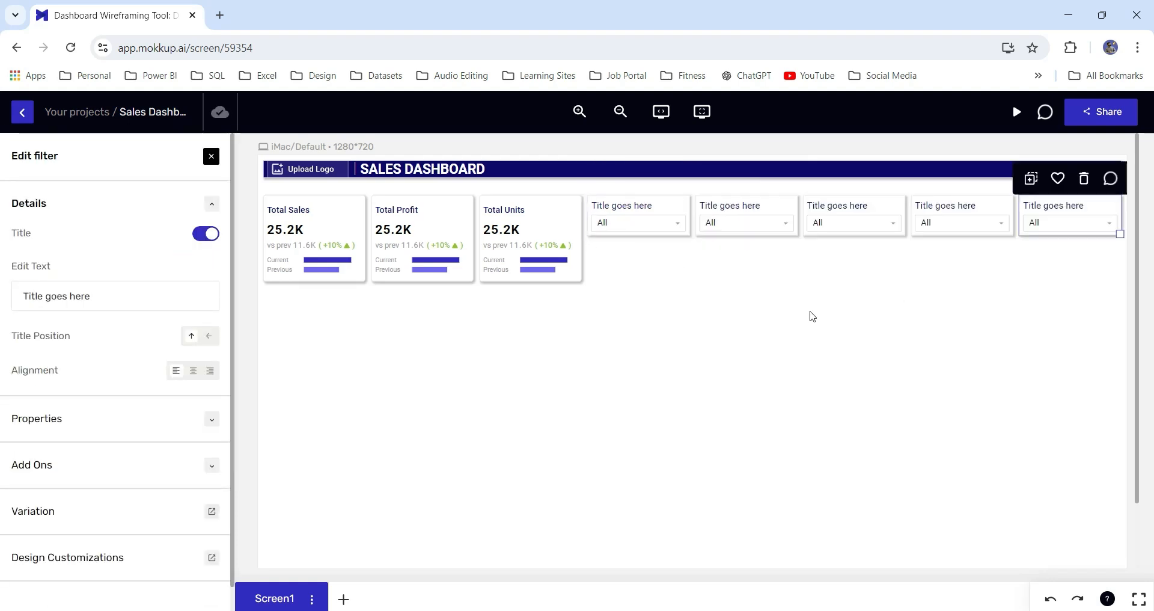
Step: Title the first dropdown filter 'Products'
click(211, 156)
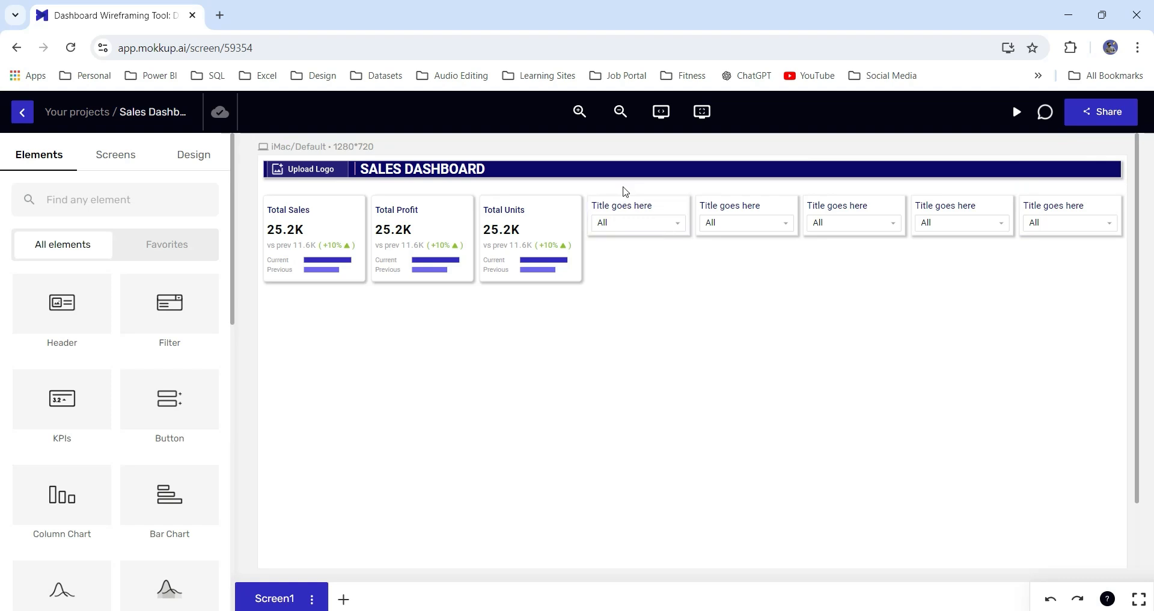
click(637, 214)
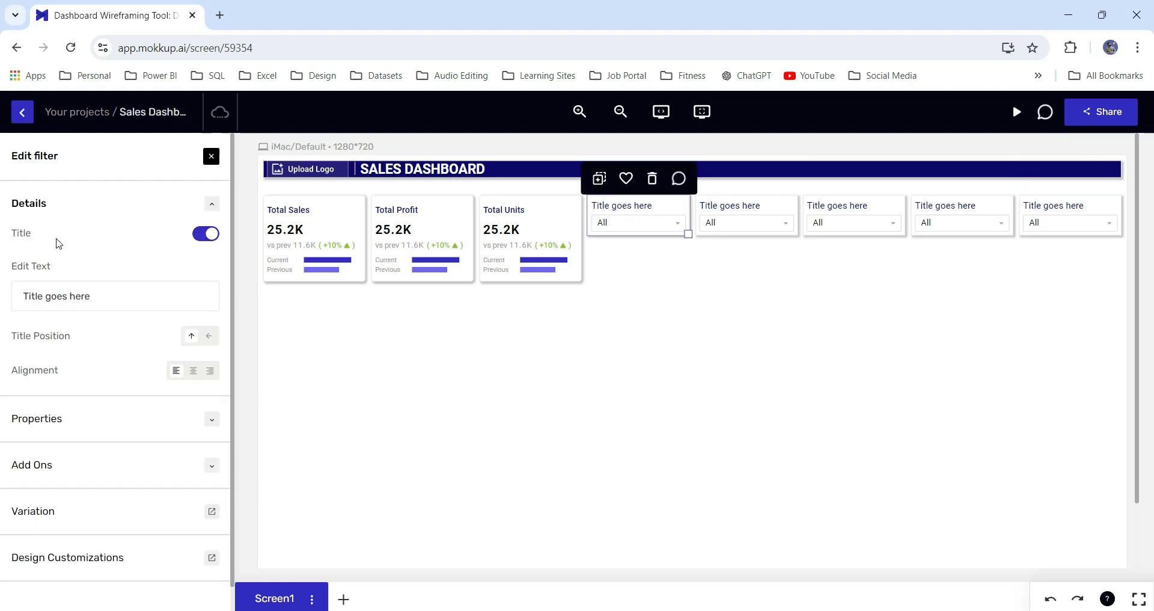
text(P)
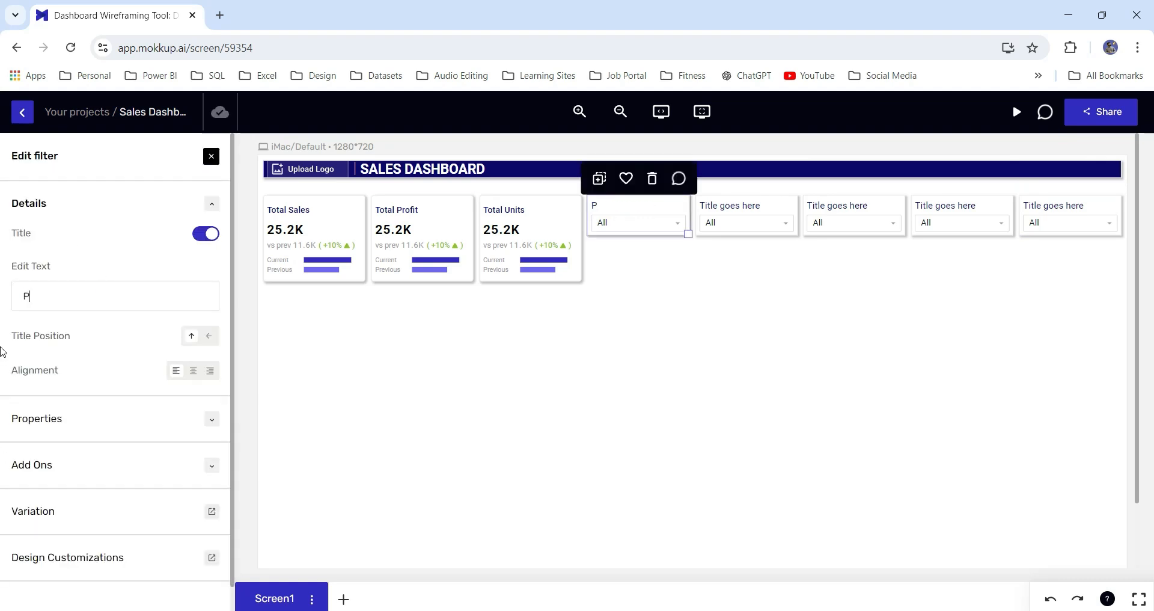
click(211, 156)
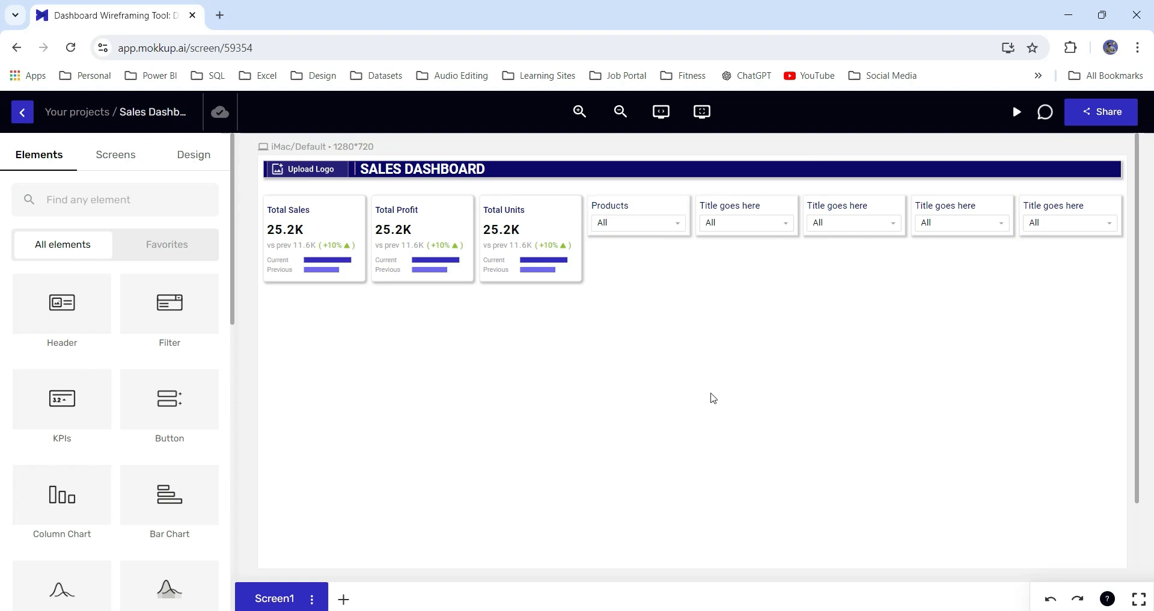
mouse_move(434, 433)
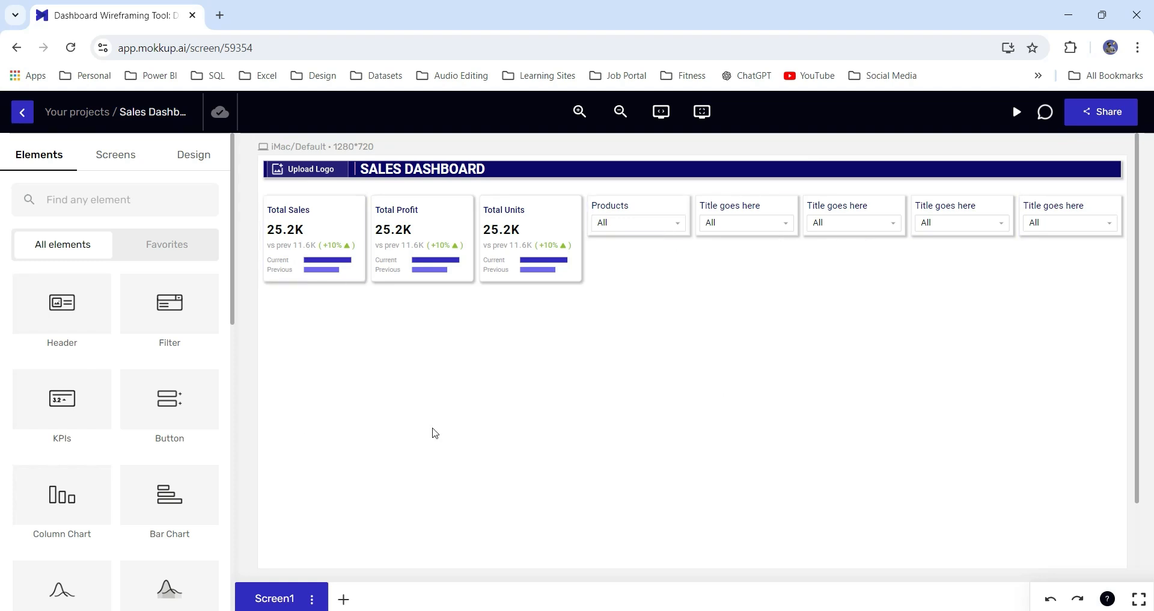
scroll(down, 3)
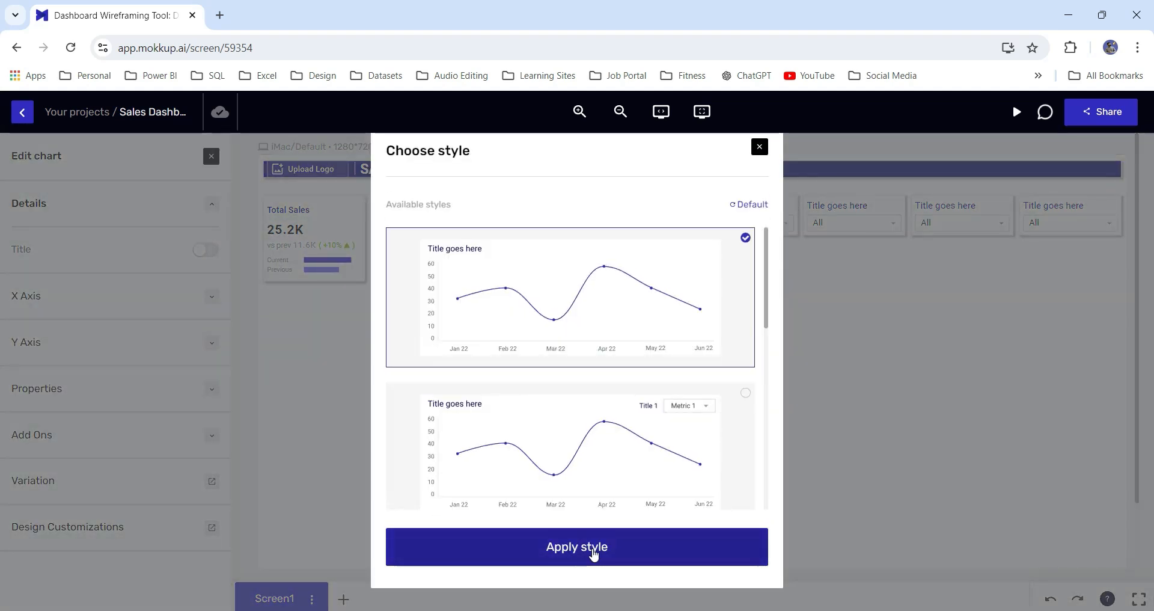
Step: Apply the default line chart, widen it to the right edge, and title it 'Sales over Month'
click(576, 546)
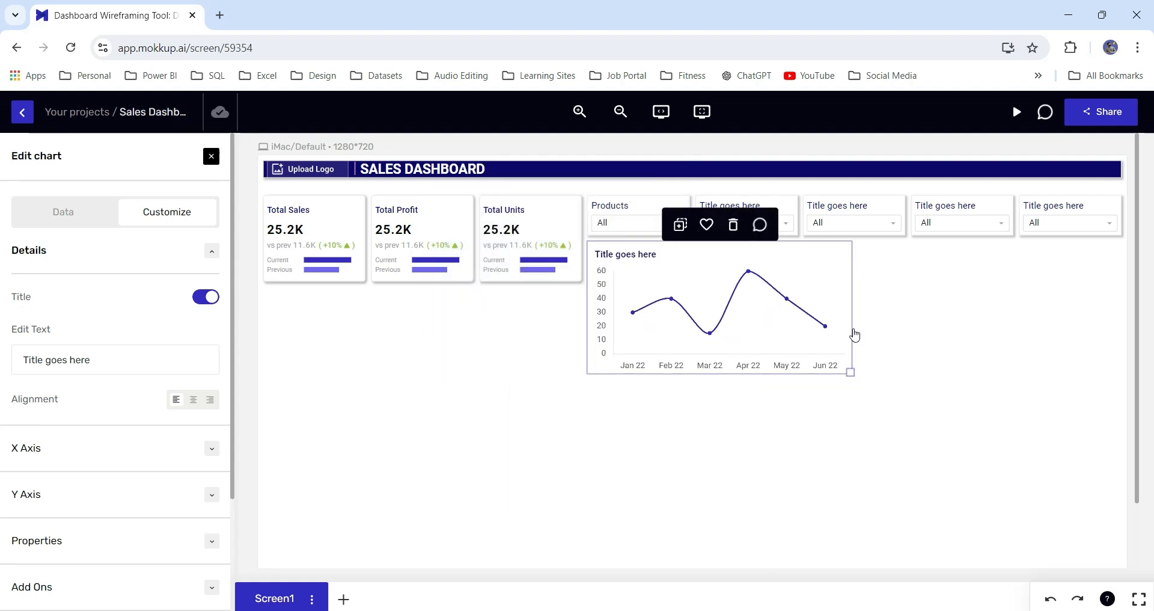
drag(849, 372, 1030, 480)
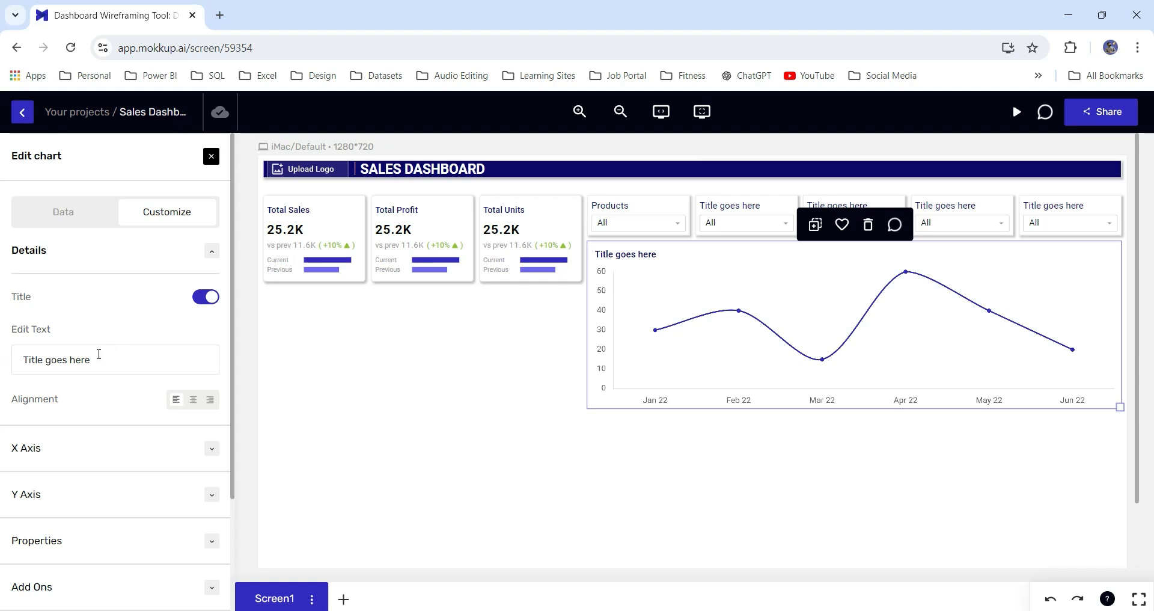
text(Sale)
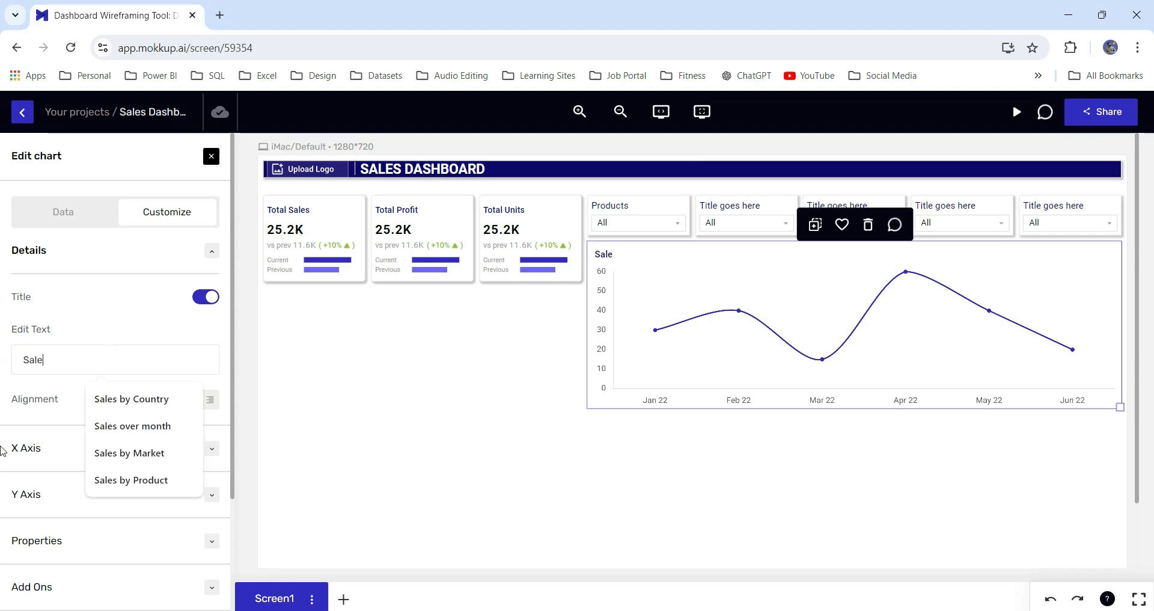
text(Sales over Month)
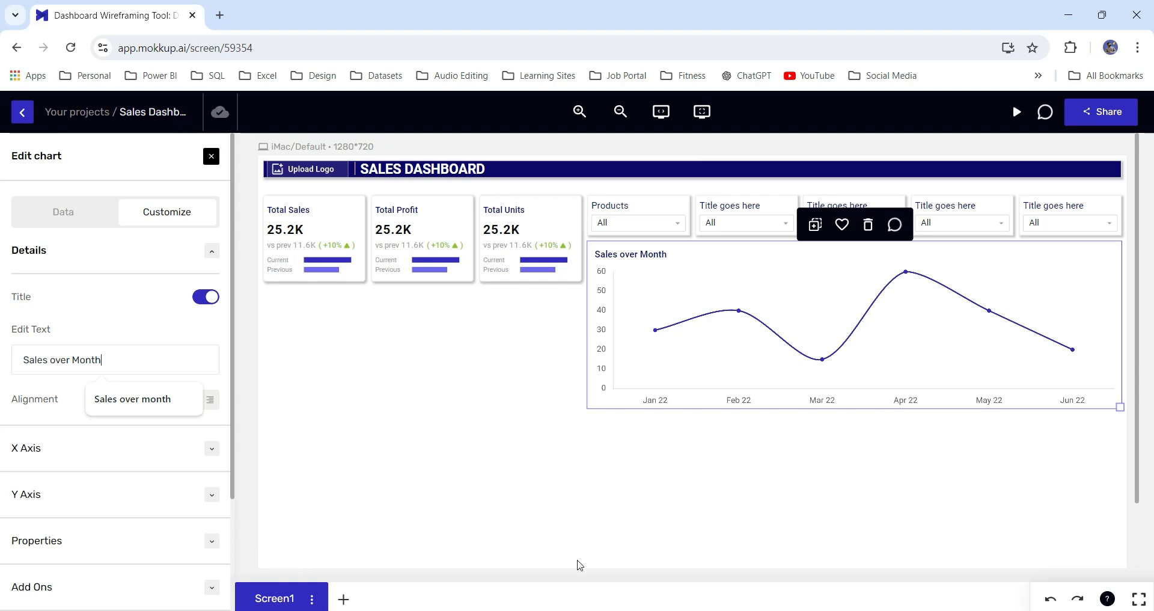
mouse_move(387, 437)
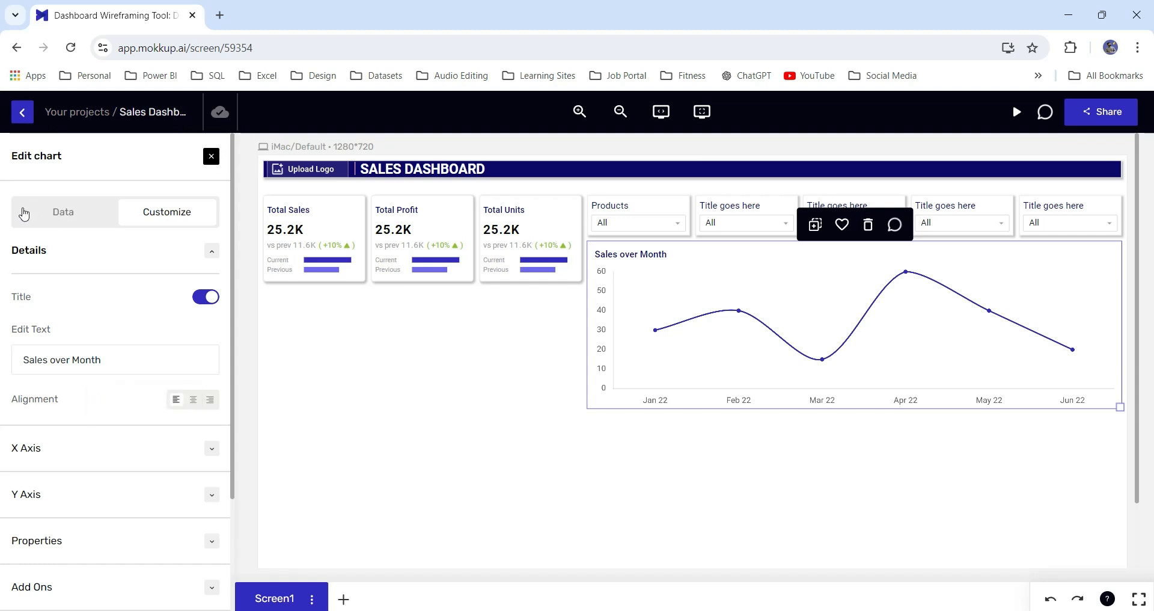
Step: Change the line chart's month labels from Jan 22–Jun 22 to Jan 24–Jun 24 and enable Drop Shadow
click(63, 212)
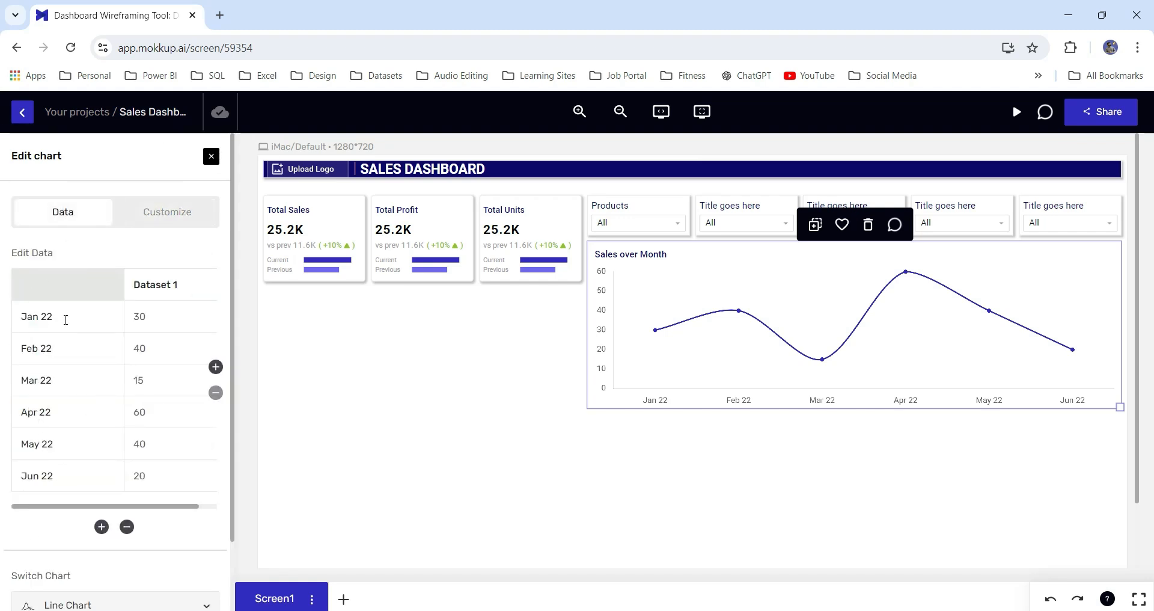
click(52, 316)
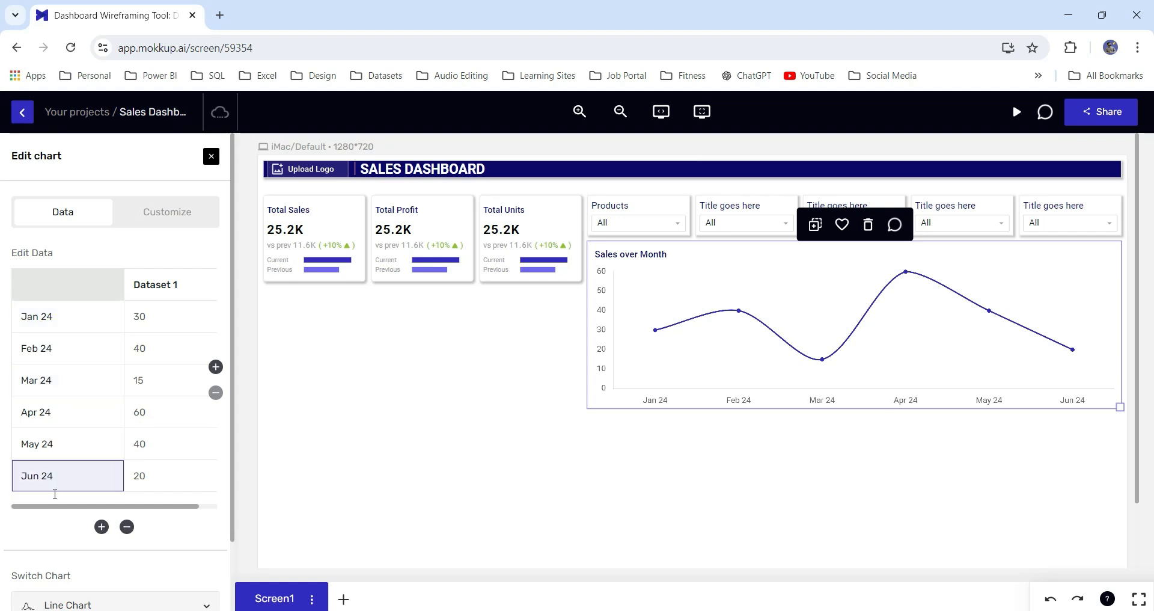
mouse_move(101, 527)
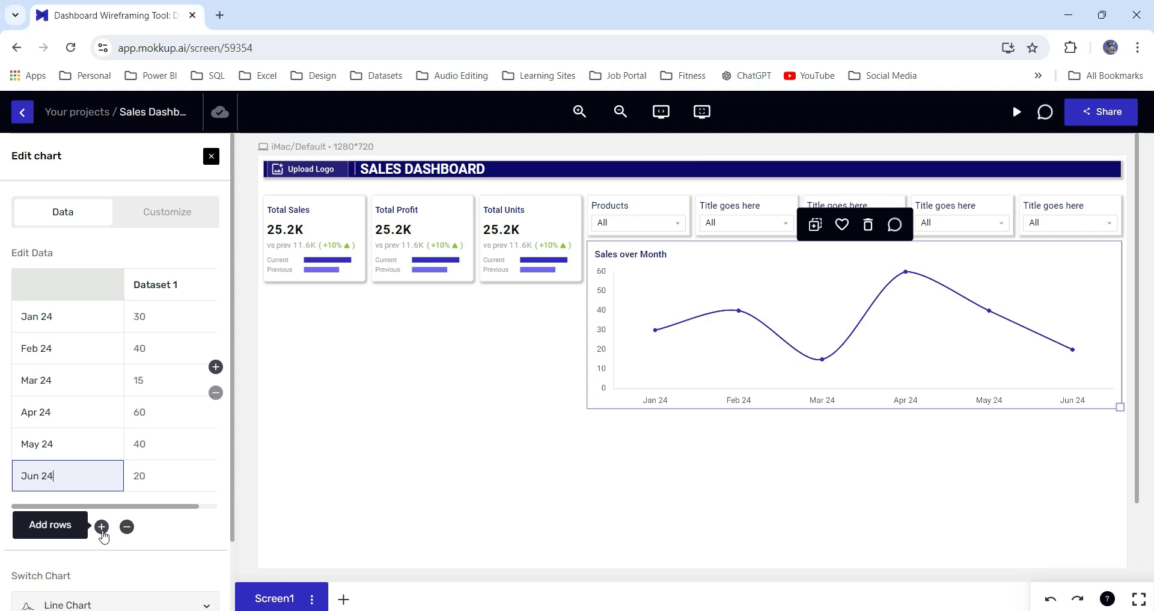
mouse_move(221, 354)
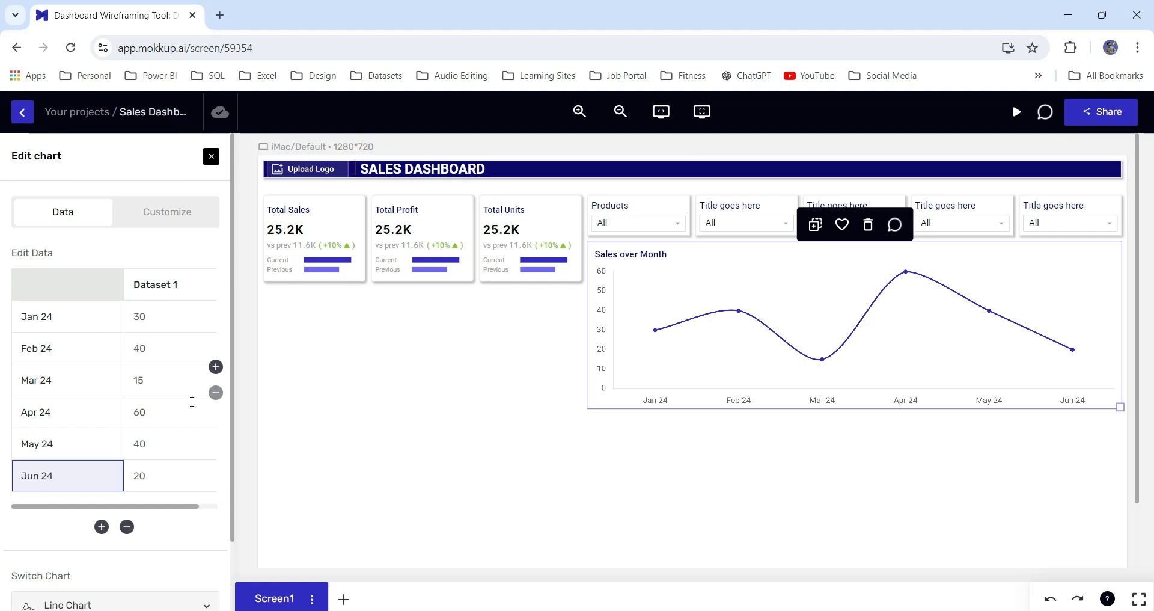
click(66, 476)
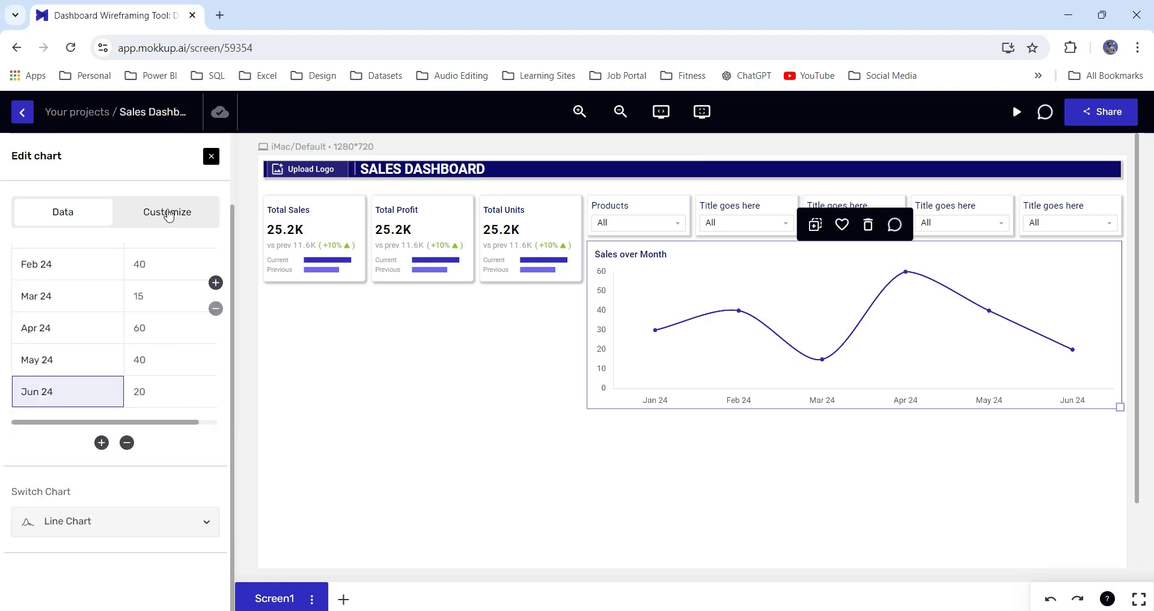
click(167, 212)
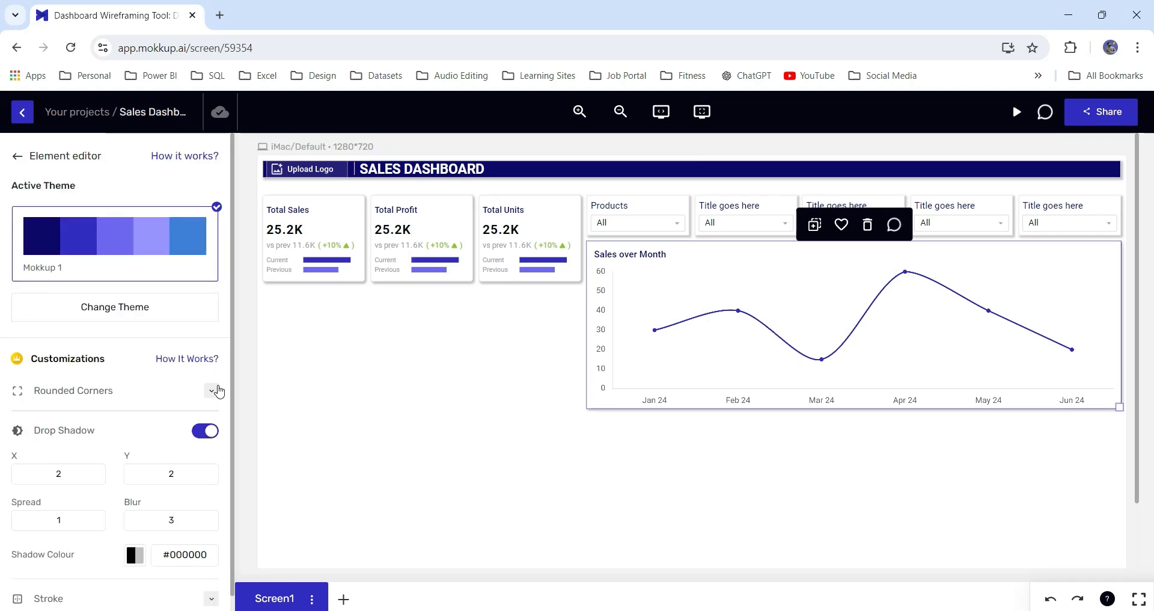
click(17, 155)
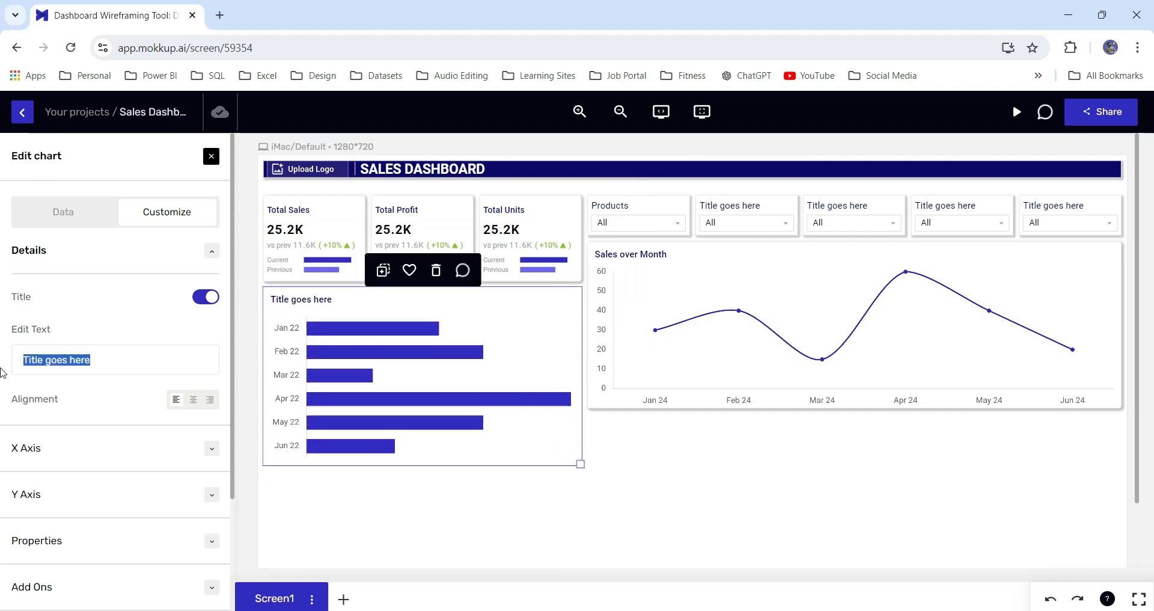
Step: Title the bar chart 'Sales by Country' with bars for Canada, USA, India, China and Bangladesh
text(Sales b)
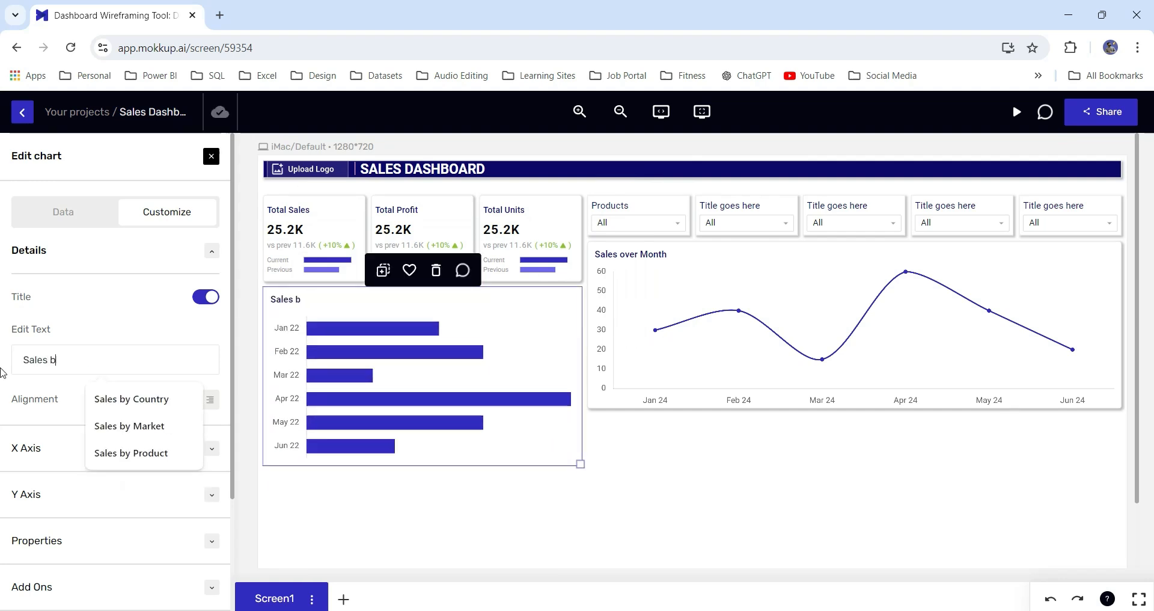
click(131, 398)
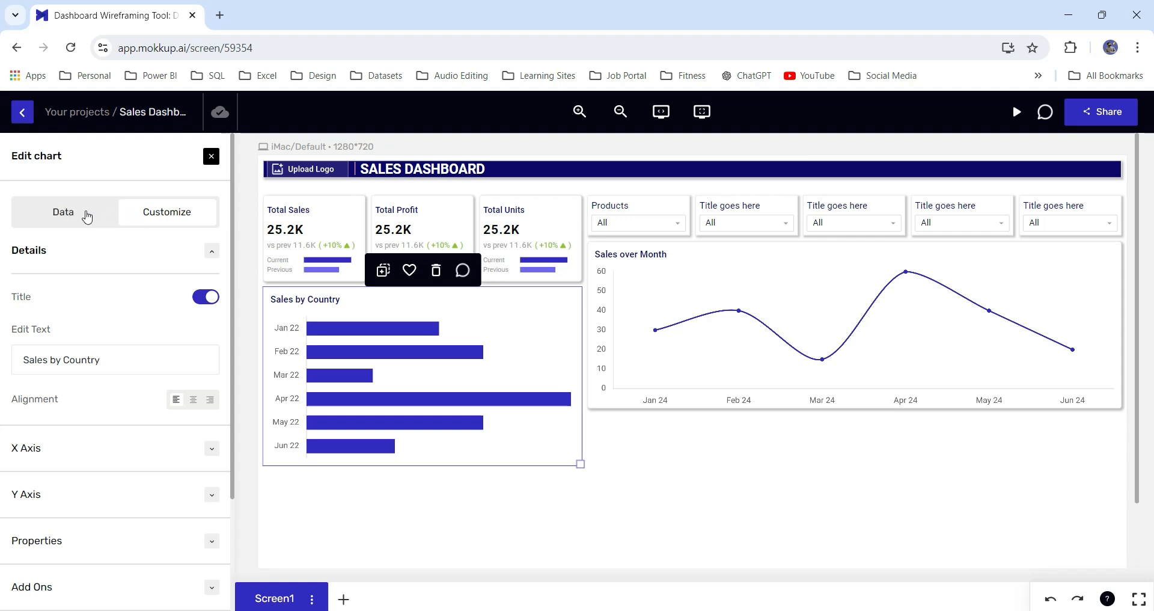
click(63, 212)
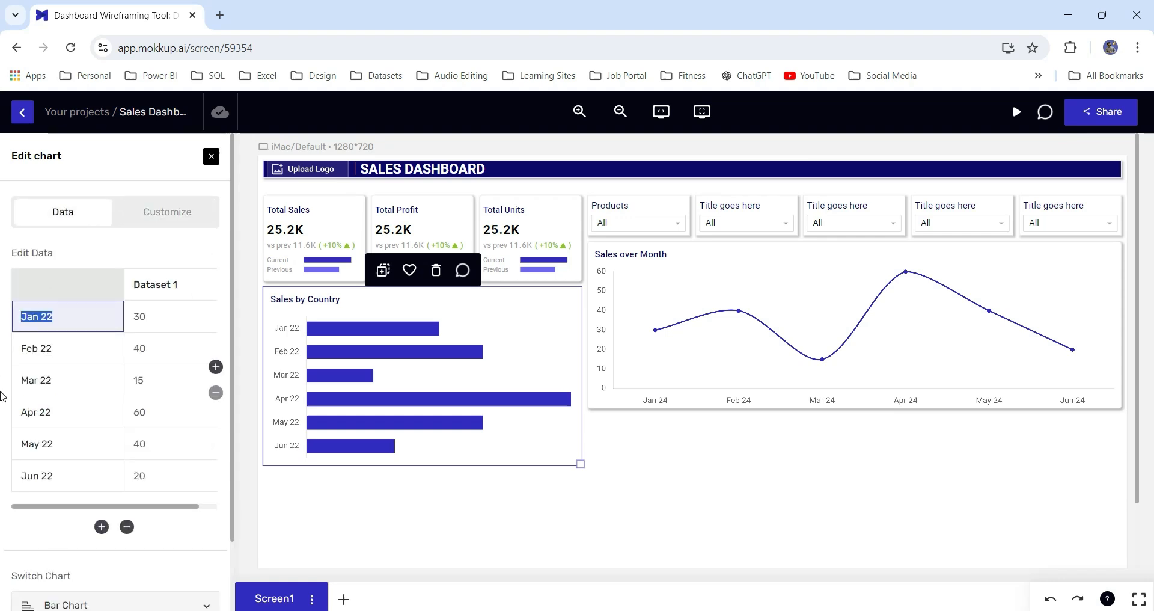
text(Canada)
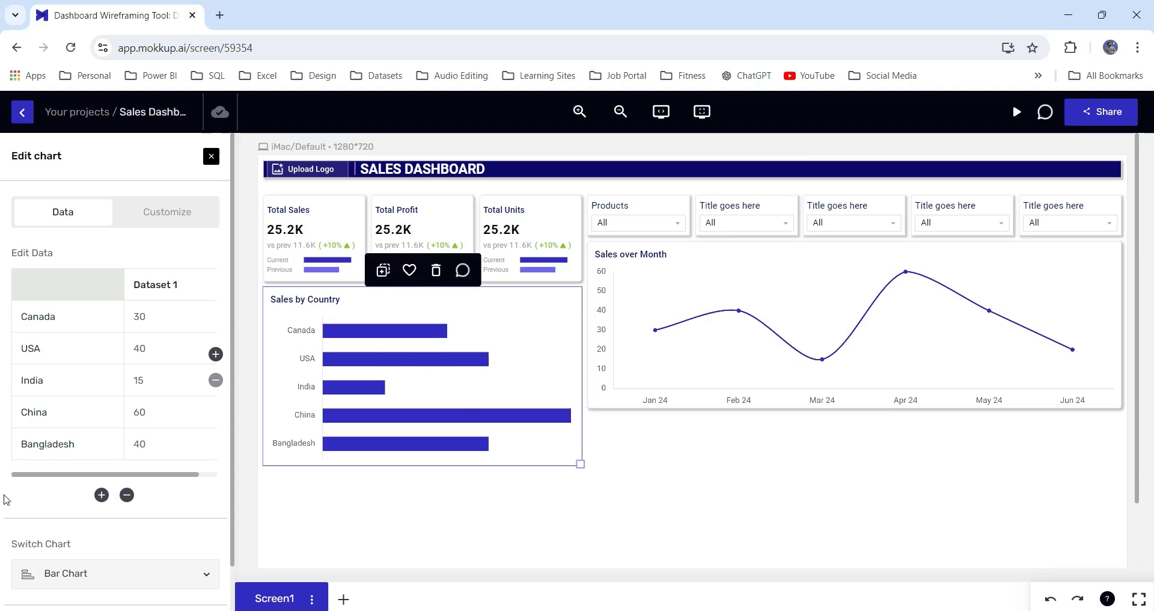
click(211, 157)
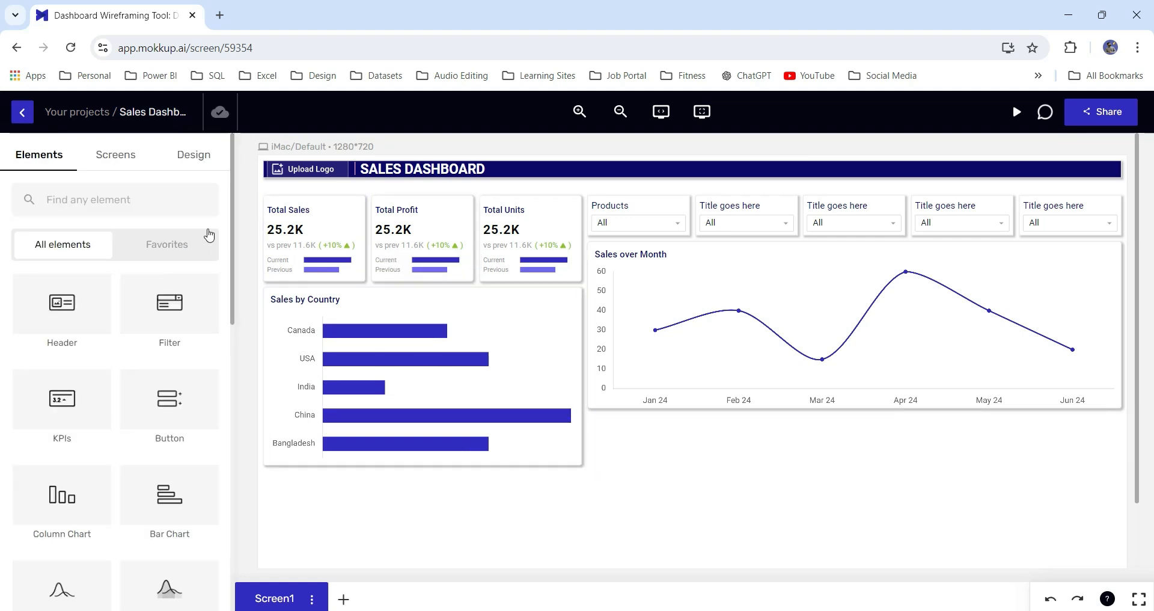
Step: Add a default-style pie chart titled 'Sales by Market' below the country bar chart
scroll(down, 3)
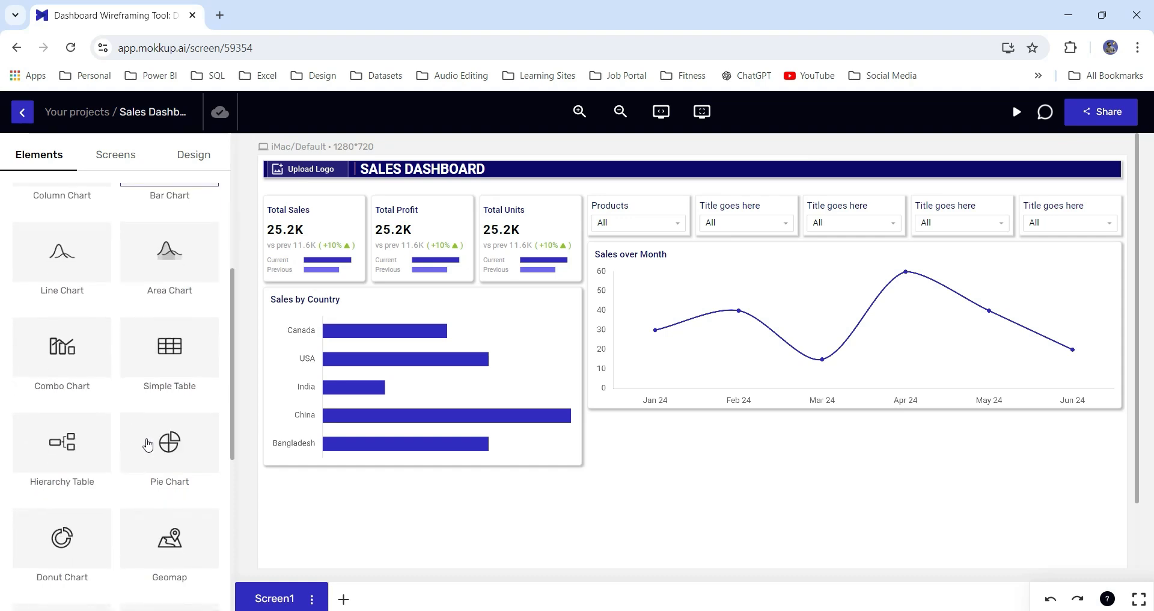
click(168, 442)
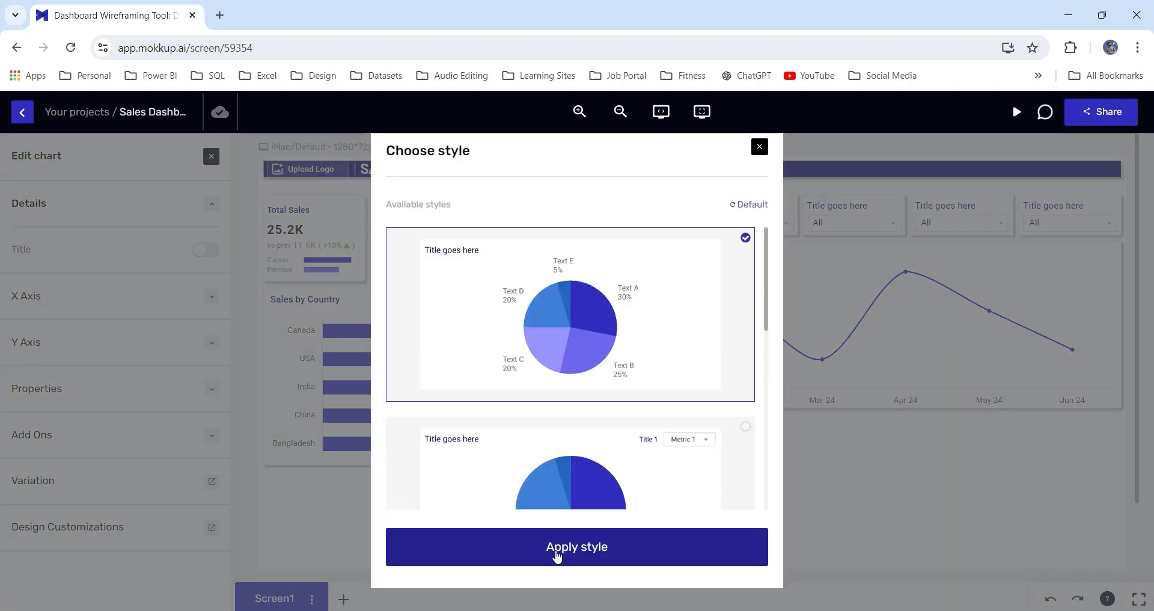
click(577, 546)
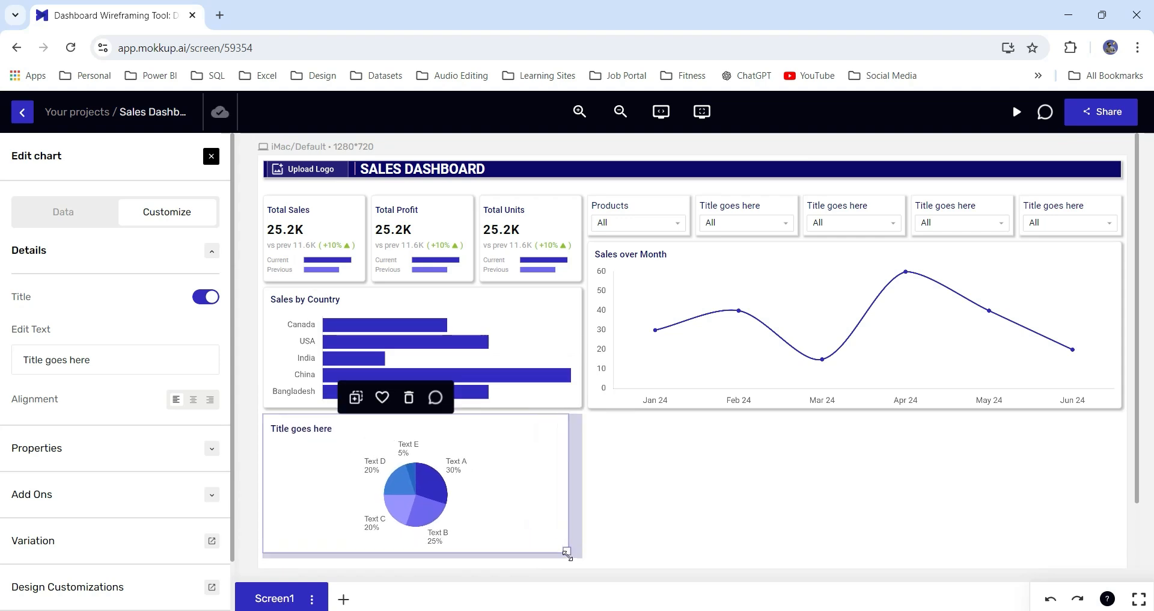
click(63, 213)
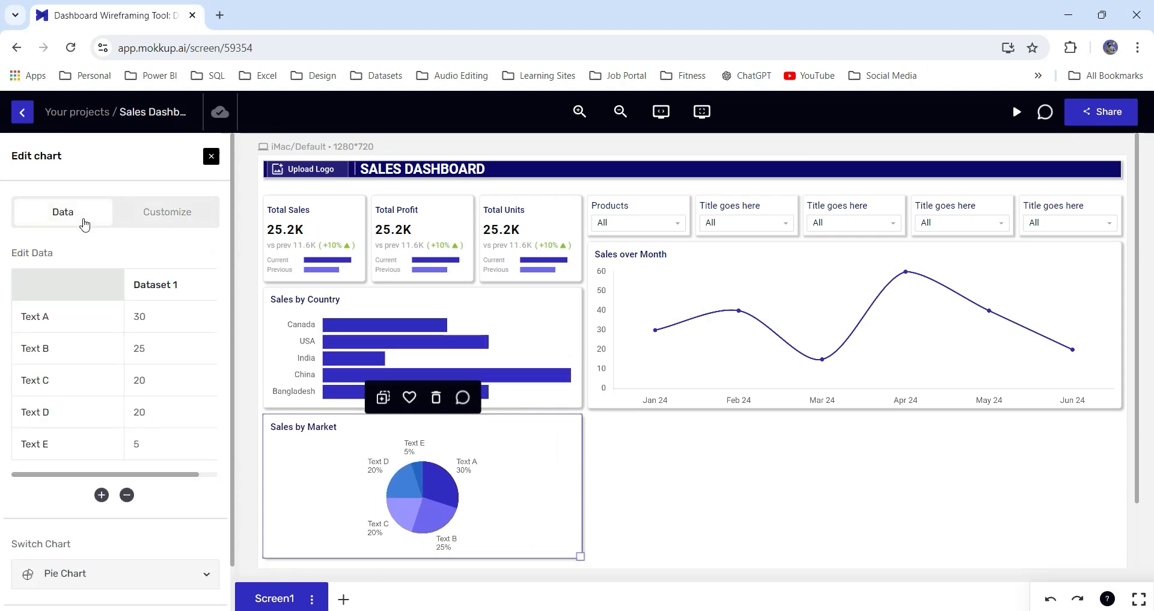
mouse_move(434, 529)
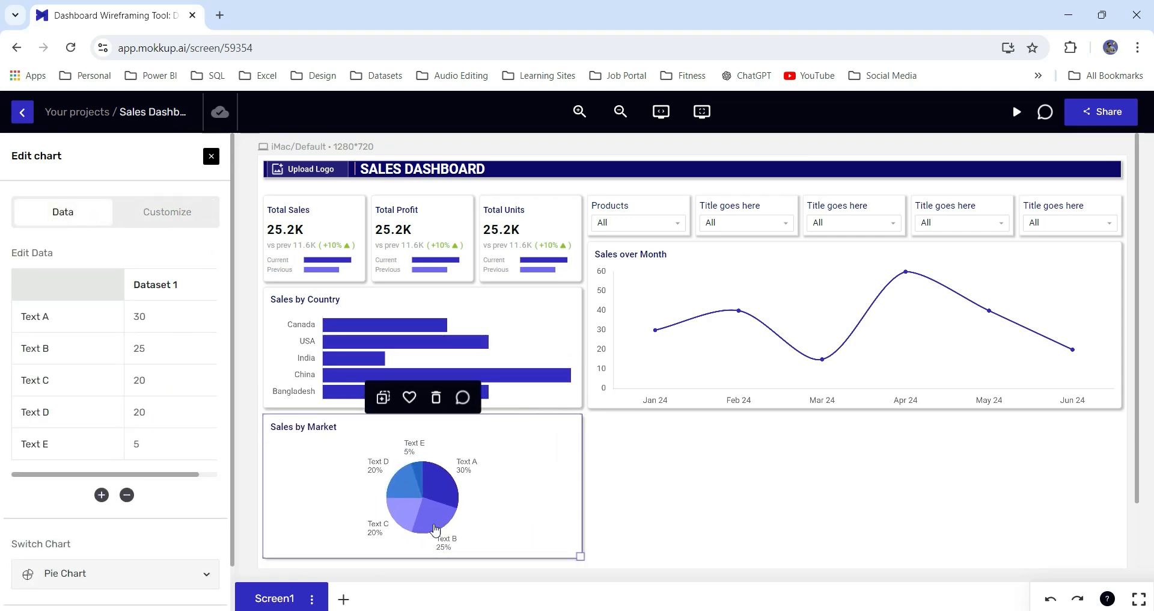
click(211, 156)
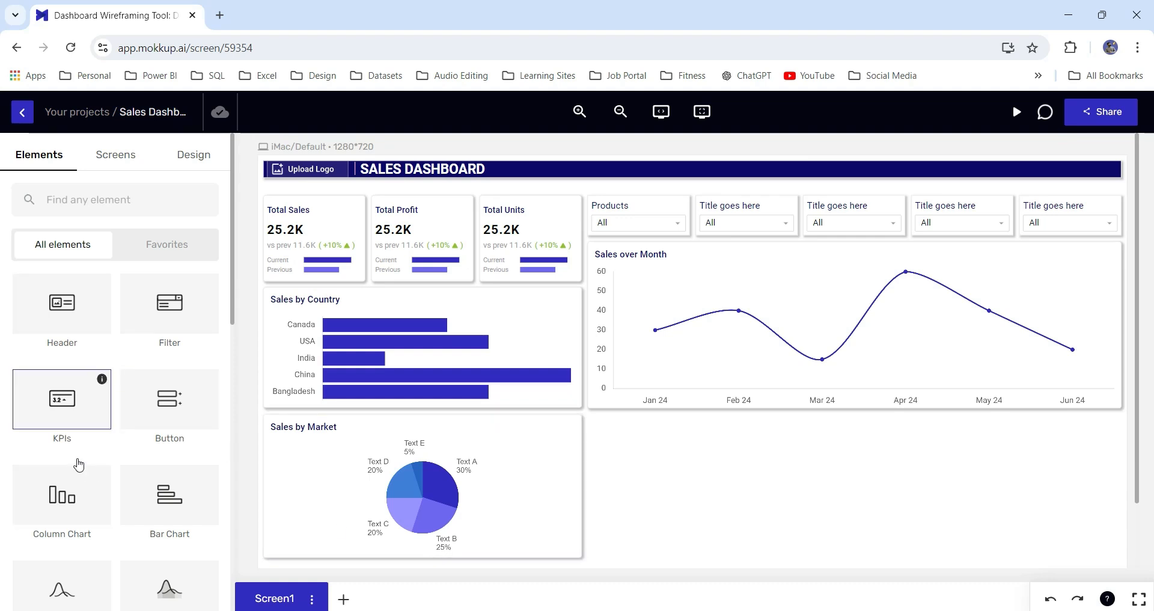
Step: Add a basic-style treemap titled 'Sales by Product' and review its data values
scroll(down, 3)
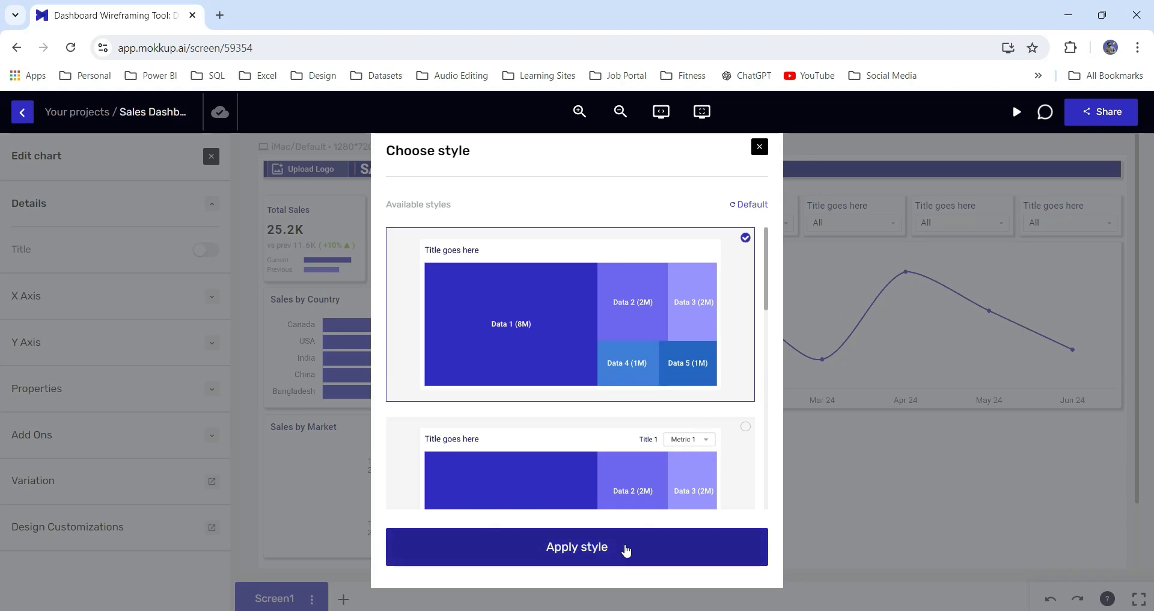
click(577, 546)
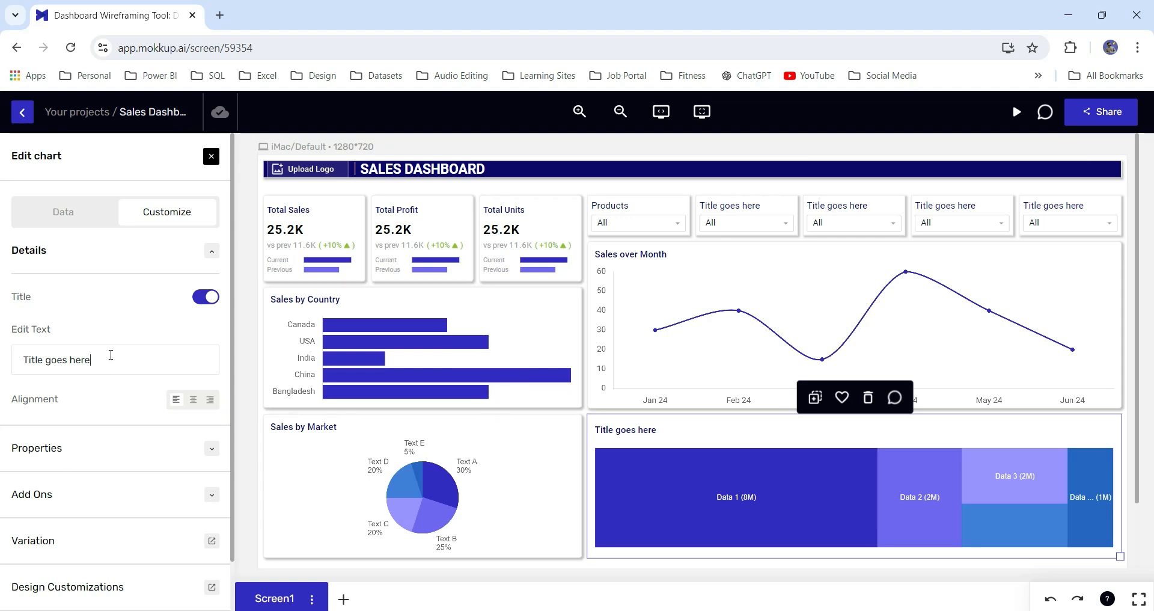
text(Sales)
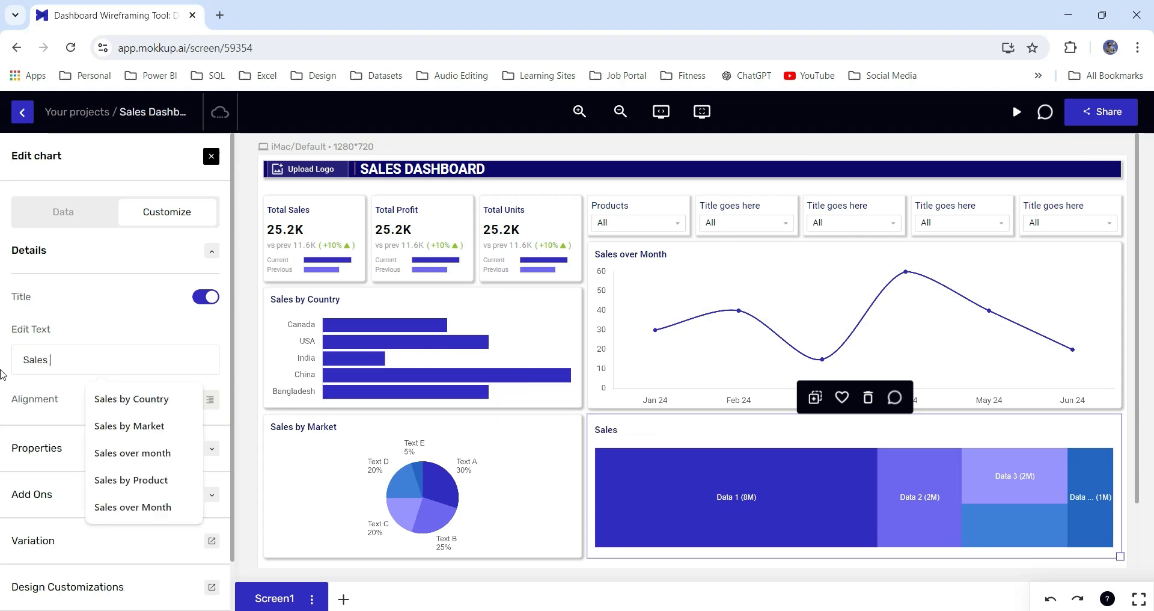
click(131, 480)
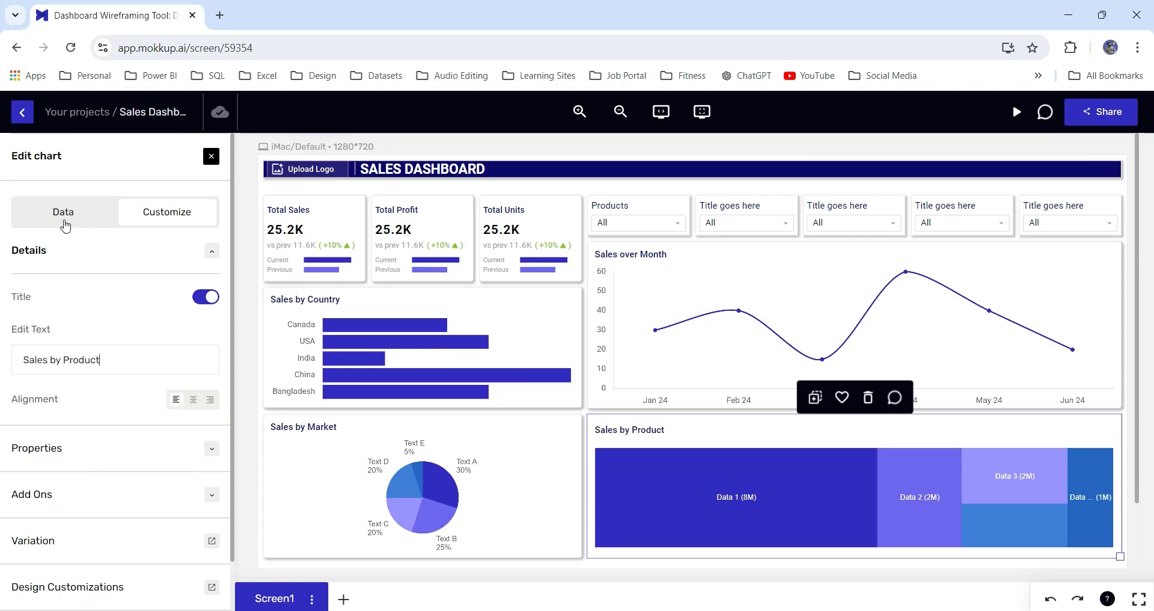
click(63, 212)
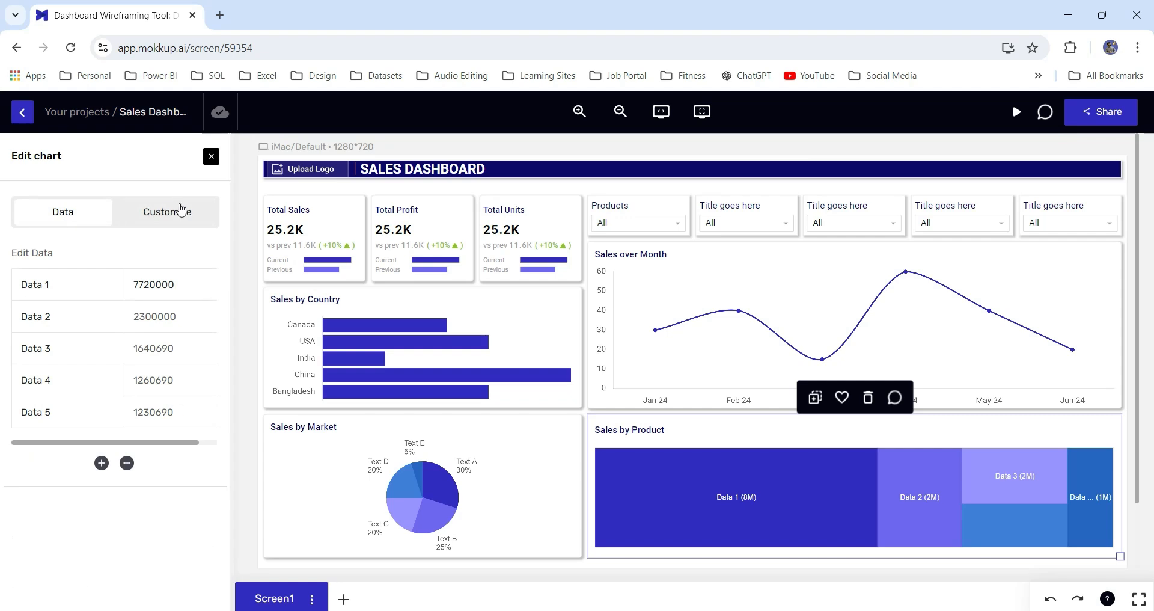
Step: Turn on the treemap's drop shadow and show its rounded corner settings
click(167, 211)
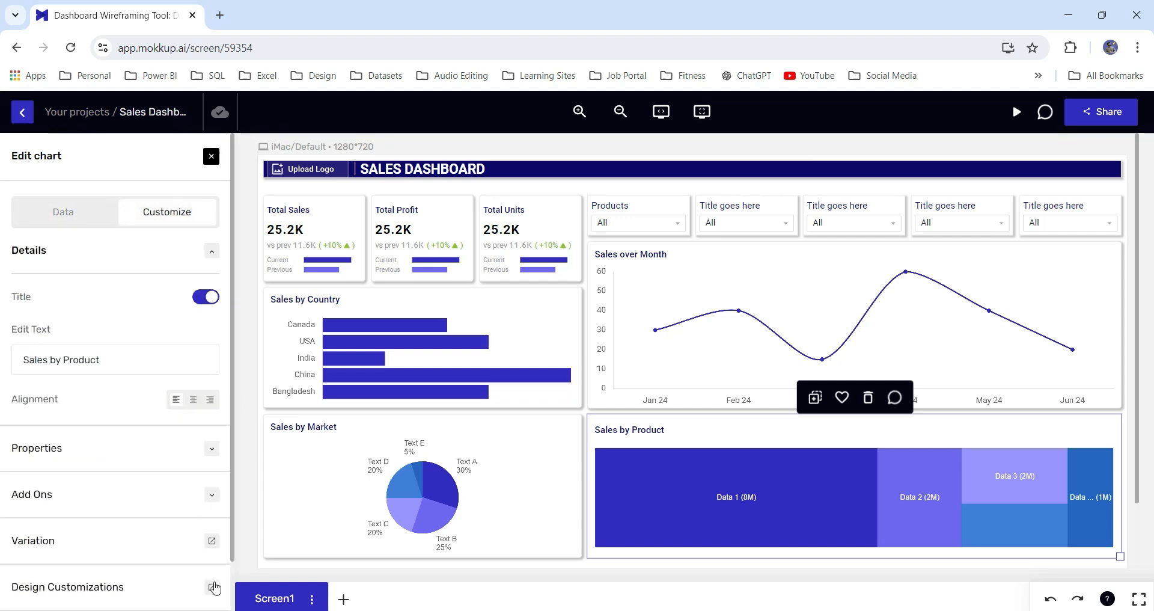
click(213, 586)
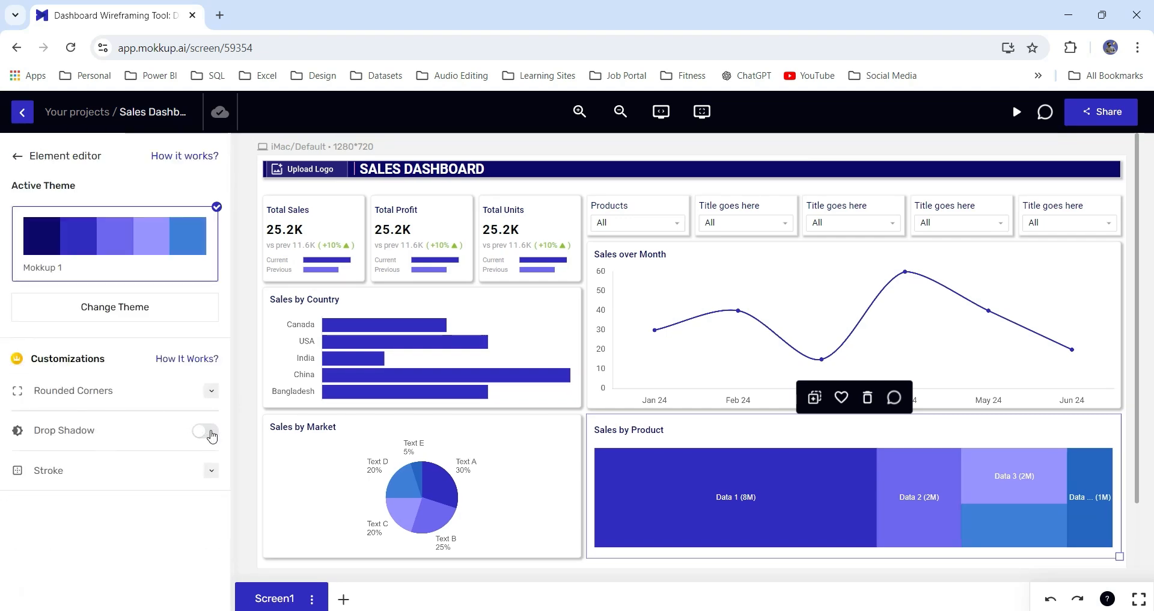
click(204, 430)
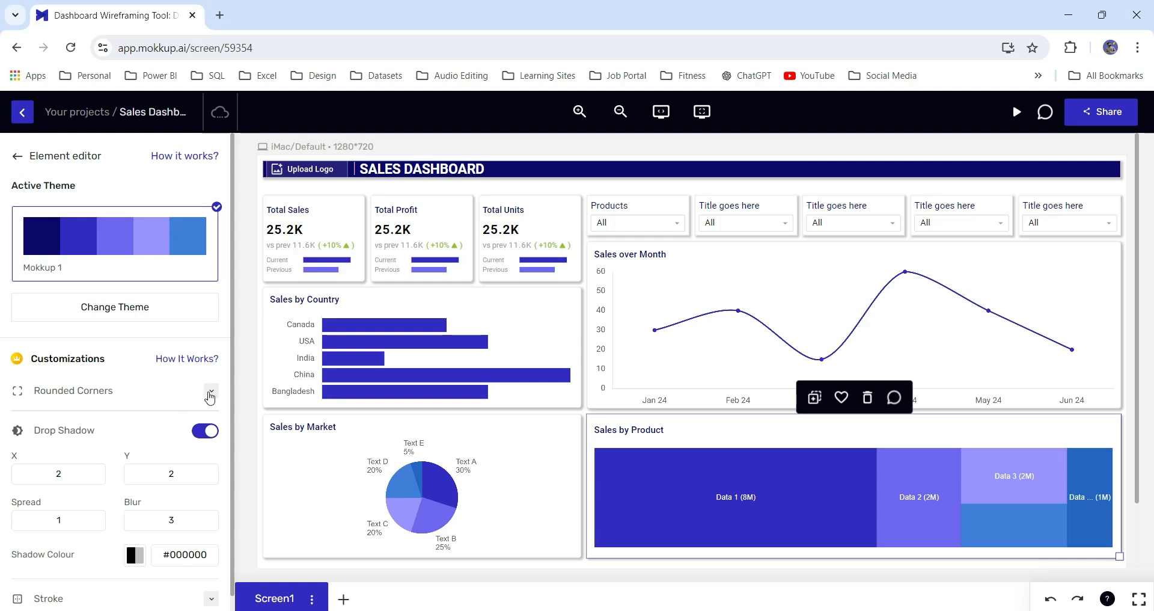
click(210, 390)
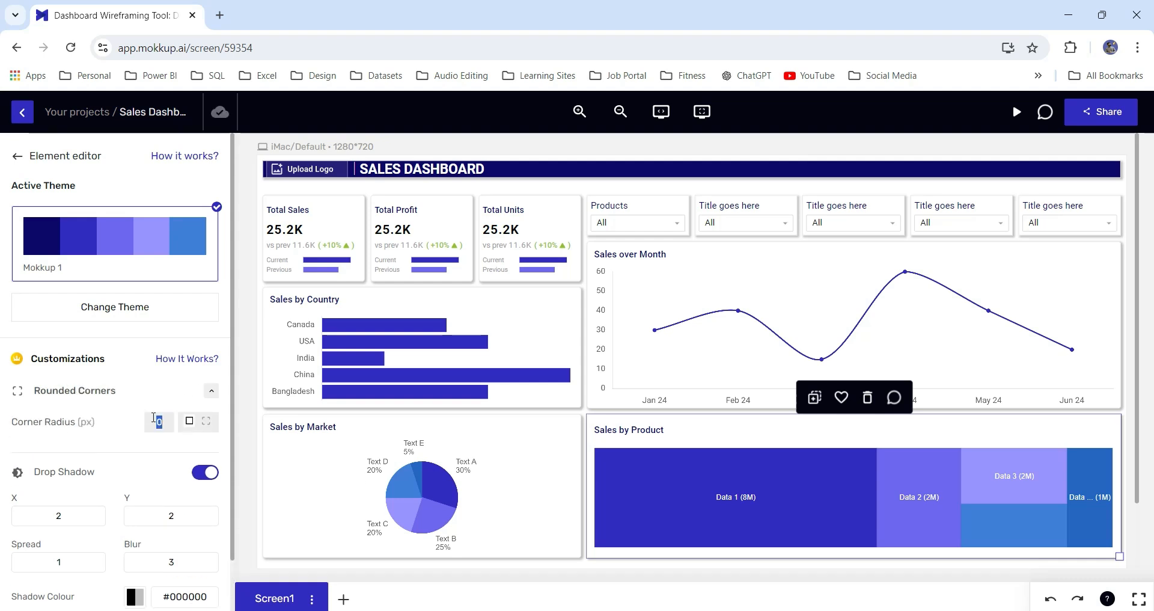
click(17, 156)
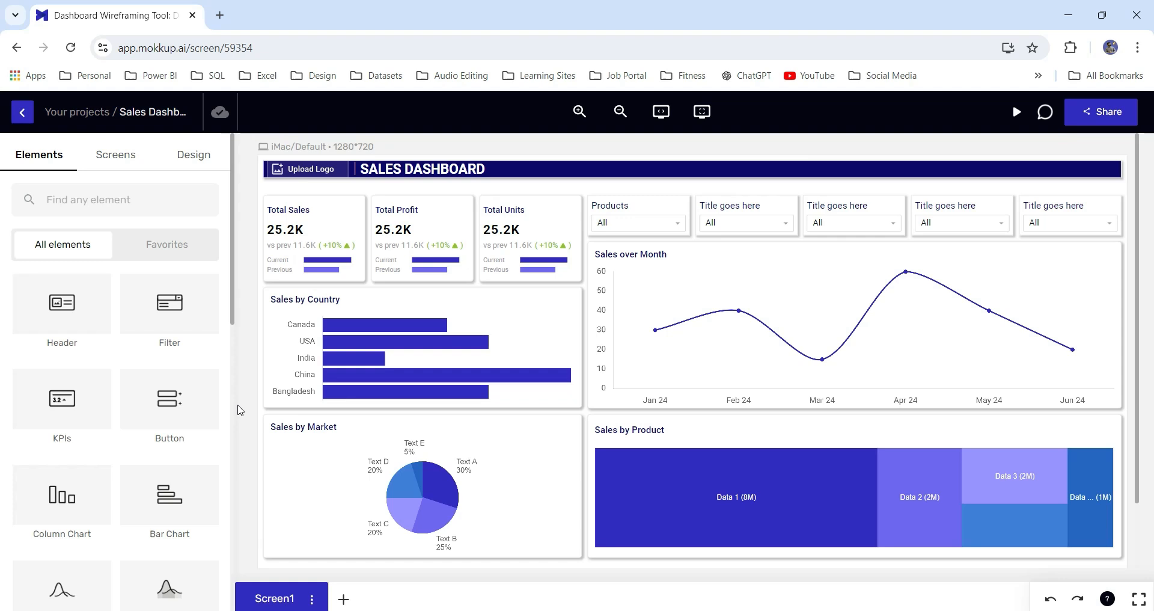
mouse_move(244, 409)
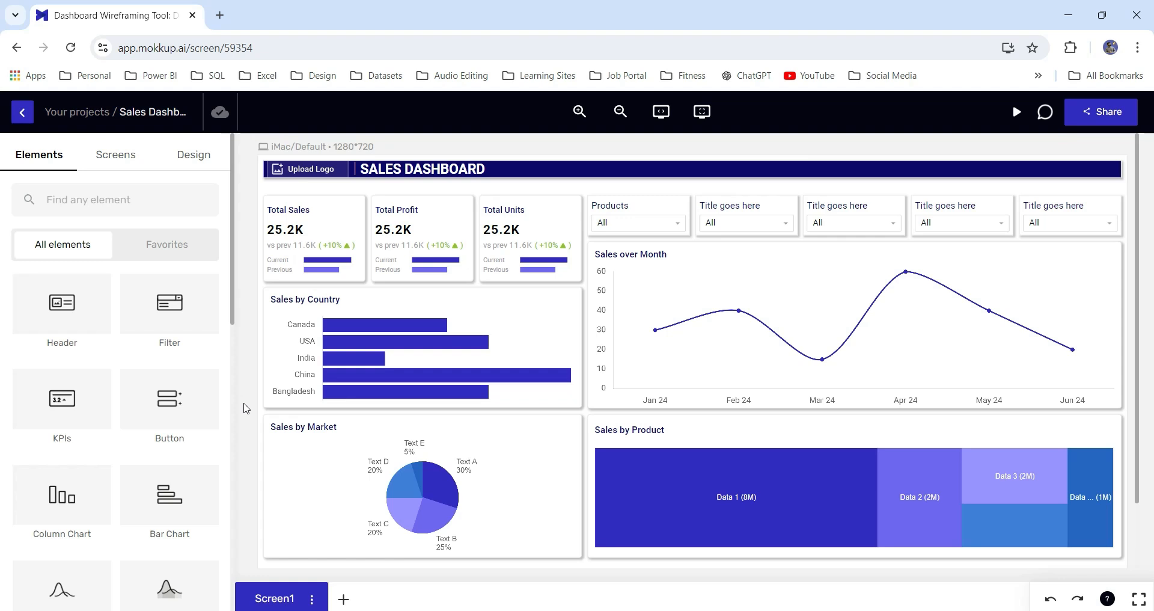
mouse_move(772, 152)
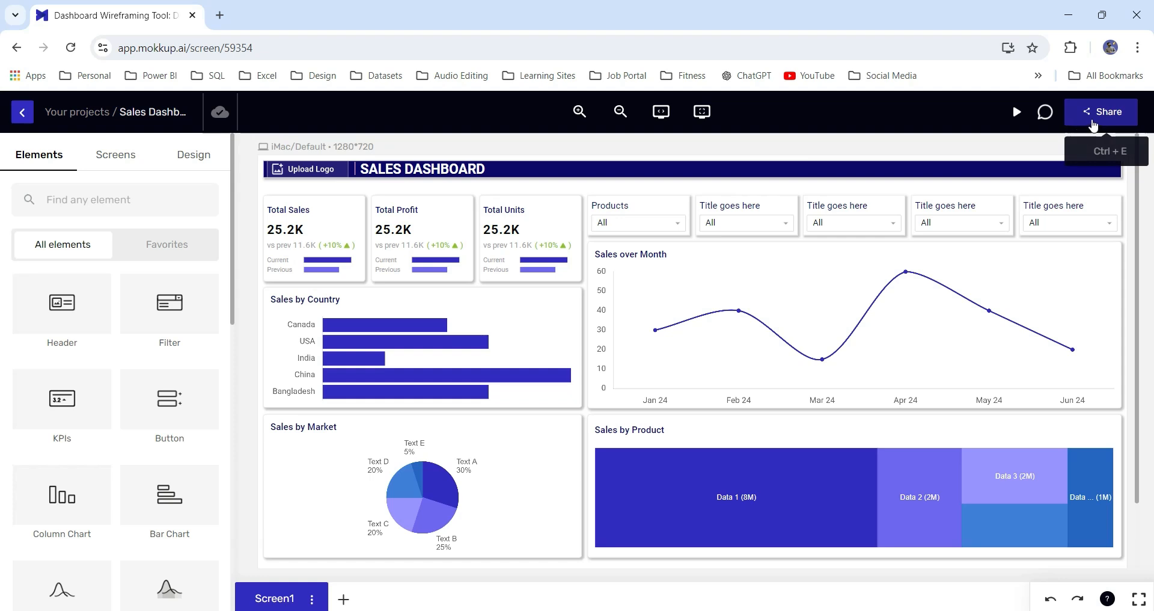
Step: Copy the Sales Dashboard's project link and switch to the export options
click(1100, 111)
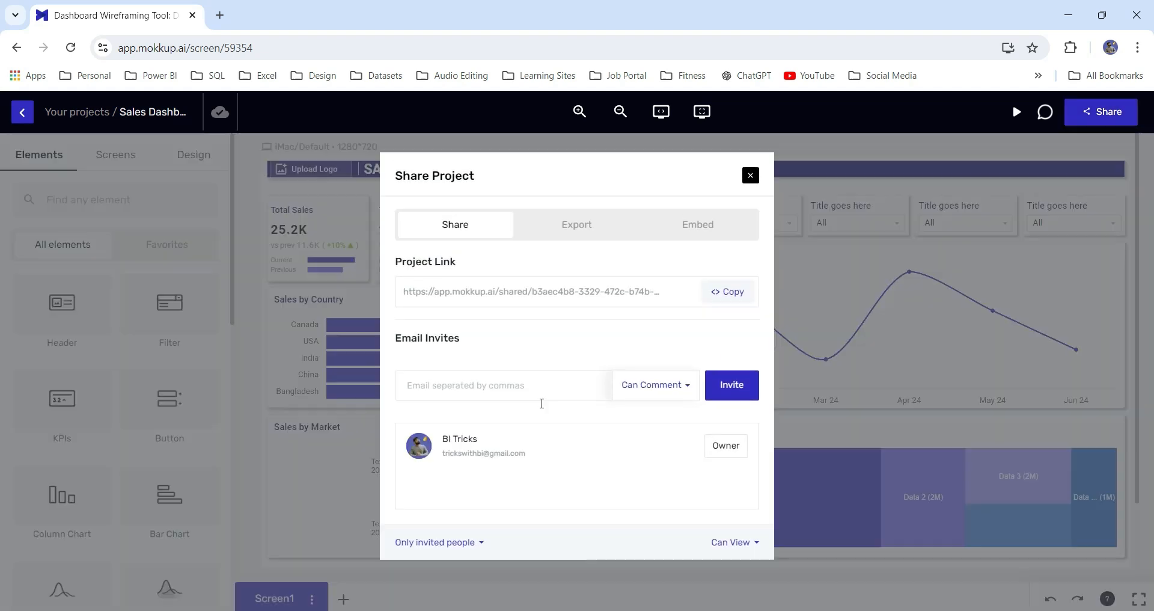
mouse_move(485, 253)
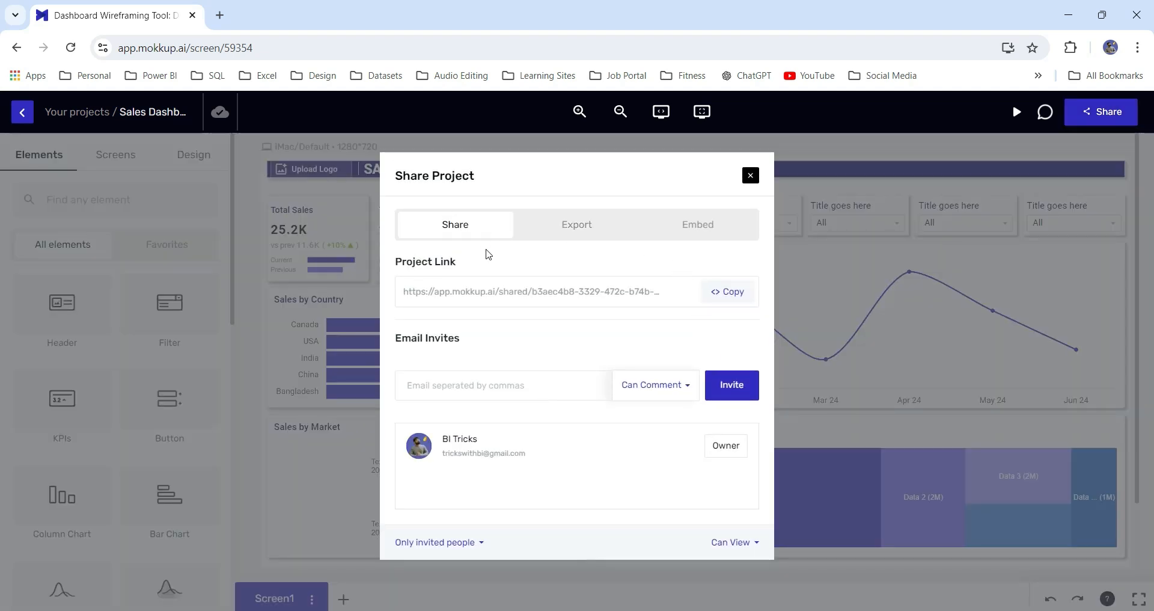
mouse_move(534, 269)
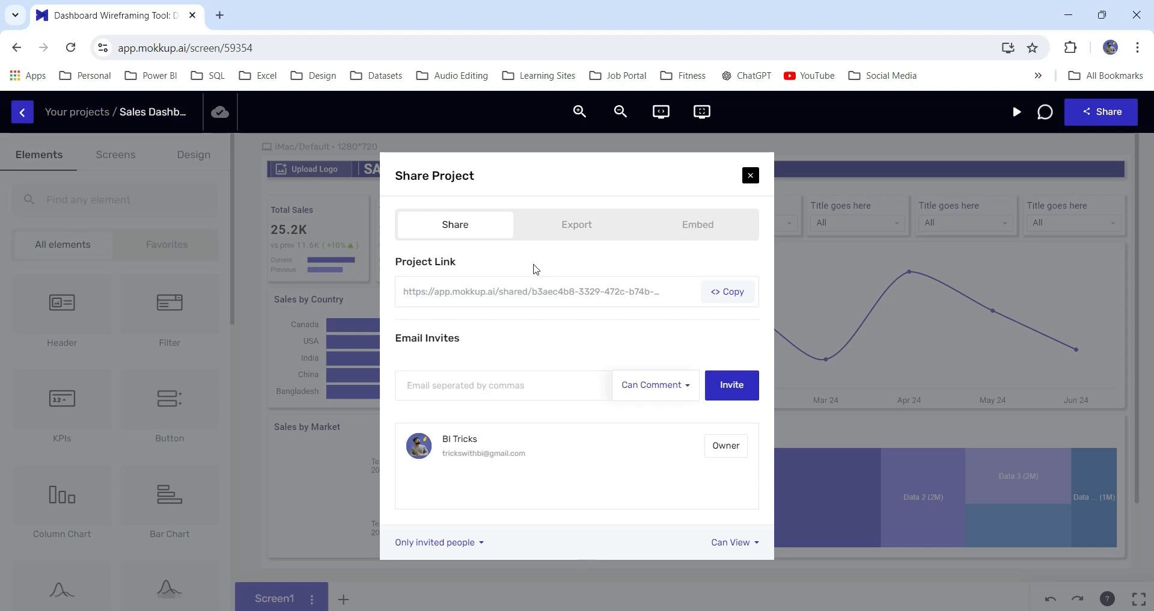
mouse_move(521, 269)
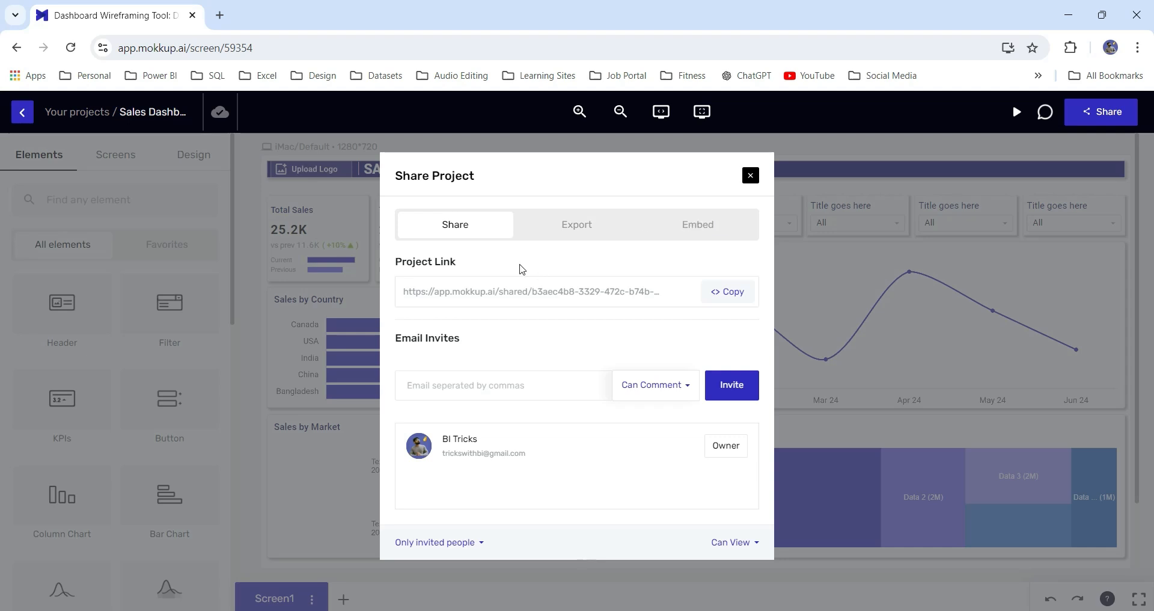
mouse_move(727, 290)
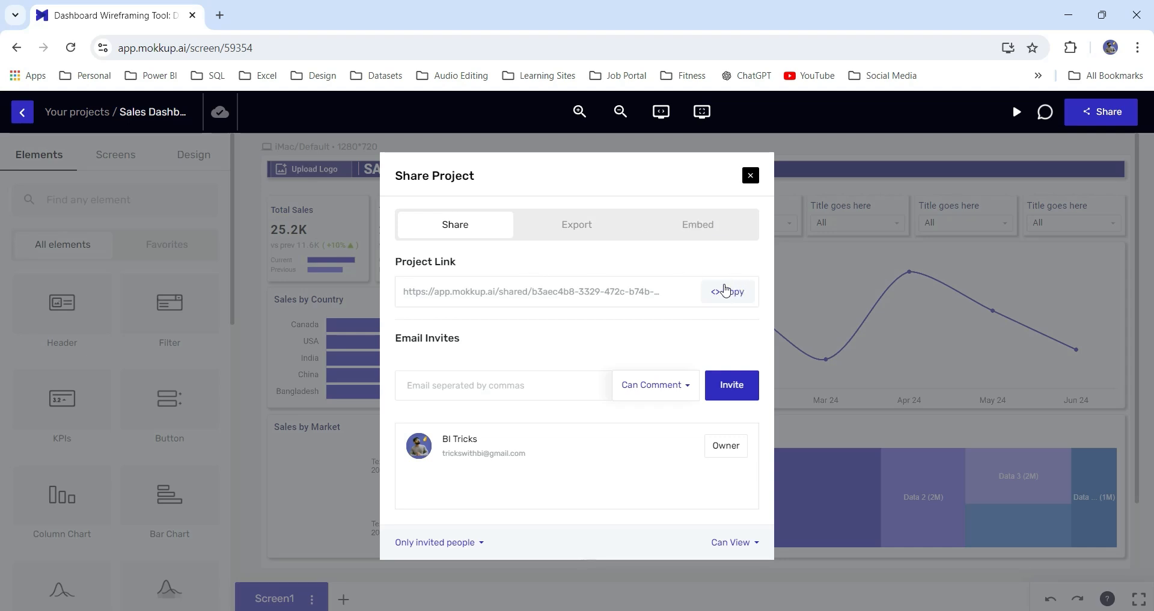
click(727, 292)
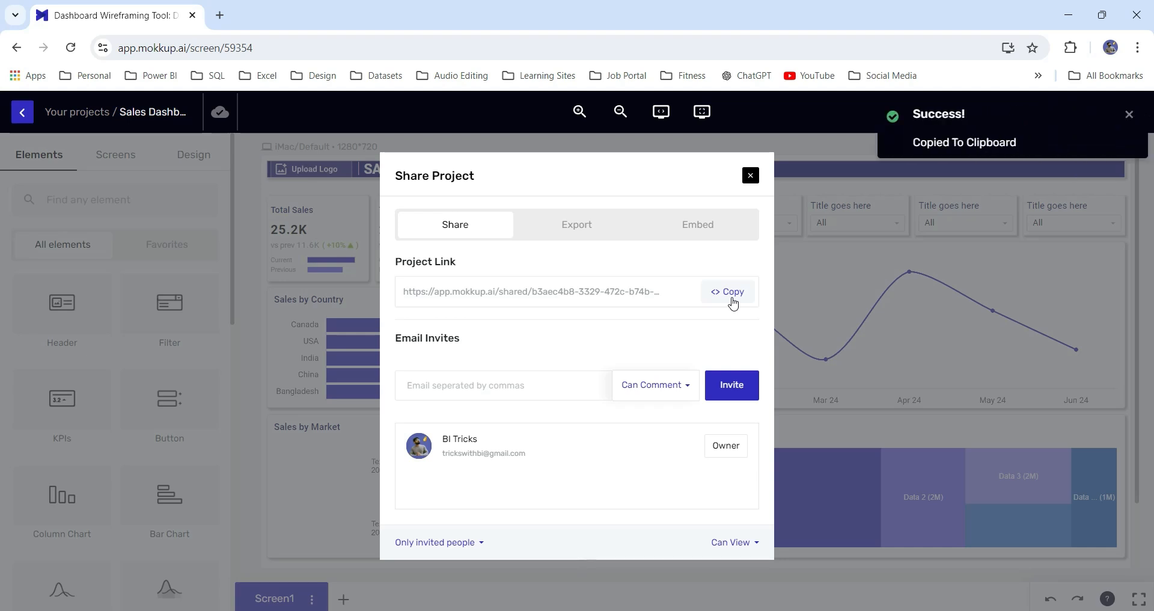
click(577, 224)
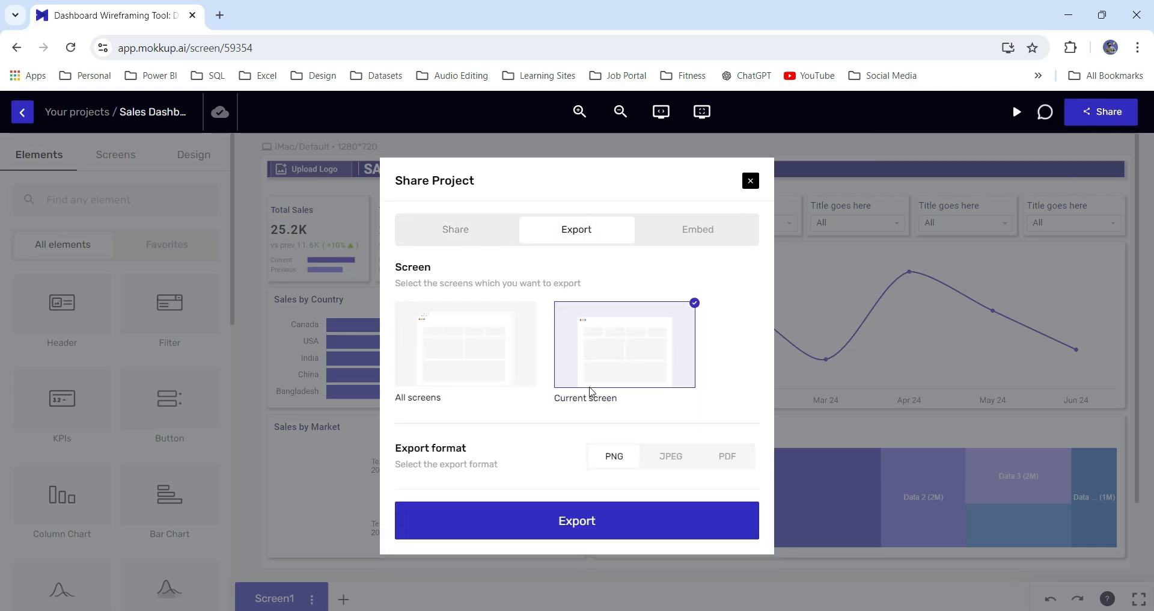
Step: Export only the current dashboard screen as a PNG image
click(465, 344)
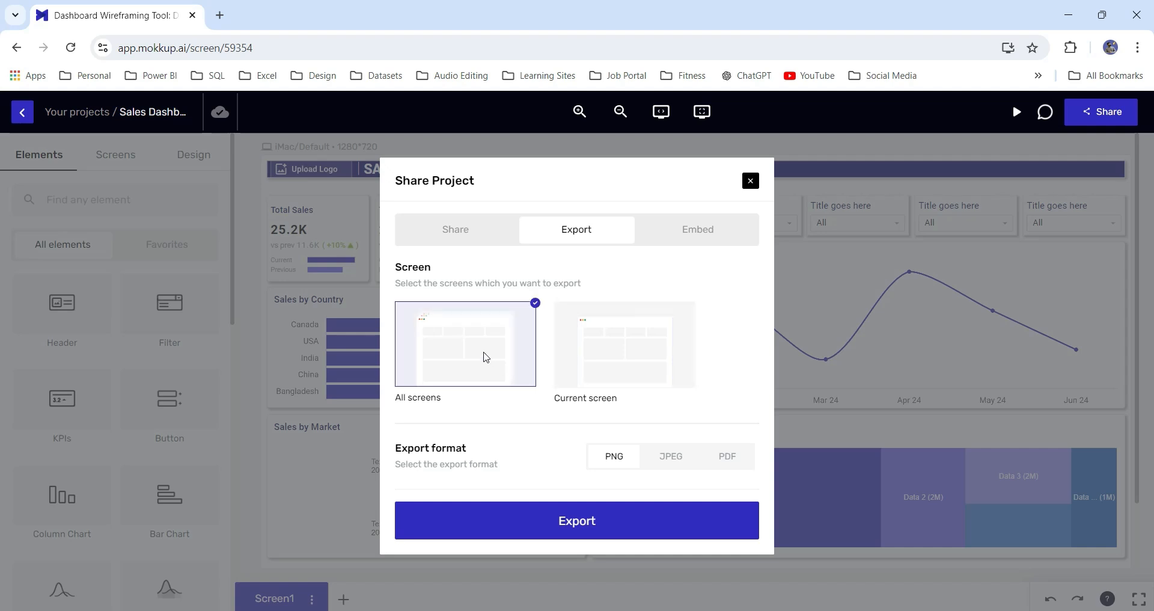
mouse_move(622, 371)
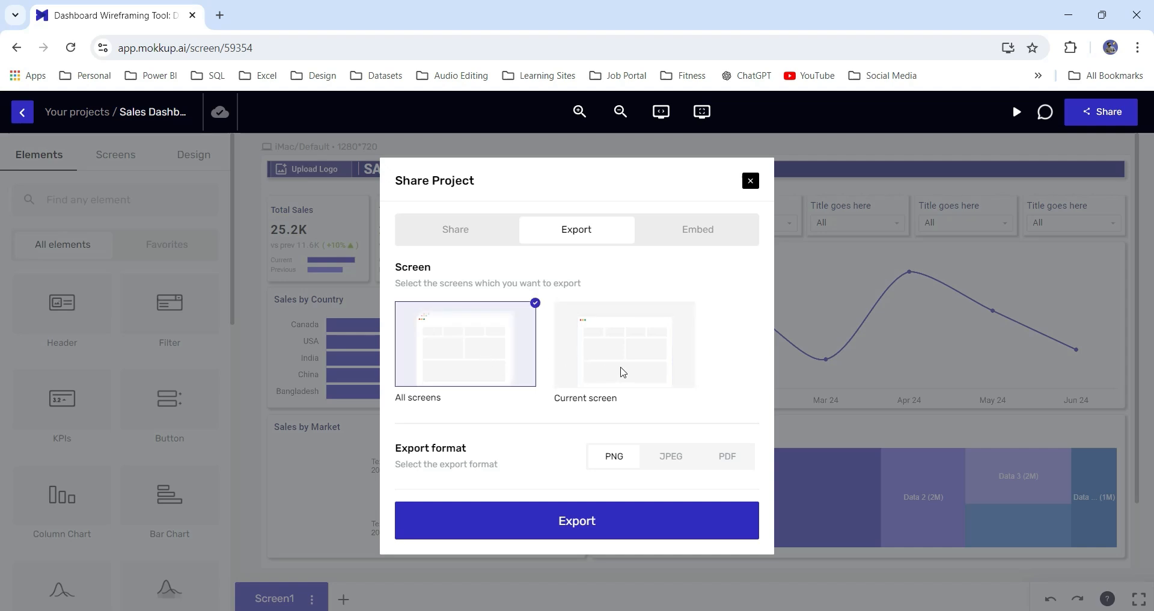
click(623, 343)
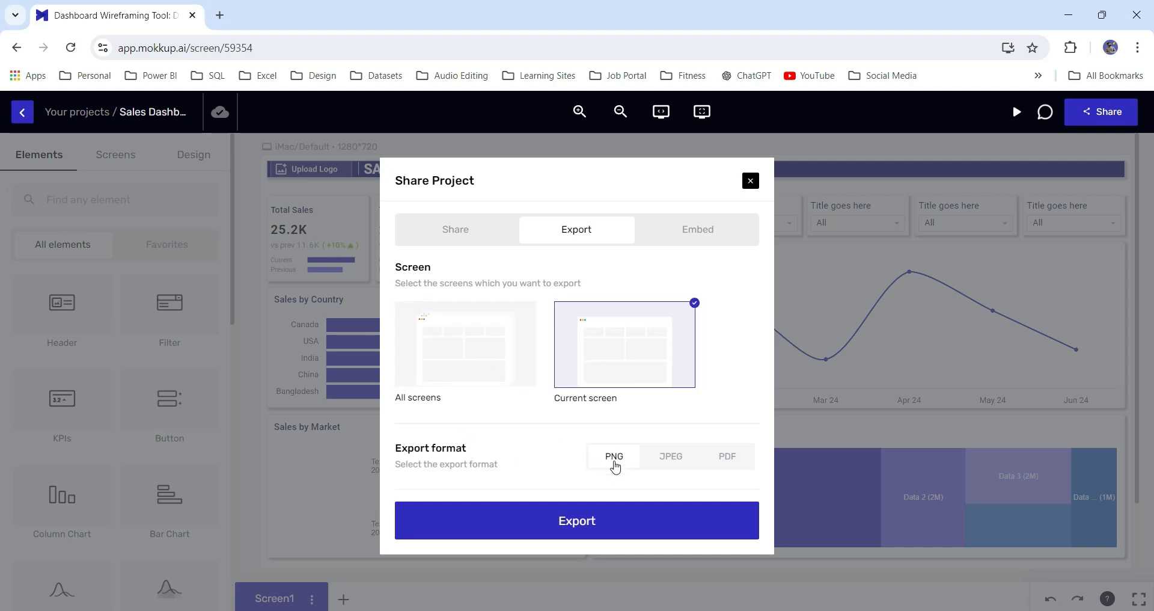
mouse_move(728, 482)
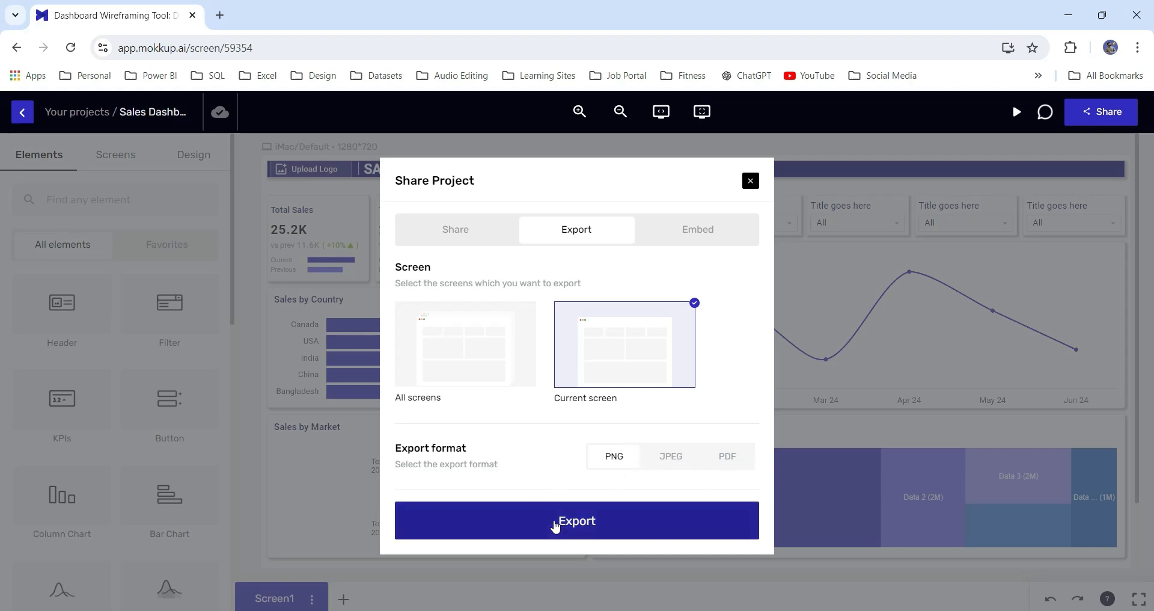
click(576, 520)
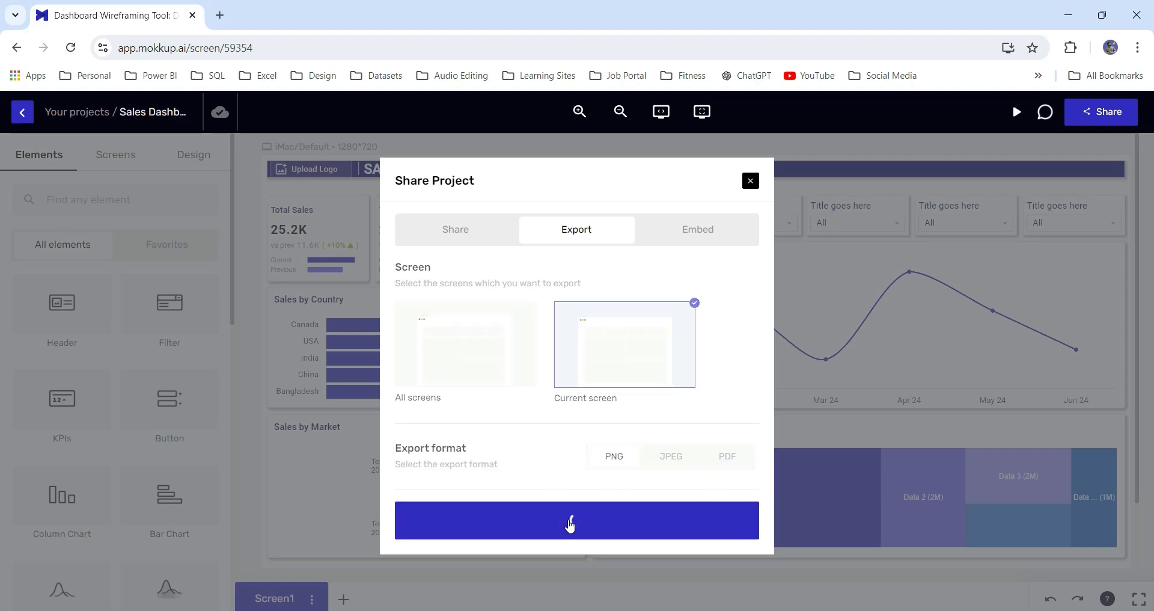
click(576, 519)
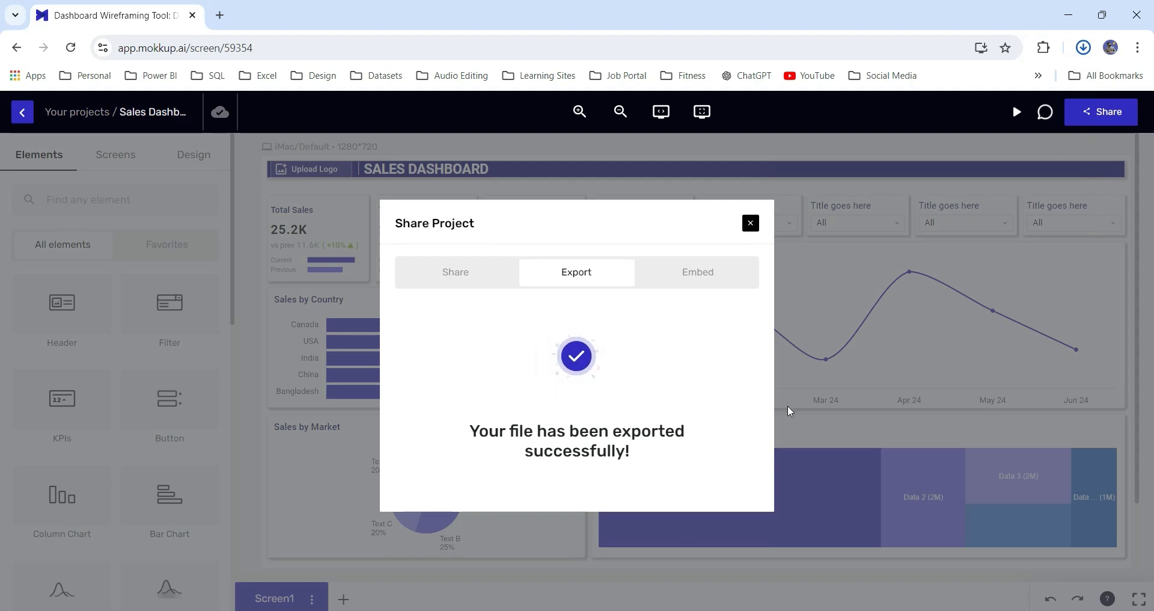